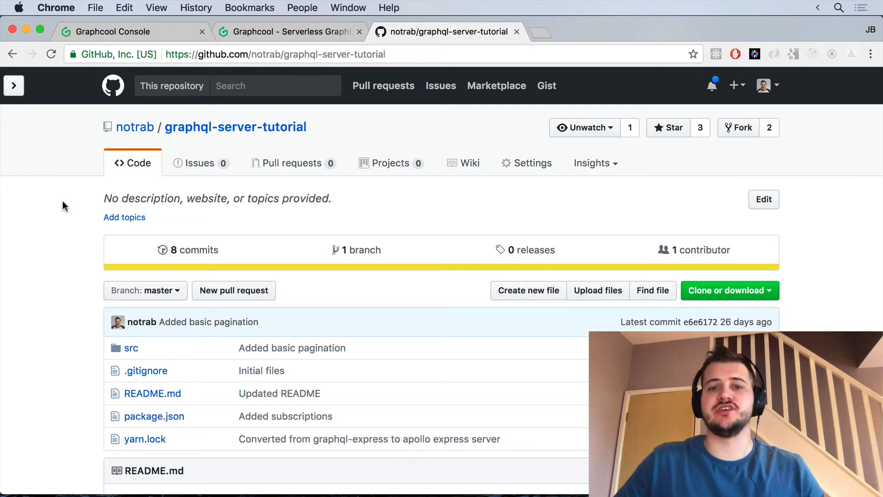
Step: Browse into the repository's src/db folder and view the event.js model file
click(289, 31)
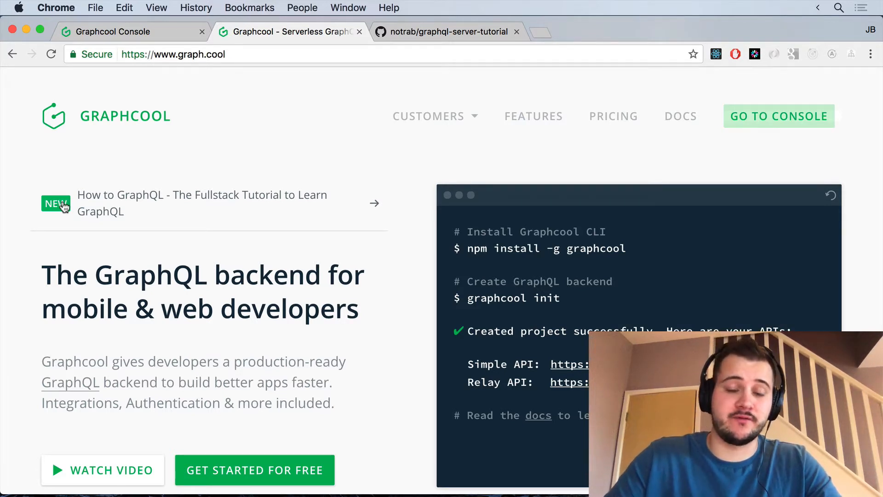
mouse_move(197, 258)
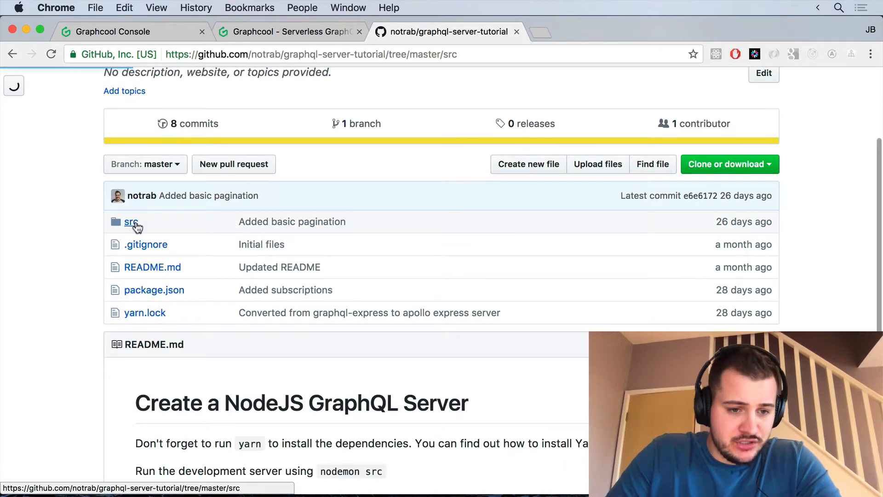
click(130, 222)
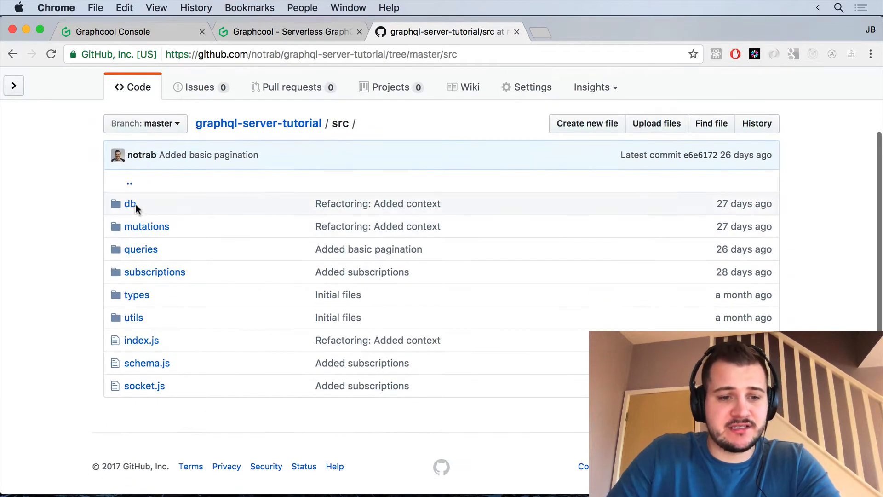
click(130, 203)
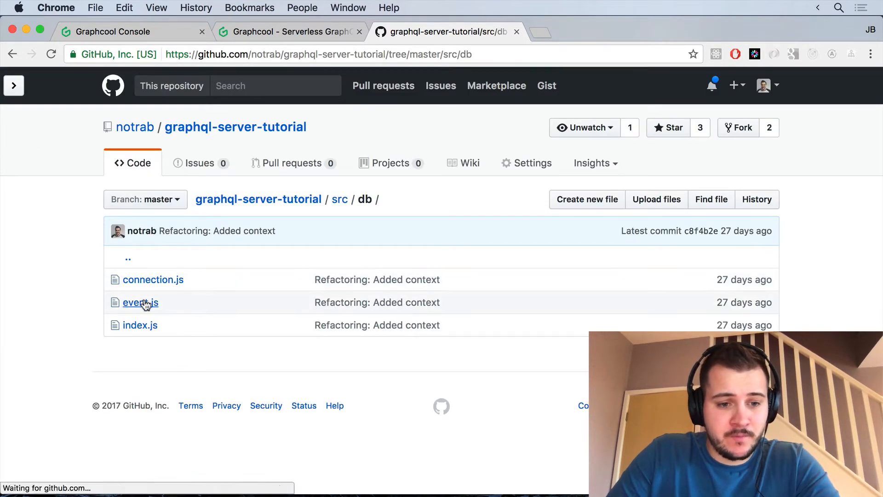
click(140, 303)
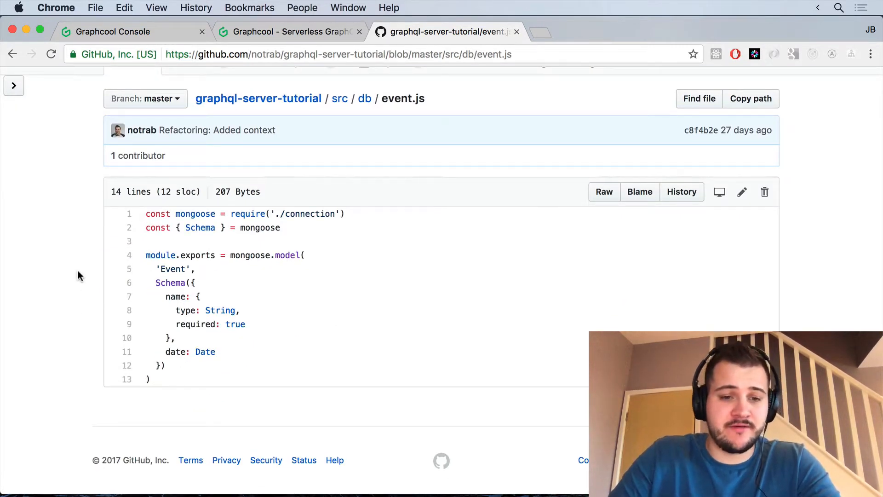
Step: View connection.js in the db folder, then return to the src folder listing
click(365, 99)
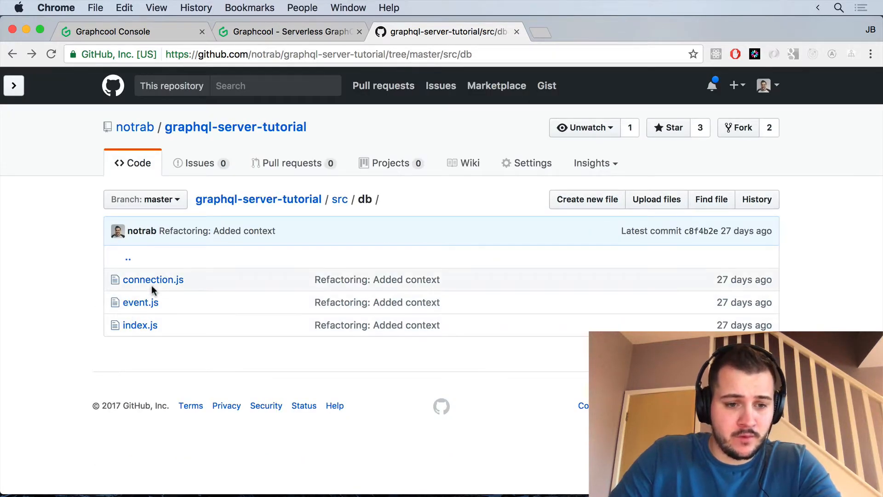
click(153, 280)
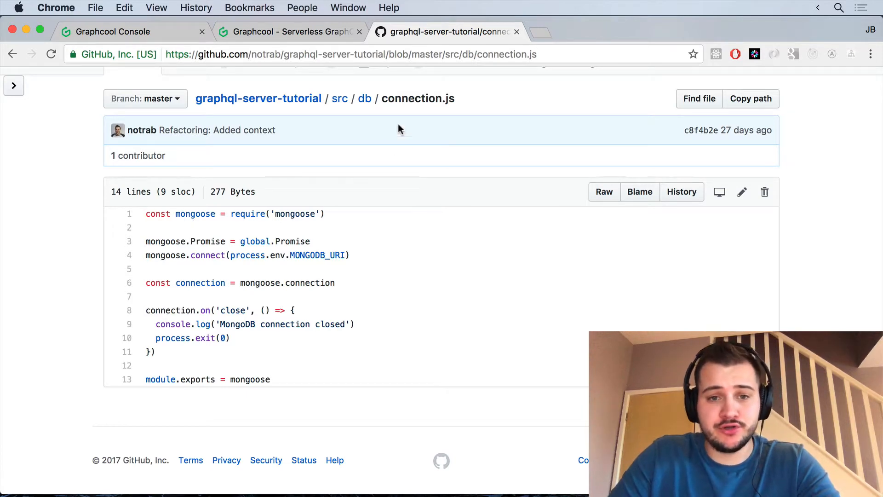
click(340, 98)
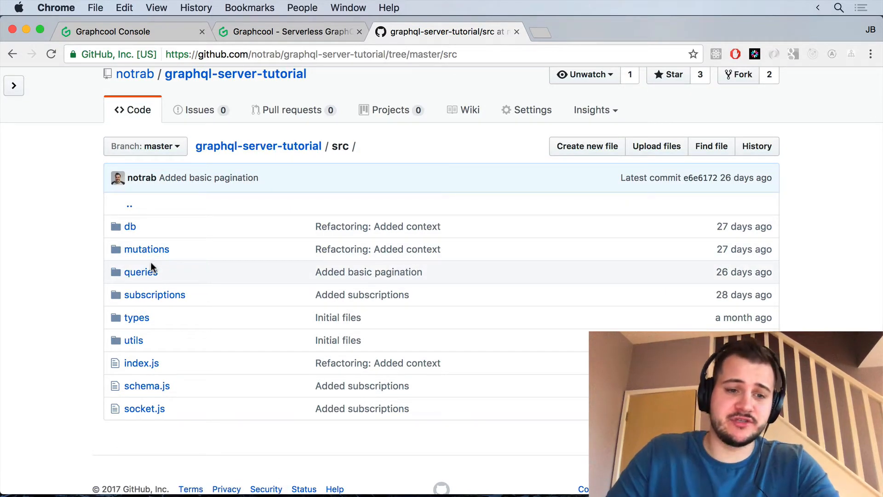
Step: Read allEvents.js in the queries folder, scrolling through its pagination arguments
click(141, 271)
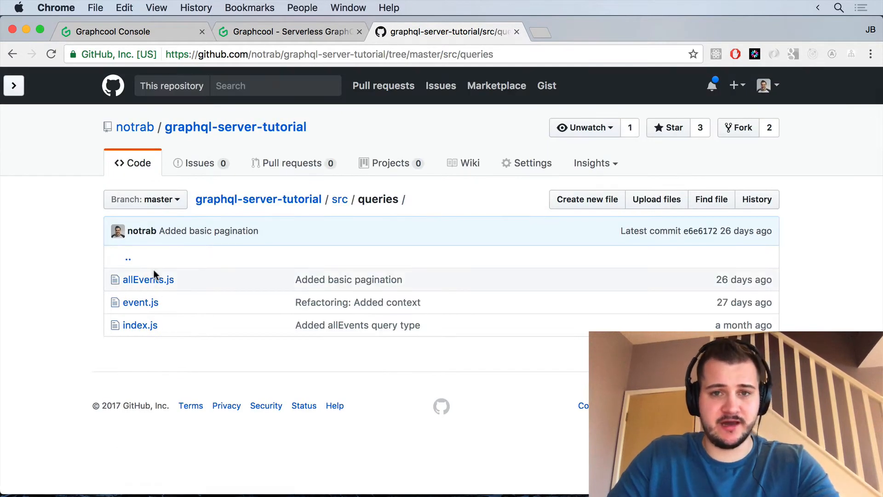
mouse_move(148, 280)
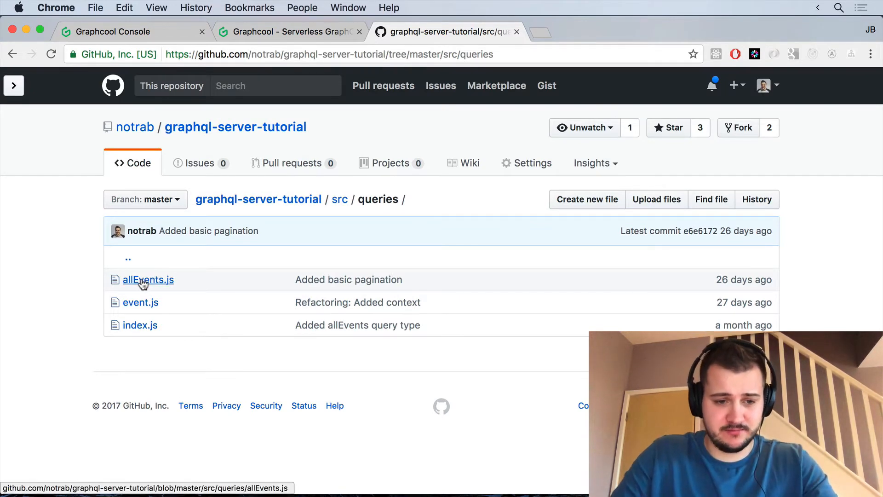
click(148, 280)
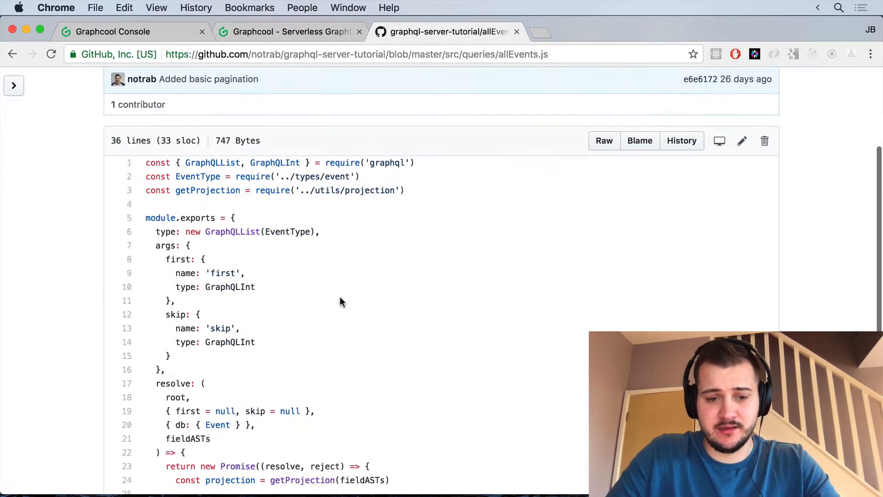
scroll(down, 3)
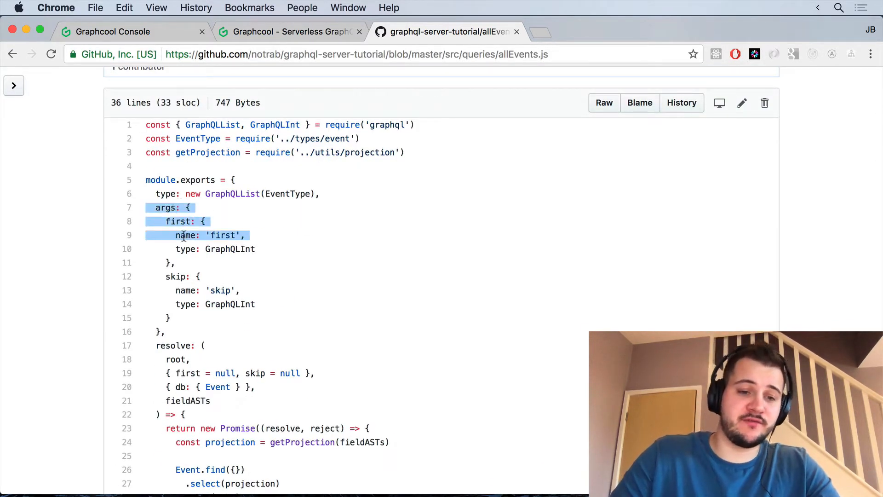
click(328, 325)
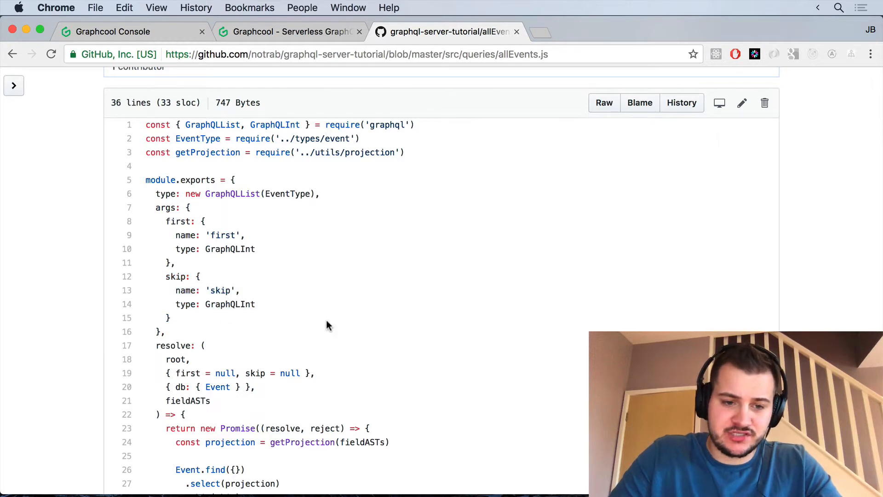
scroll(down, 3)
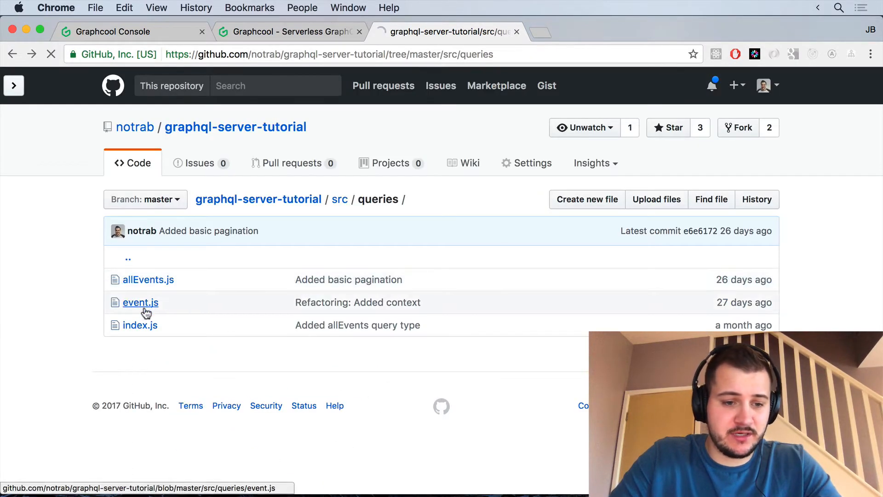
click(140, 303)
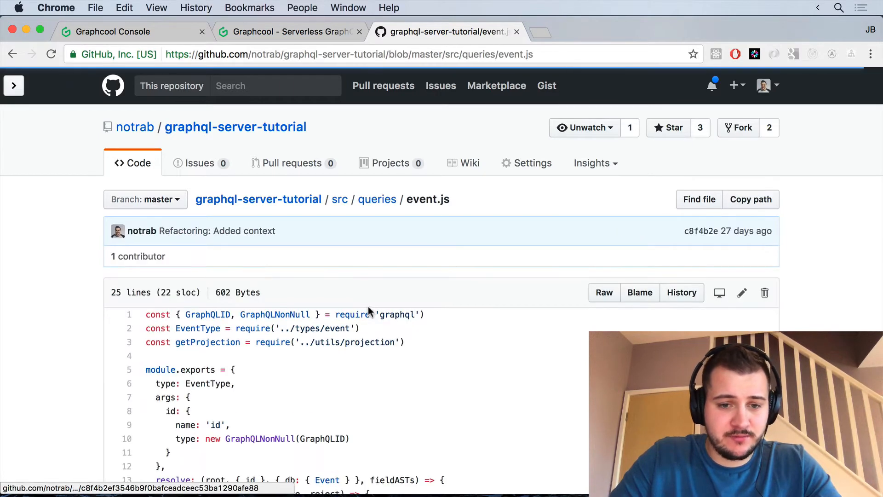
scroll(down, 3)
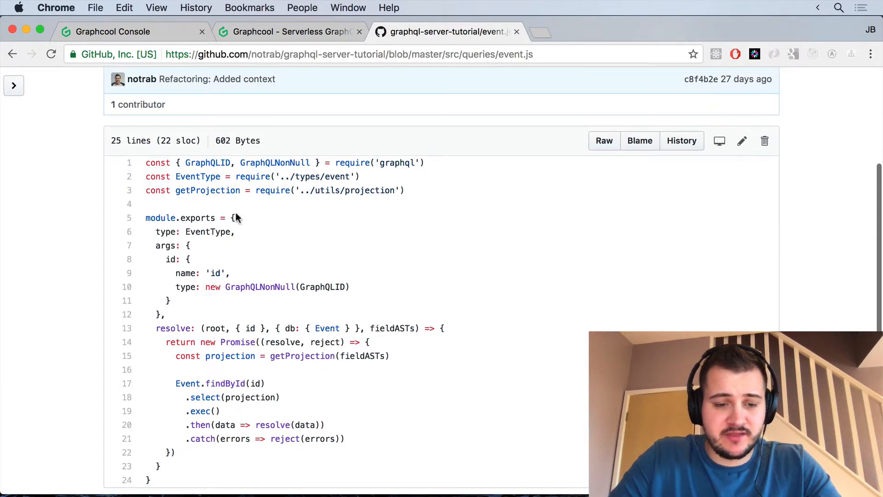
scroll(down, 3)
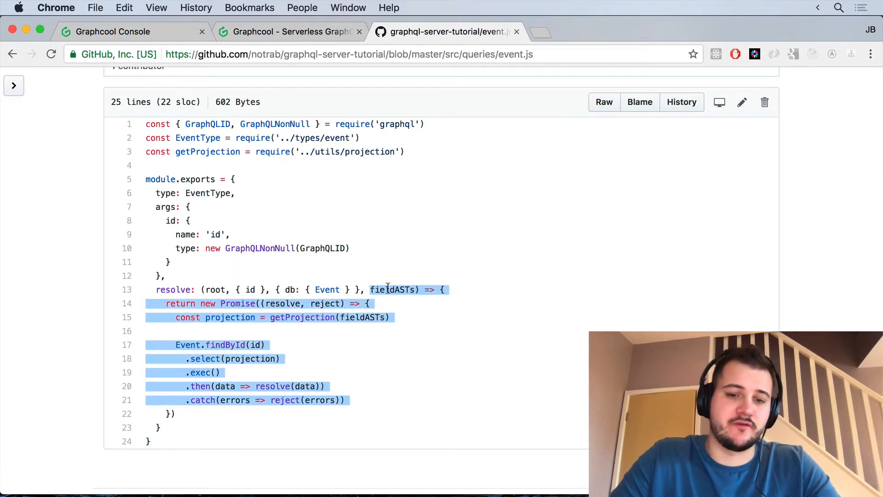
click(387, 290)
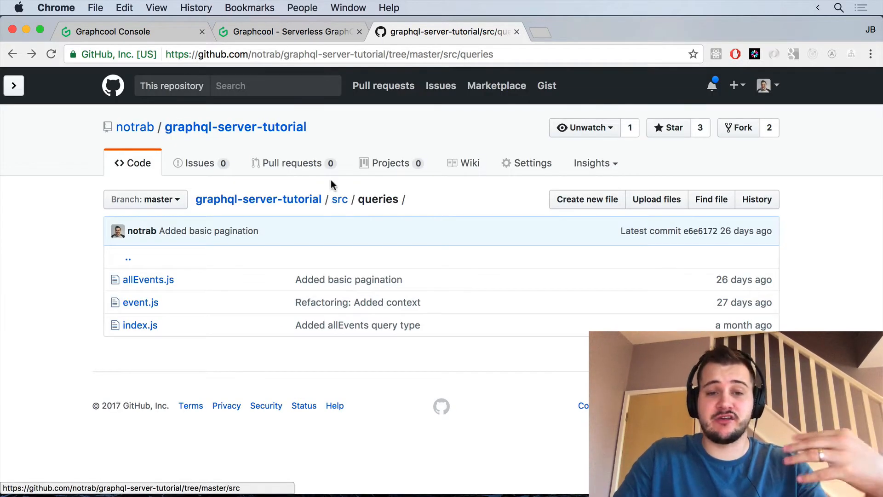
mouse_move(325, 45)
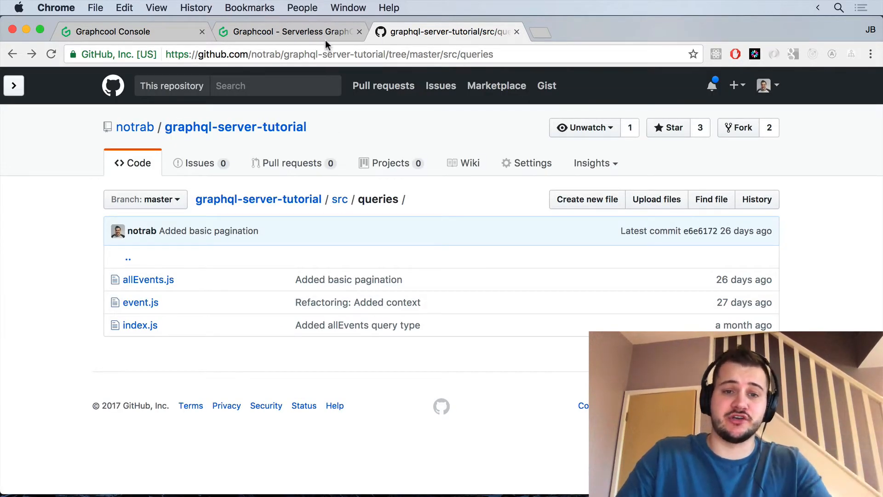
Step: Enter the Graphcool Console from graph.cool and view the Example Project schema
click(116, 31)
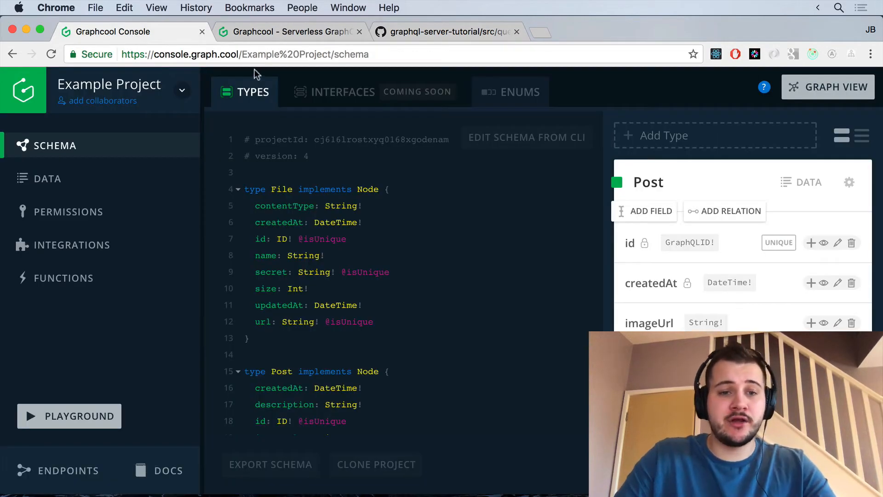
click(289, 31)
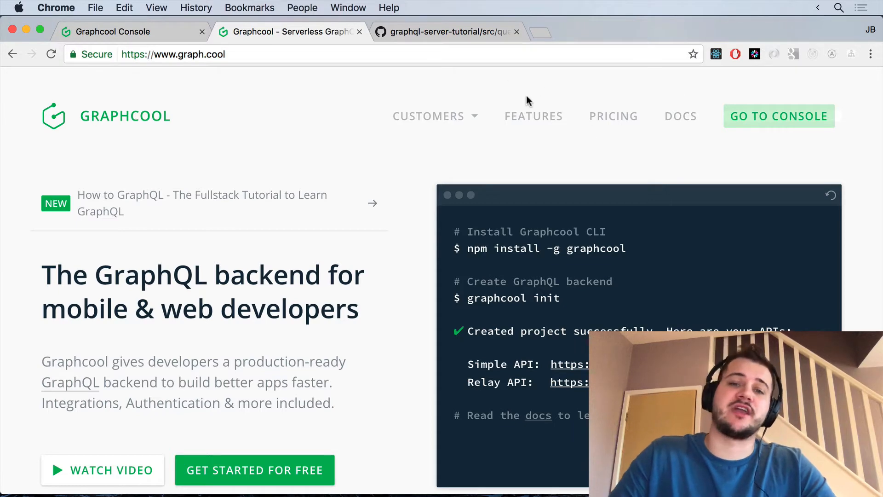
mouse_move(778, 116)
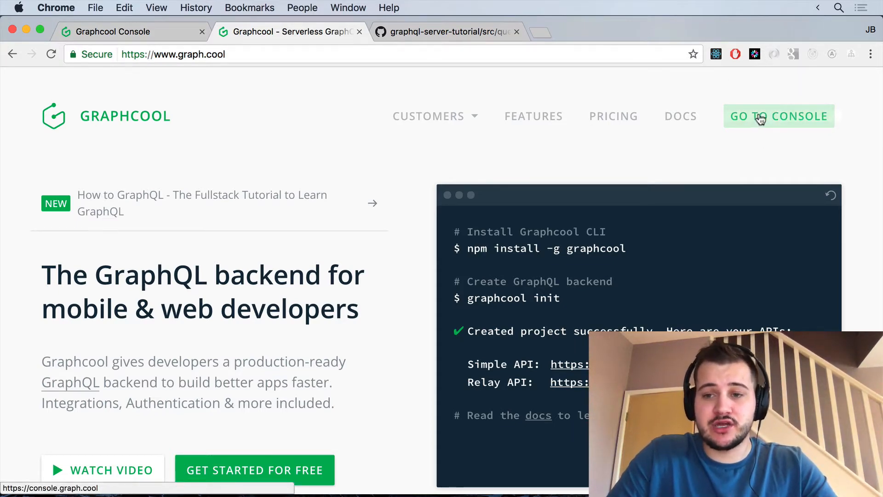
click(779, 116)
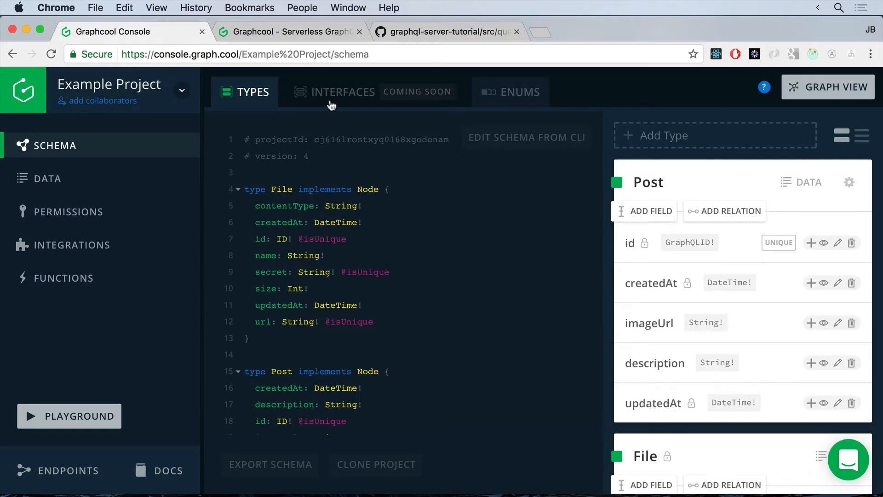
scroll(down, 3)
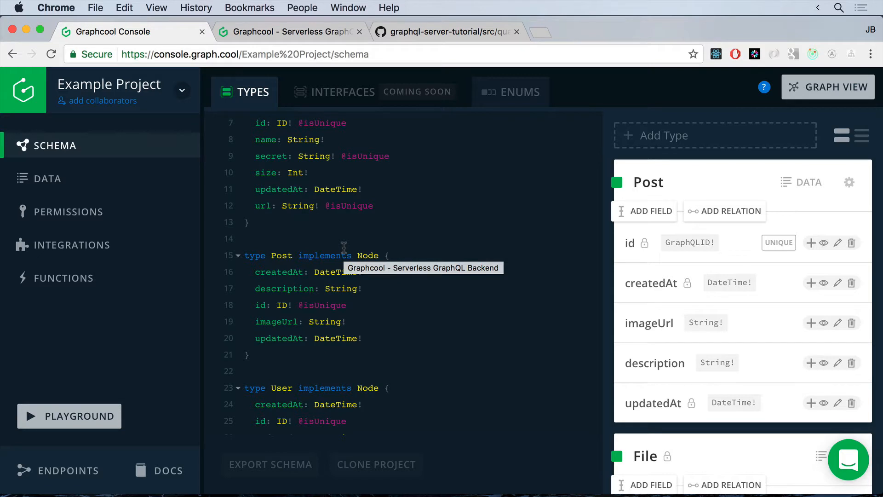
mouse_move(343, 247)
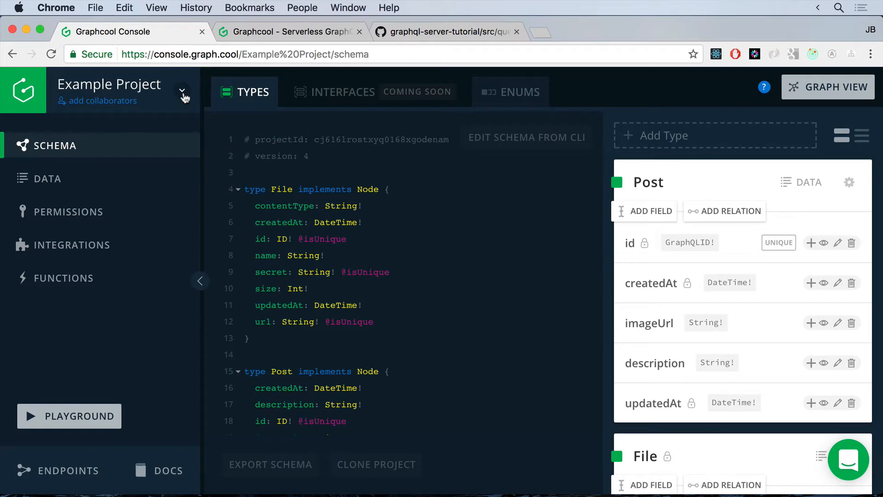
Step: Create a new project named EventSite in the EU (Ireland) region
click(182, 91)
text(EventSite)
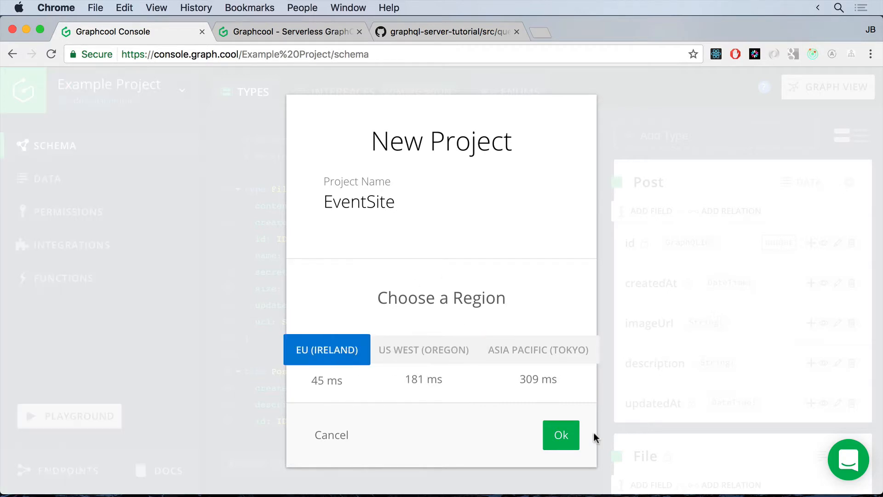
click(560, 434)
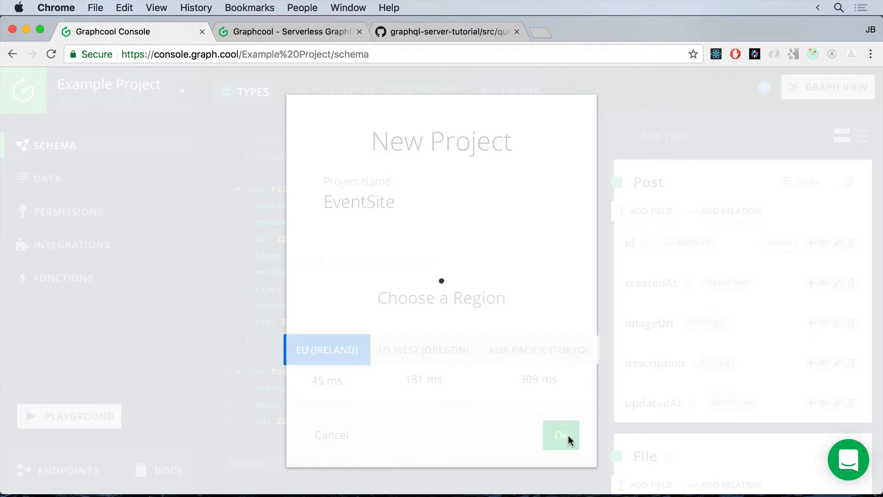
click(560, 434)
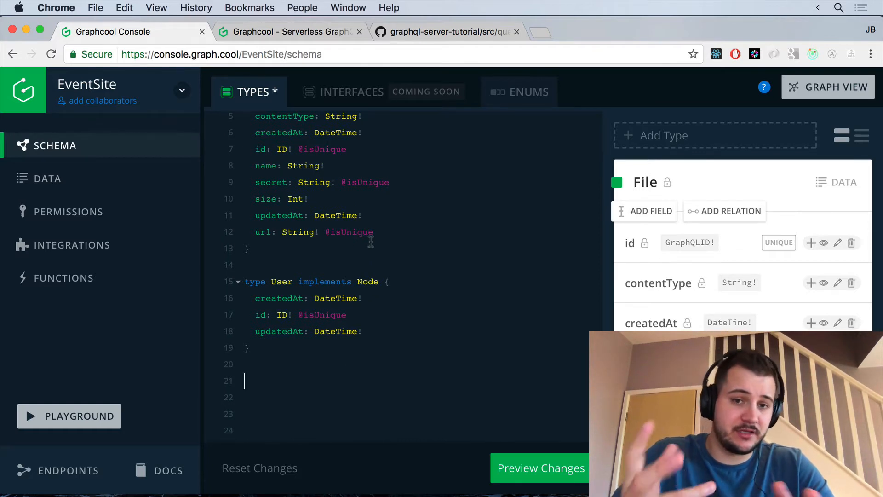
Step: Try typing 'type' in the EventSite schema editor, then discard the edit
text(type)
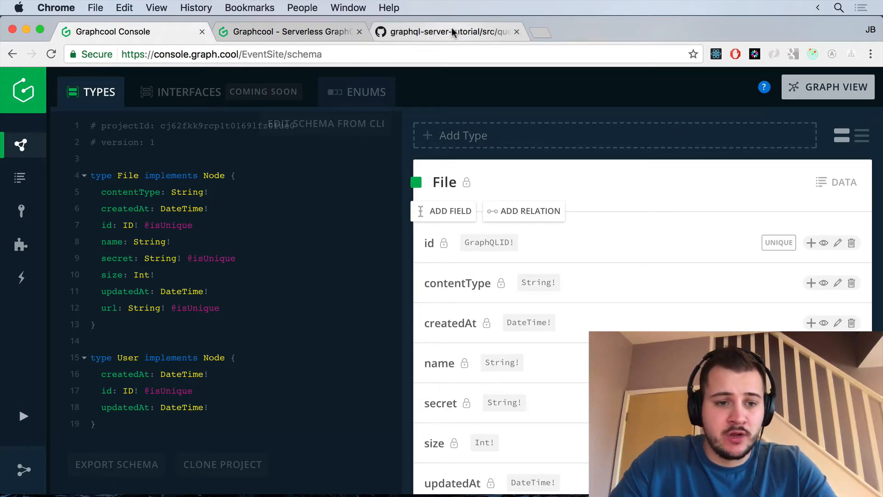
Step: View src/types/event.js with its id, name and date fields, then return to the Graphcool tab
click(446, 31)
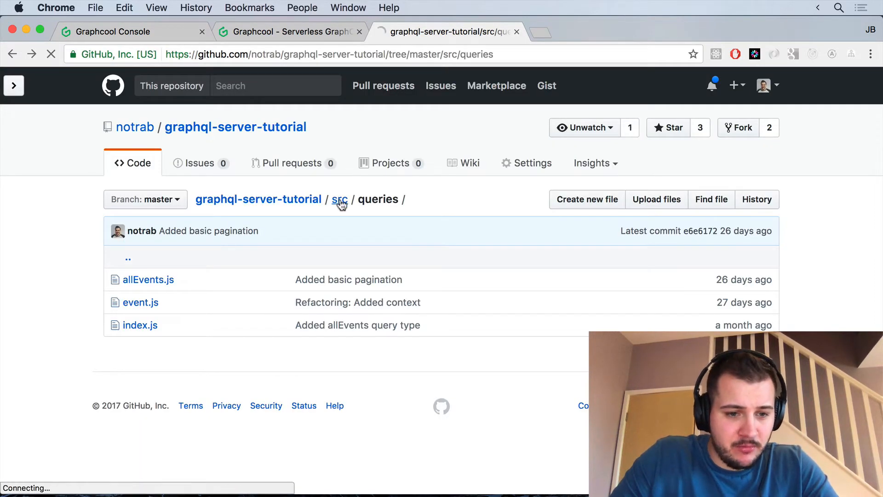
click(340, 198)
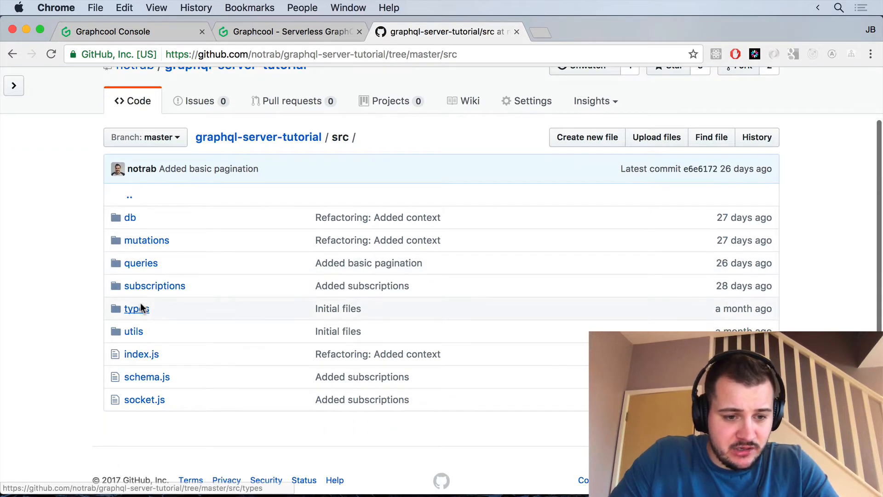
click(130, 308)
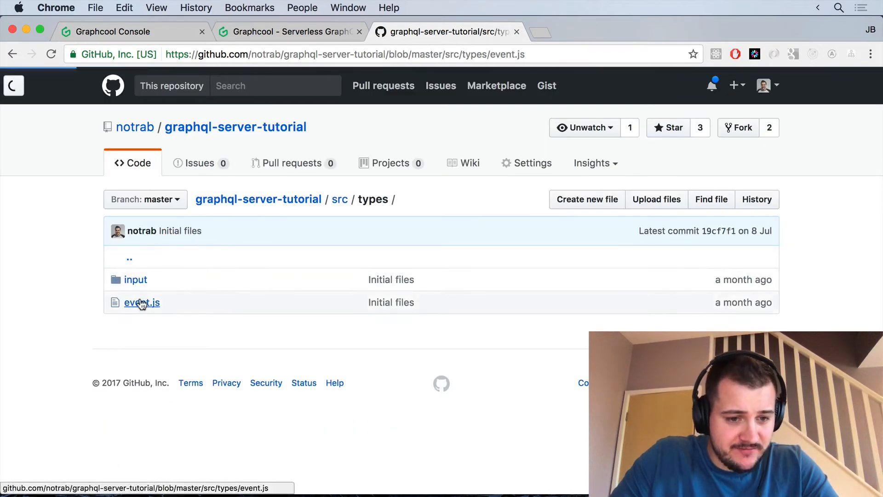
click(141, 303)
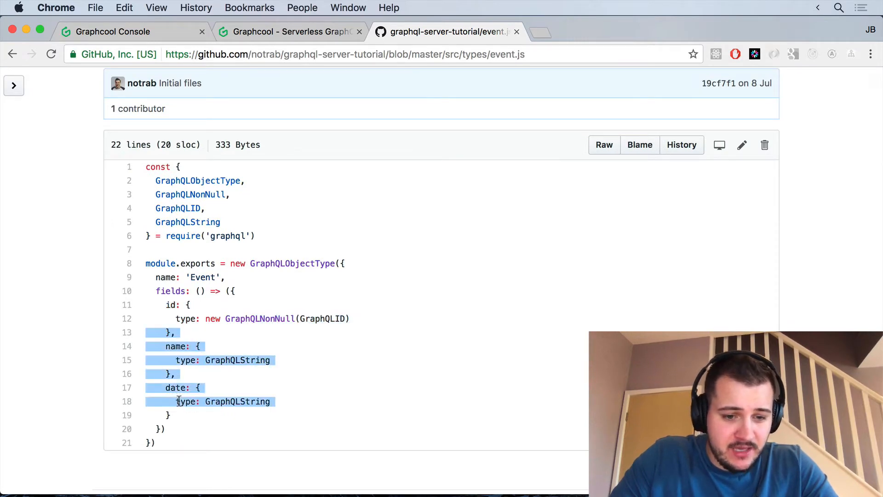
click(287, 32)
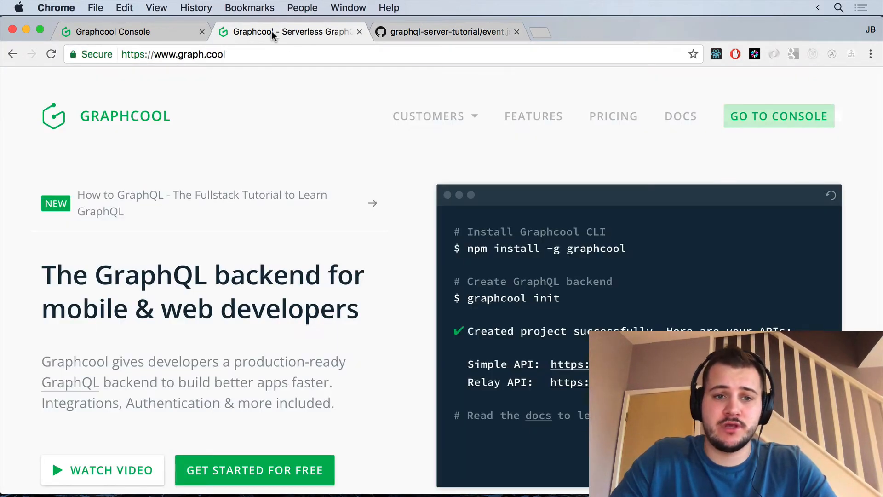
Step: Create a new type named Event in the EventSite schema and save it
click(113, 31)
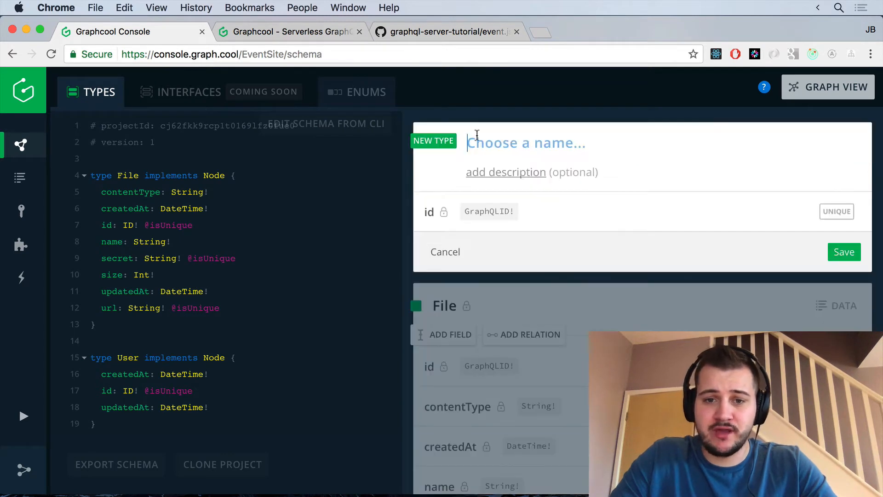
text(Event)
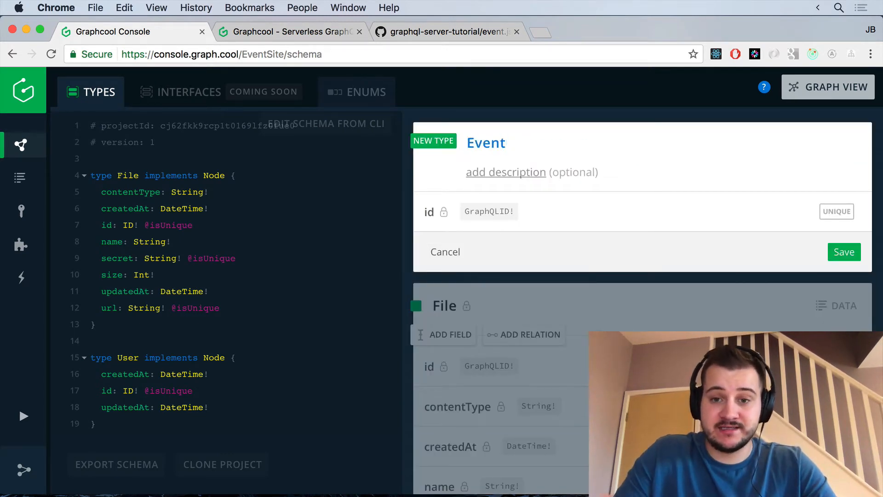
mouse_move(509, 175)
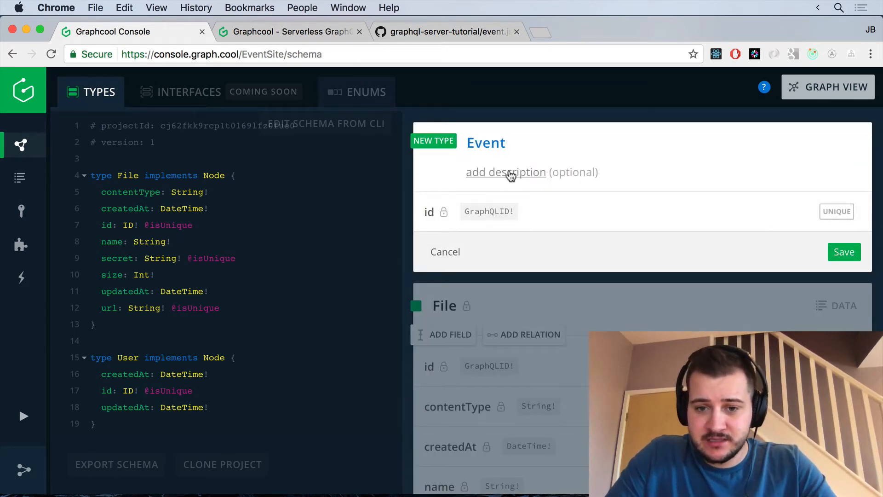
mouse_move(794, 251)
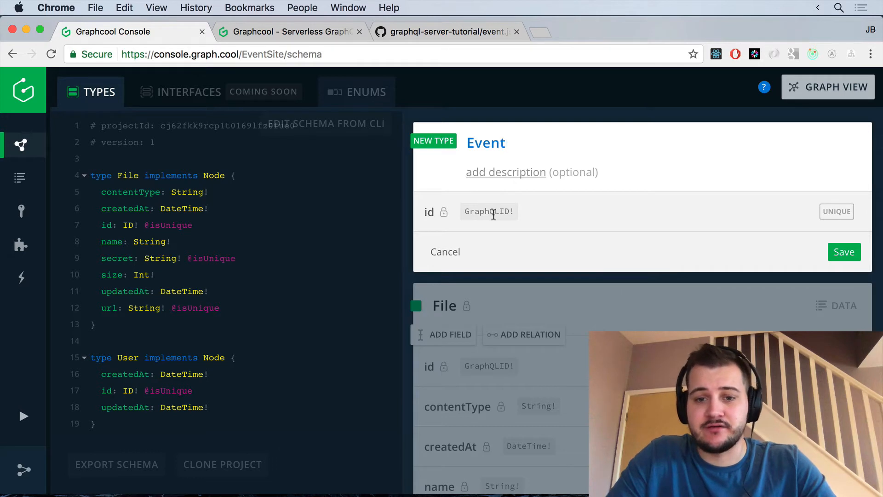
click(844, 252)
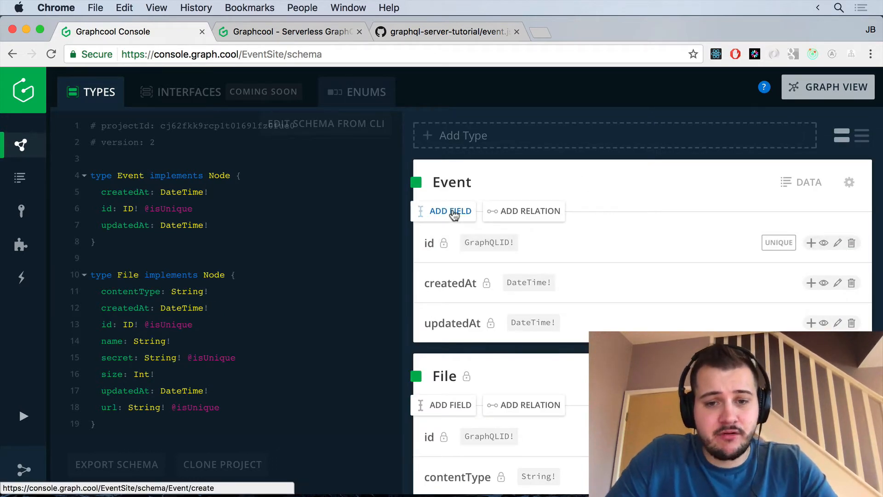
Step: Add a required String field 'name' to Event, checking its constraints before creating it
click(450, 211)
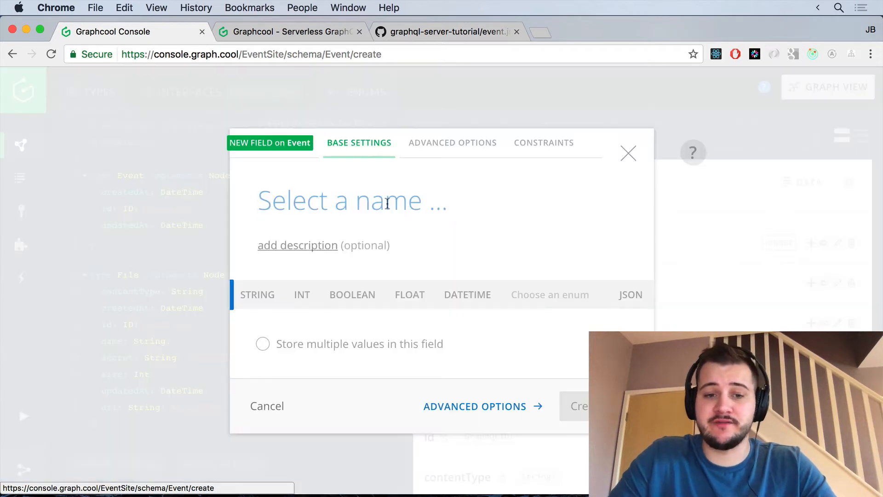
text(name)
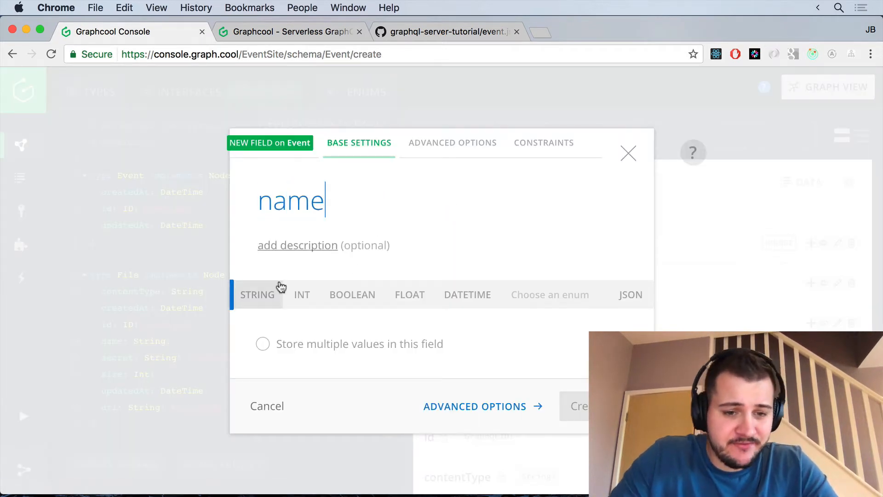
click(257, 295)
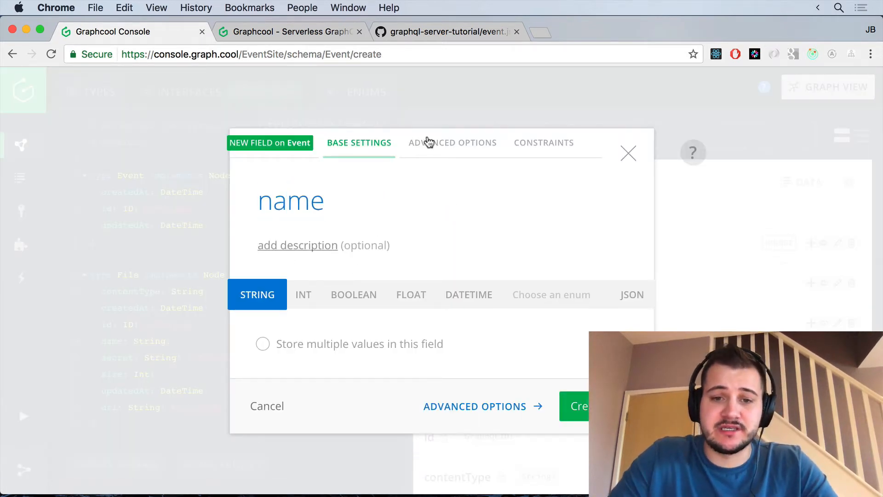
click(453, 141)
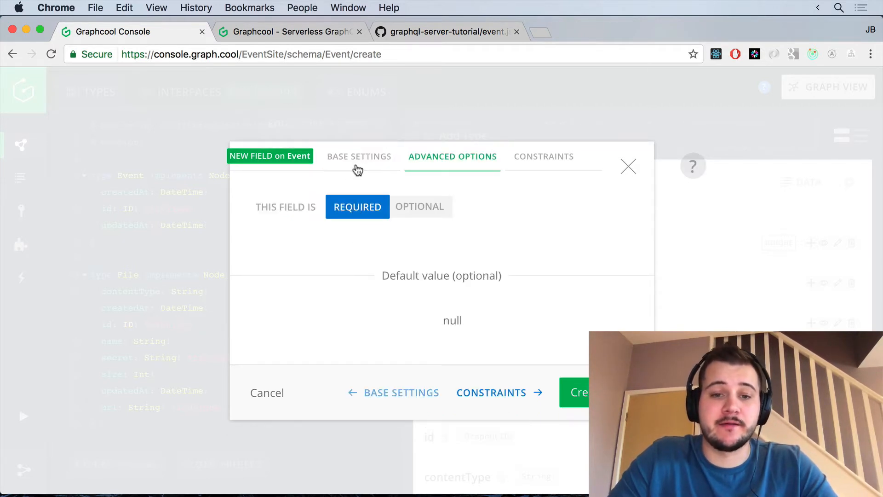
click(359, 156)
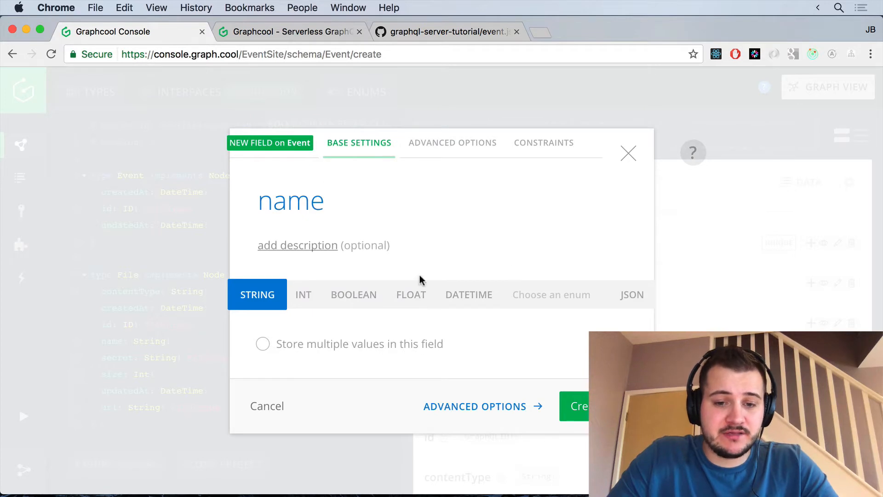
mouse_move(304, 297)
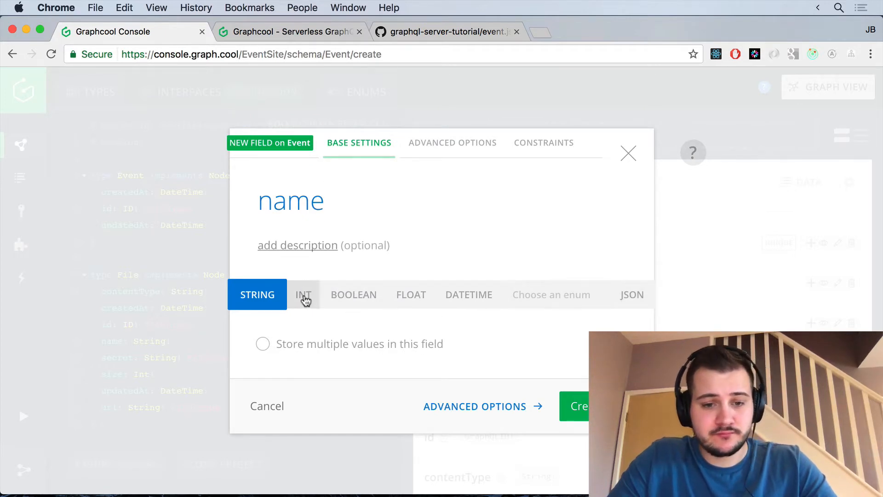
mouse_move(295, 362)
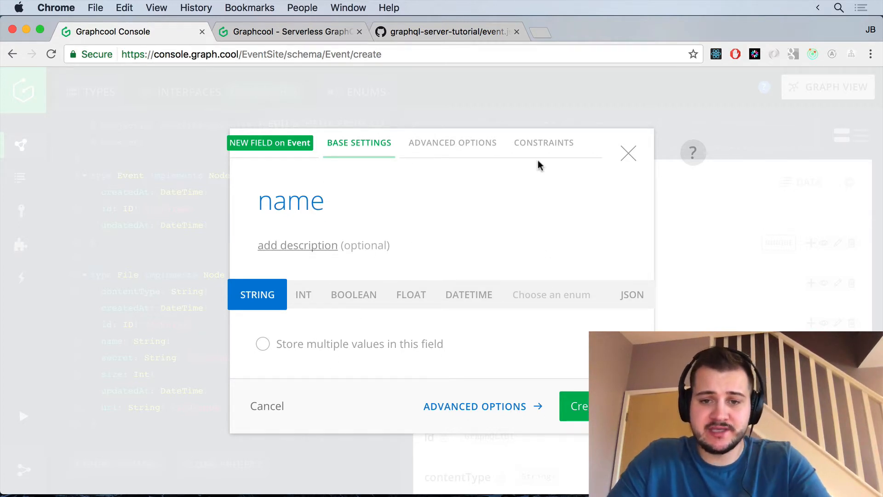
click(543, 142)
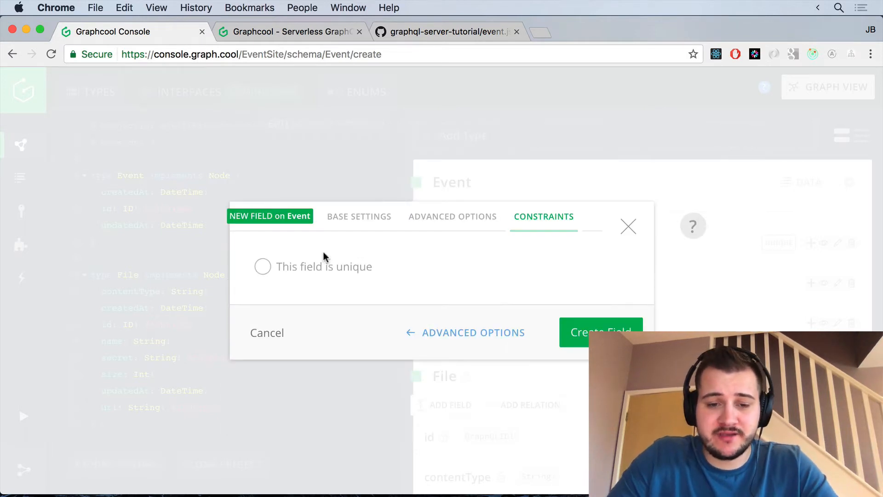
click(453, 216)
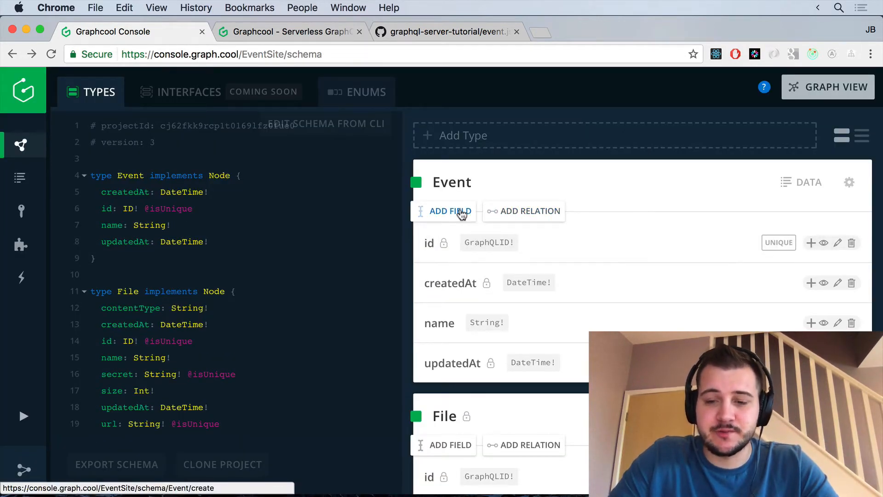
Step: Add a required DateTime field to Event, naming it 'date' then renaming to 'start'
click(452, 211)
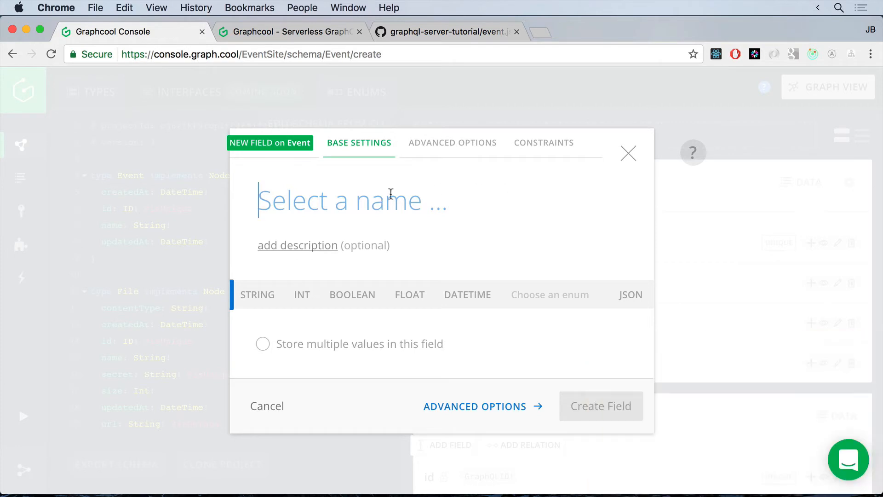
text(date)
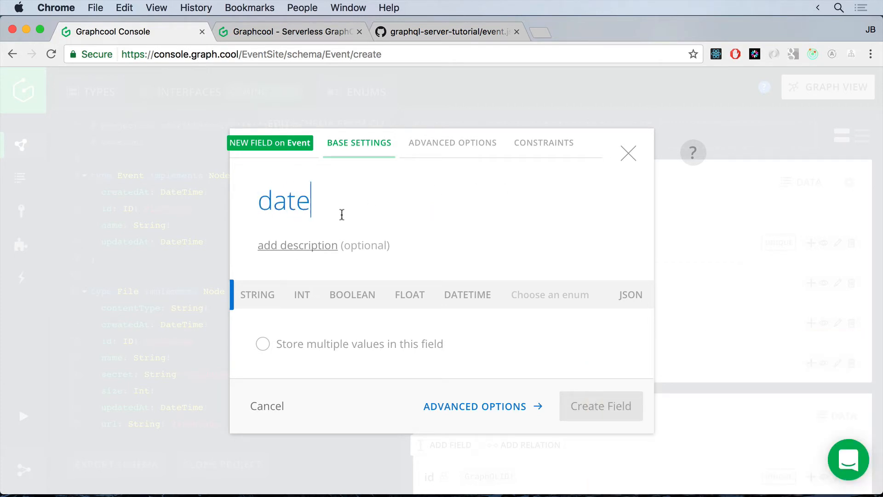
click(467, 295)
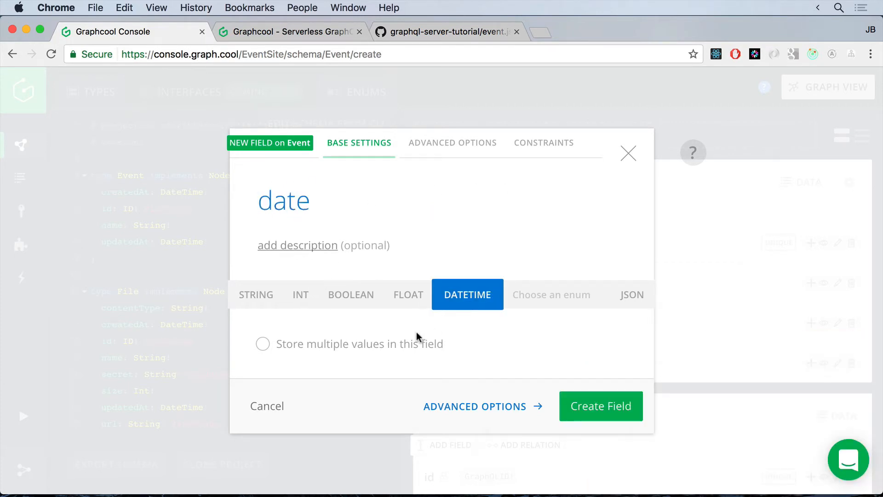
mouse_move(433, 259)
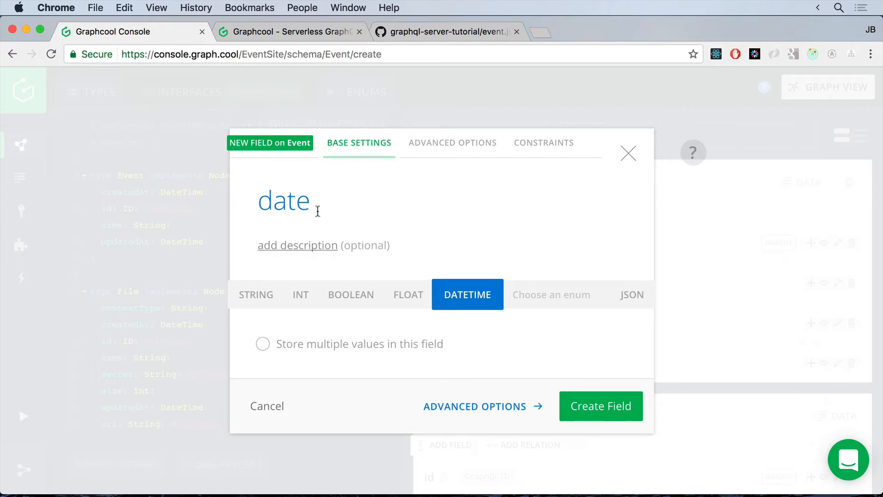
text(start)
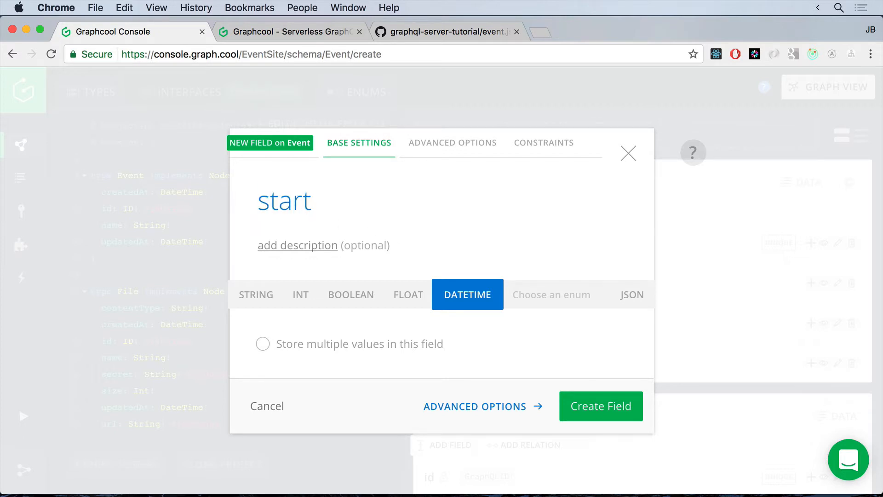
click(285, 200)
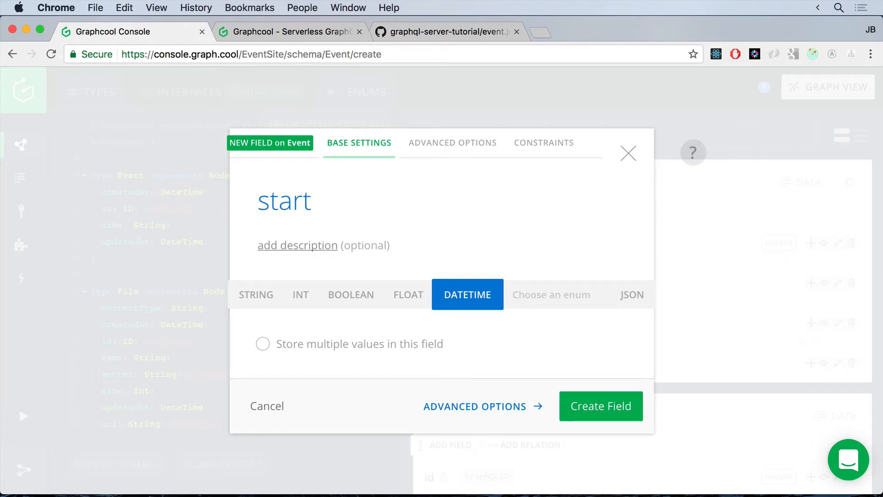
mouse_move(467, 439)
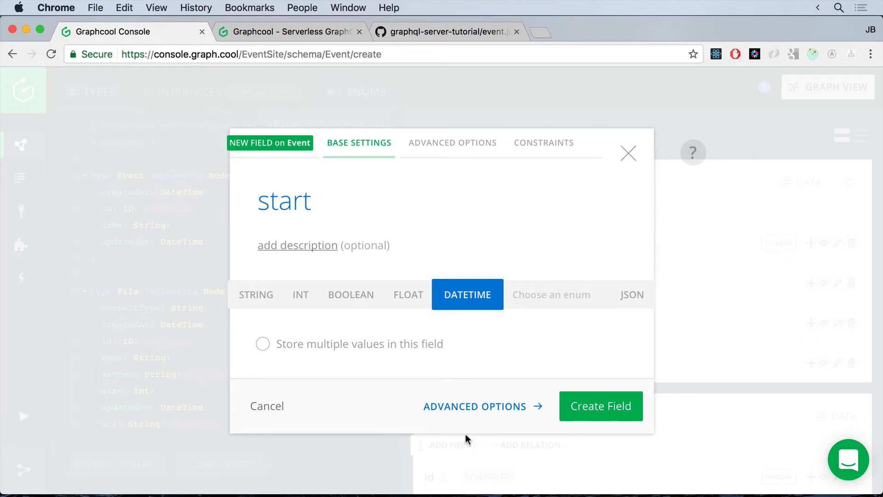
click(601, 406)
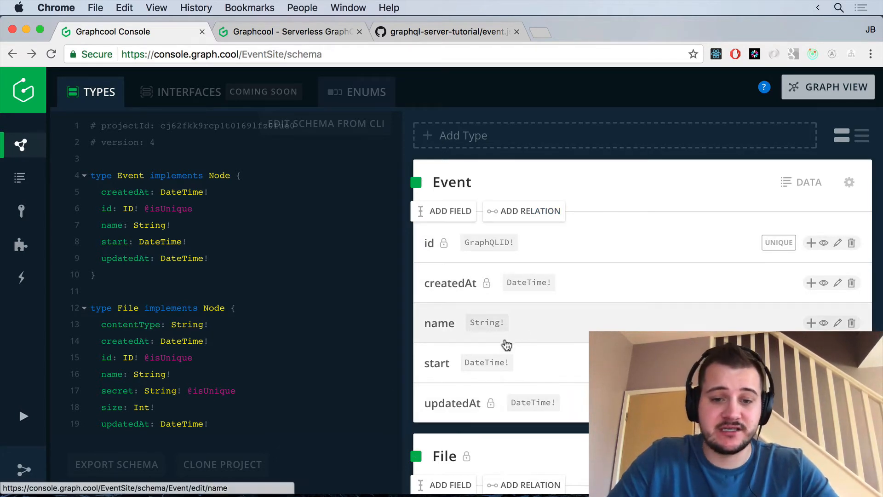
mouse_move(491, 363)
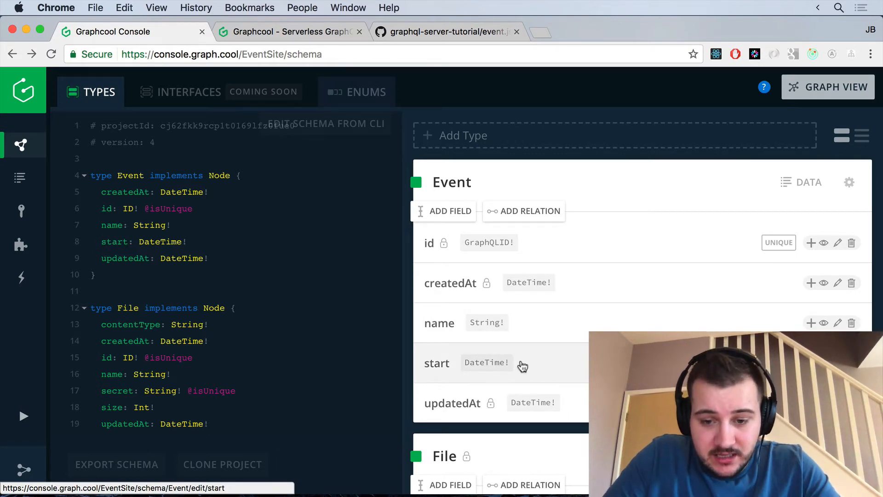
click(486, 362)
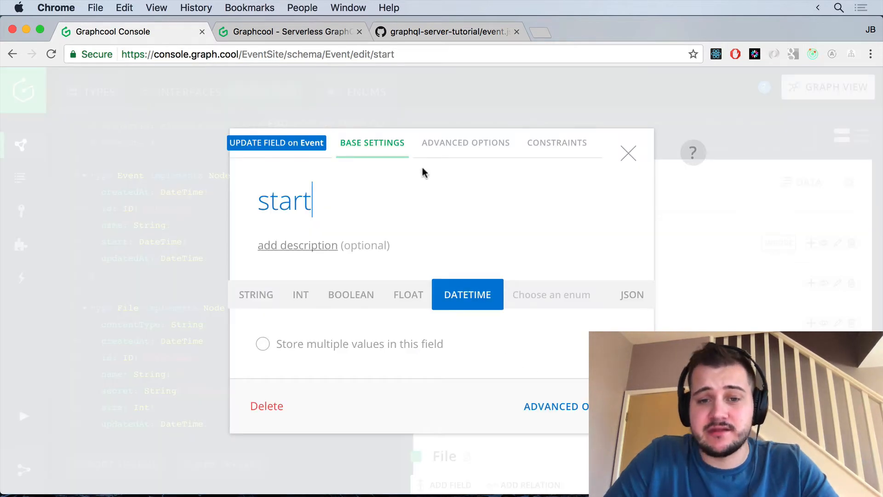
click(465, 143)
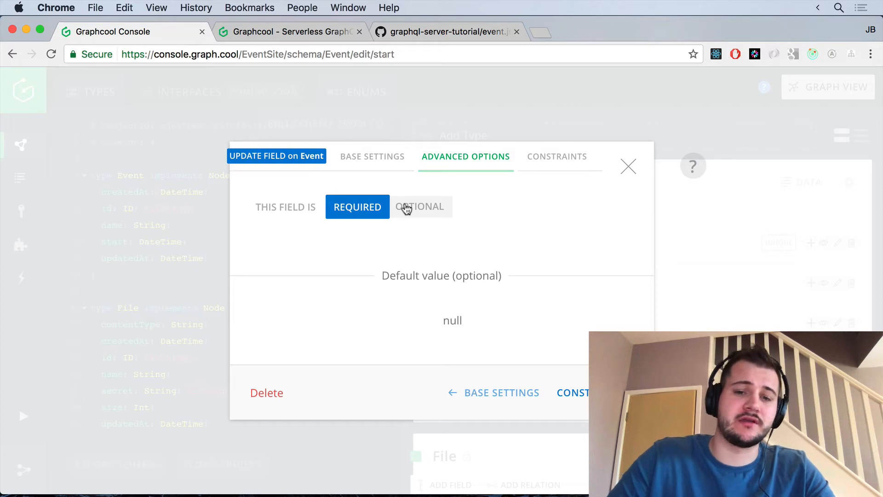
mouse_move(426, 212)
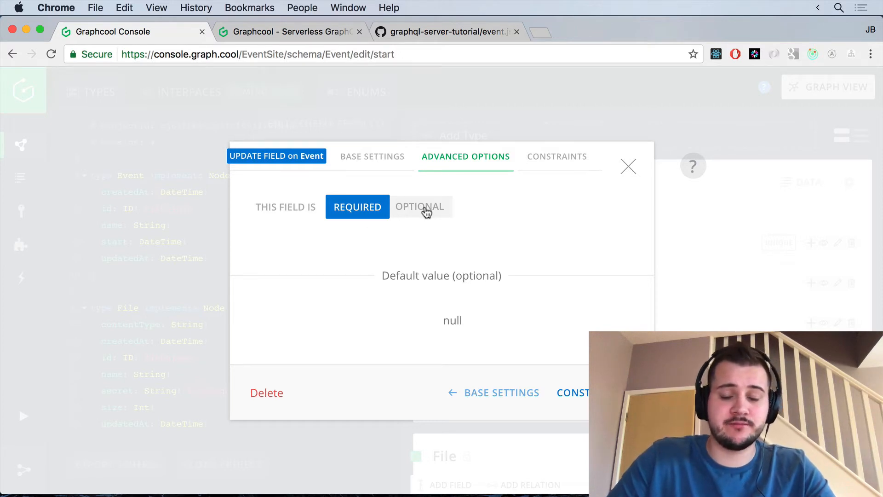
click(420, 206)
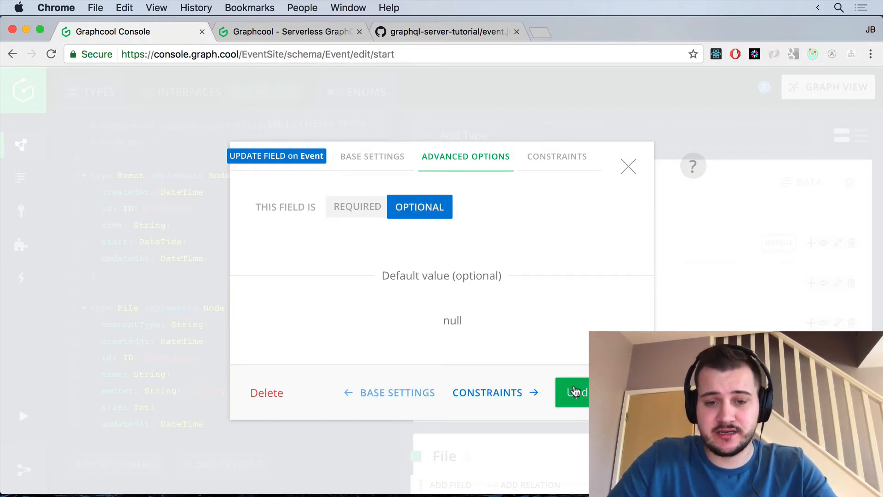
click(572, 393)
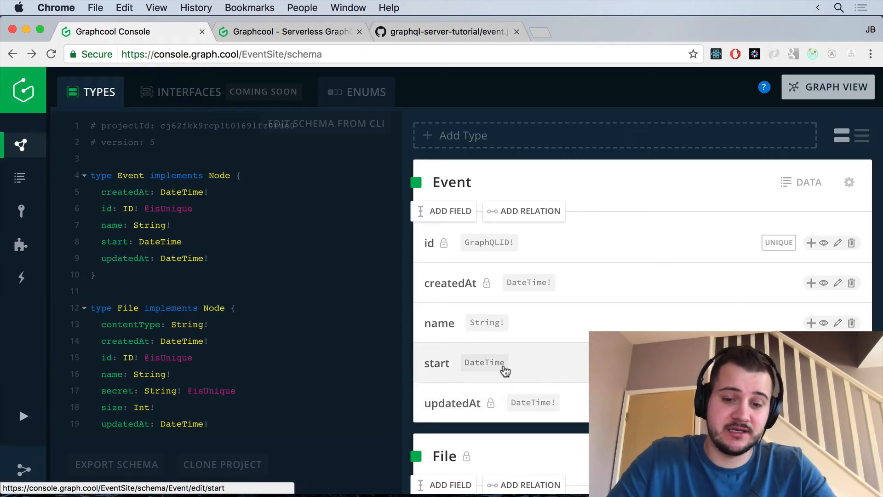
mouse_move(451, 364)
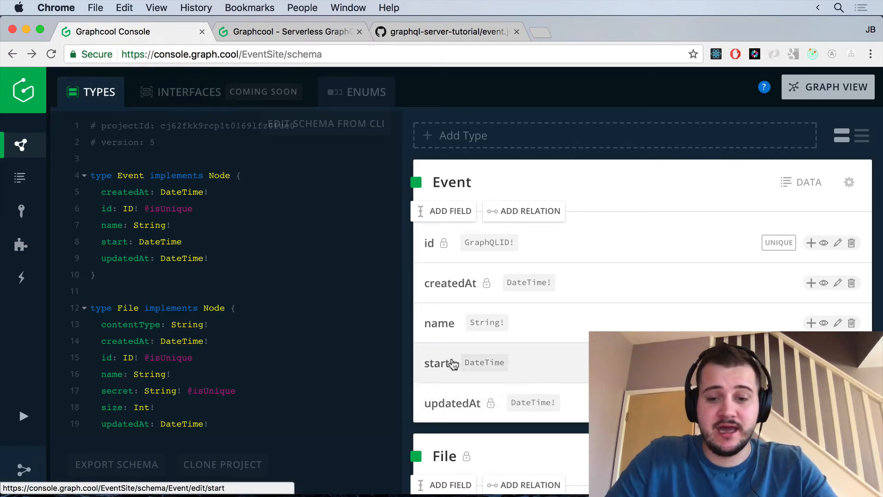
mouse_move(319, 221)
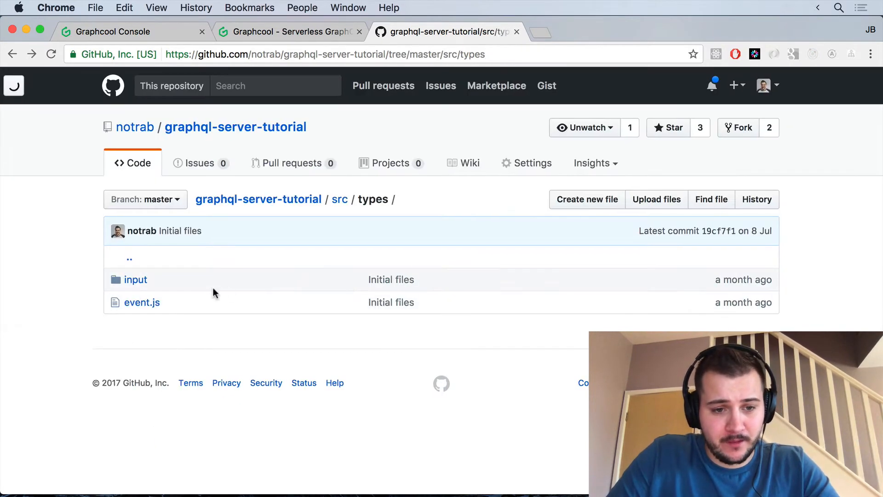
Step: Browse the src/types/input folder and go back up to src
click(135, 280)
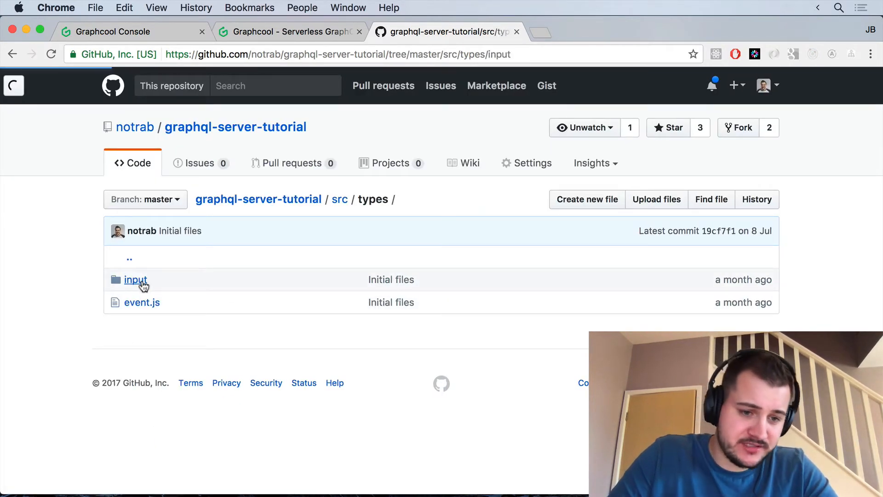
click(136, 280)
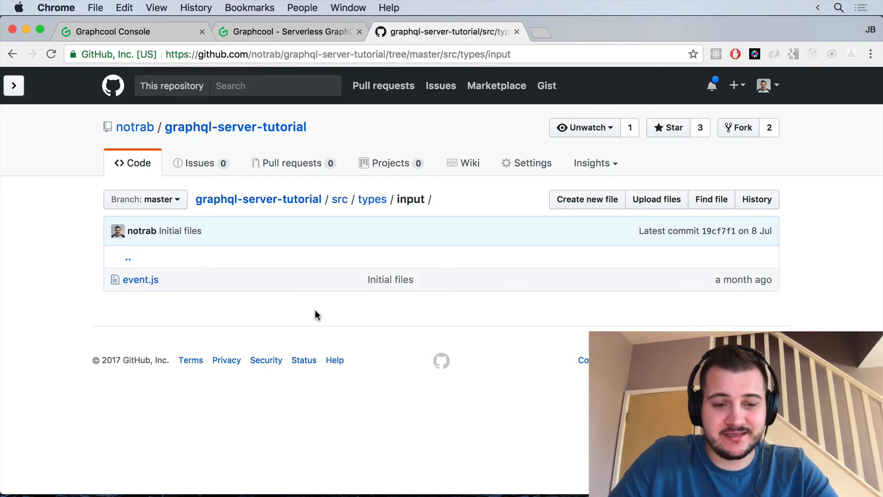
click(139, 280)
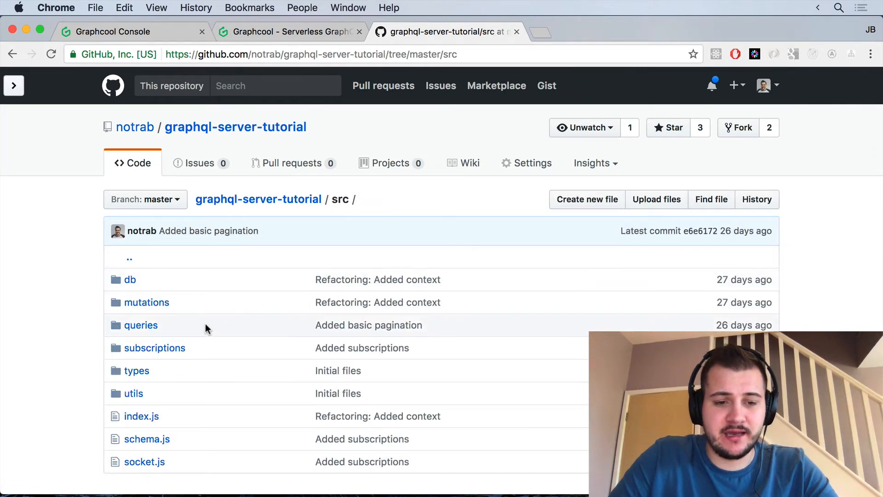
mouse_move(233, 292)
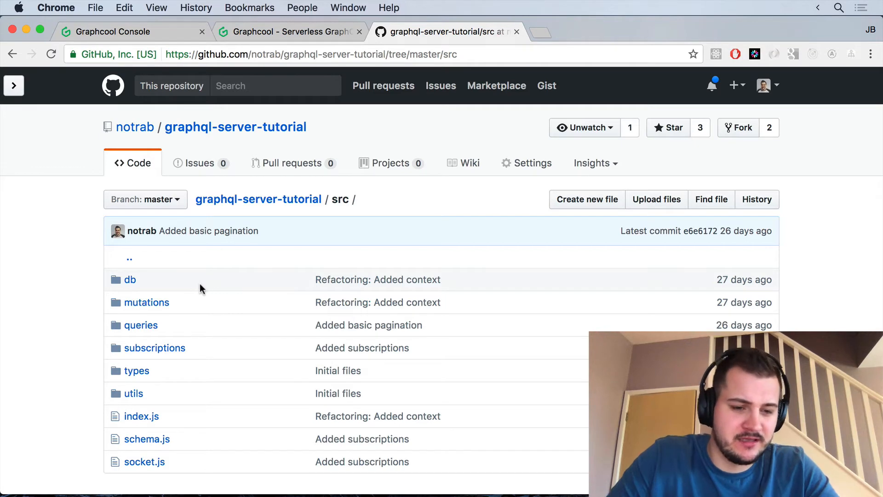
Step: Read queries/event.js, then return to the Graphcool Console tab
click(140, 325)
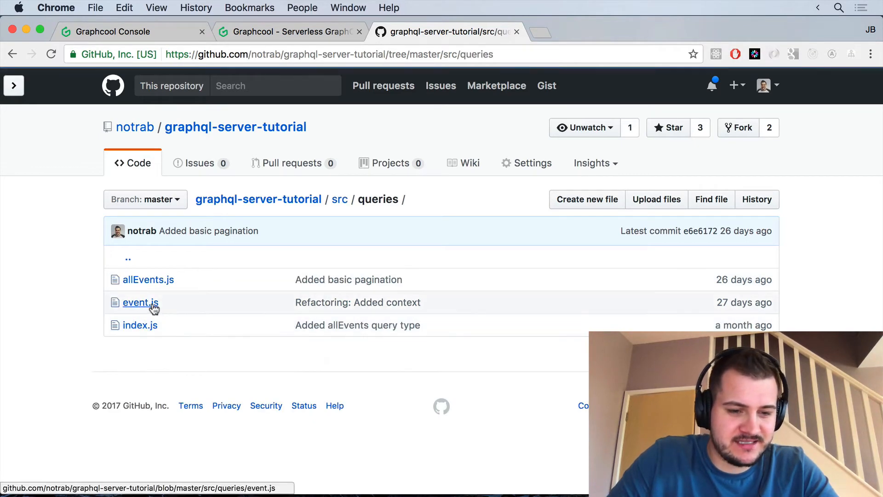
click(140, 303)
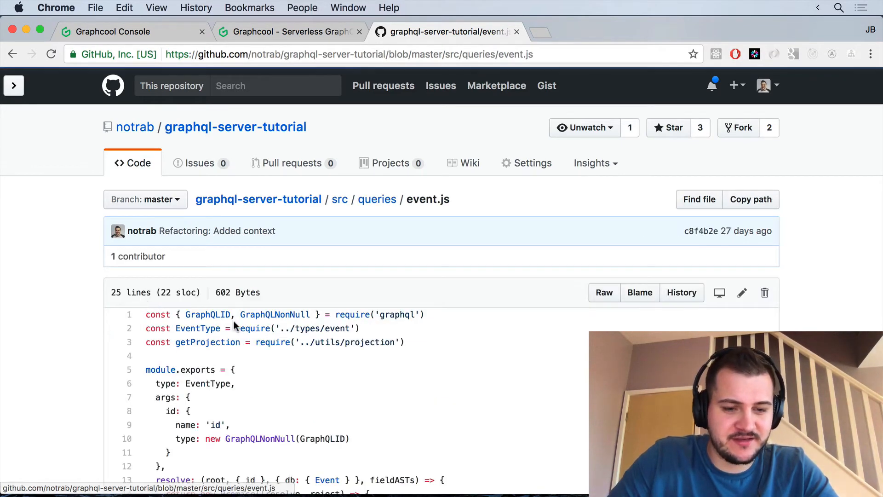
scroll(down, 3)
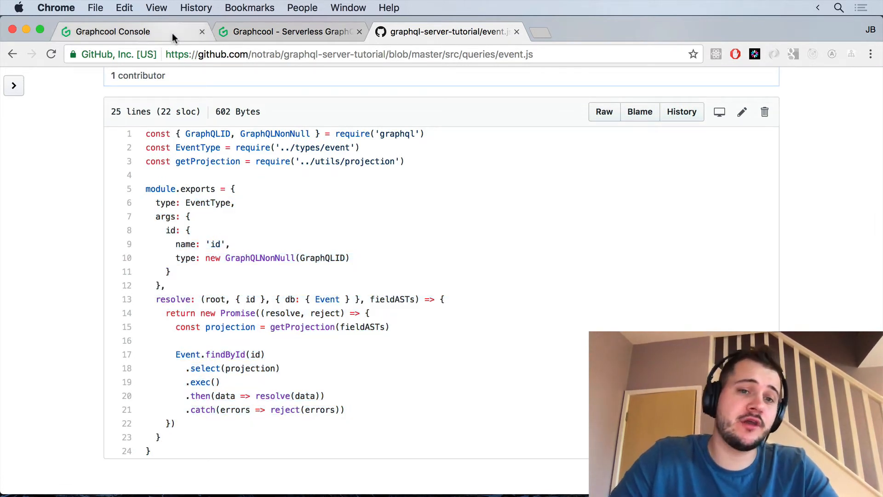
click(116, 31)
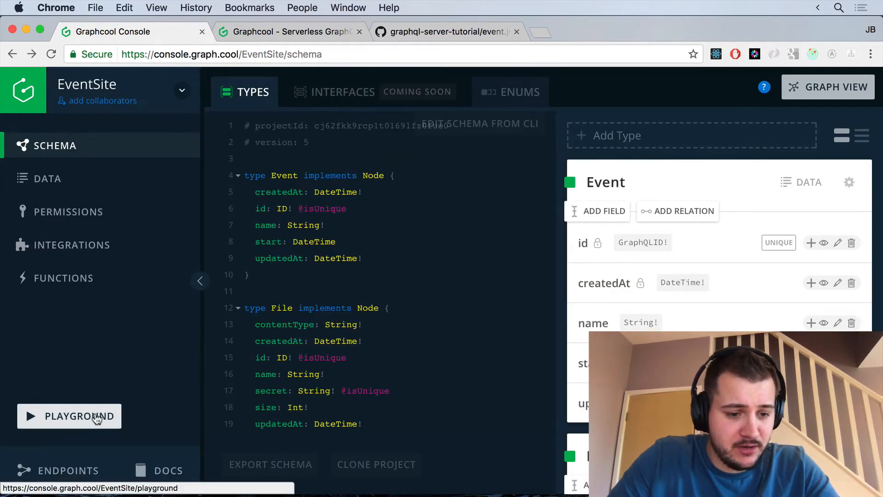
Step: Browse the Query type's fields (allEvents, allFiles, allUsers) in the Playground docs, then close them
click(69, 416)
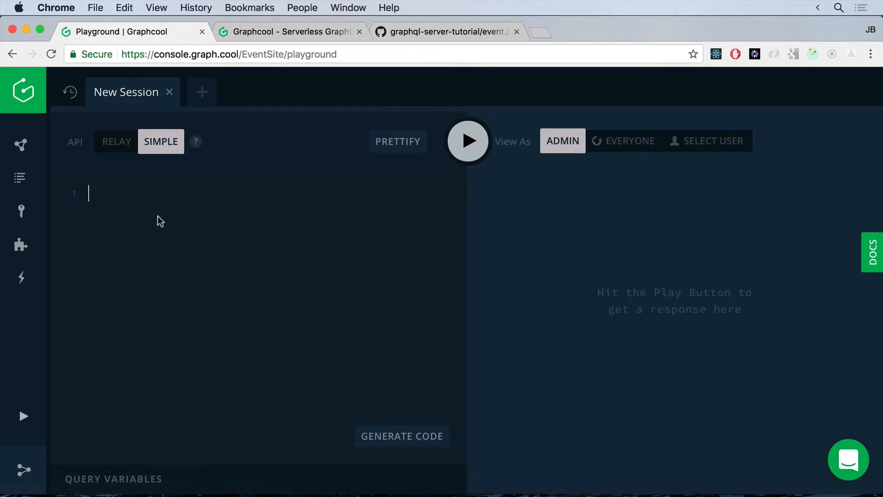
mouse_move(874, 252)
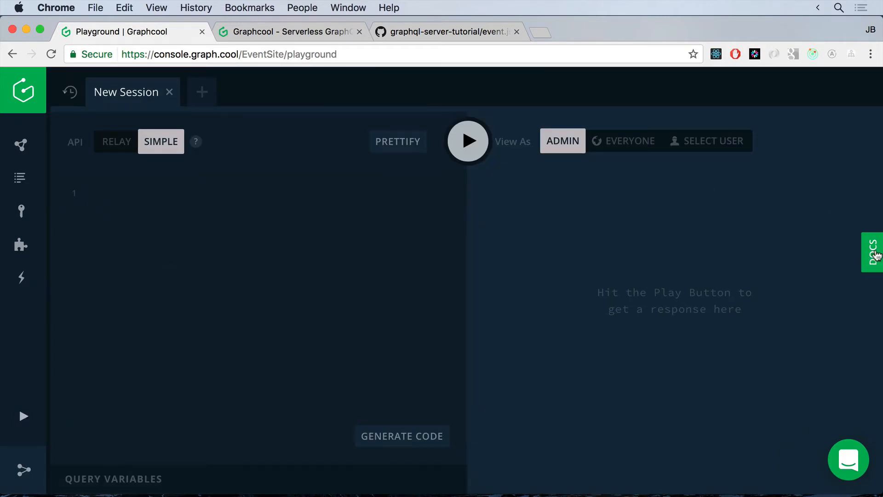
click(876, 252)
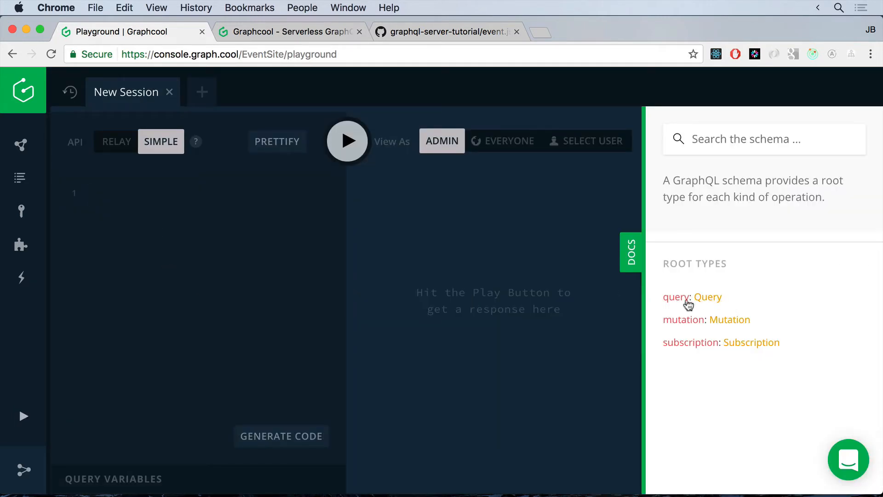
click(708, 297)
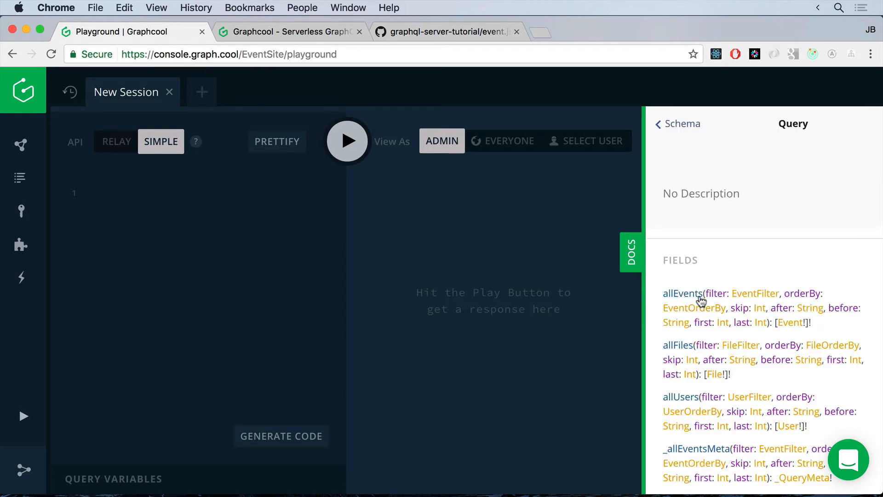
scroll(down, 3)
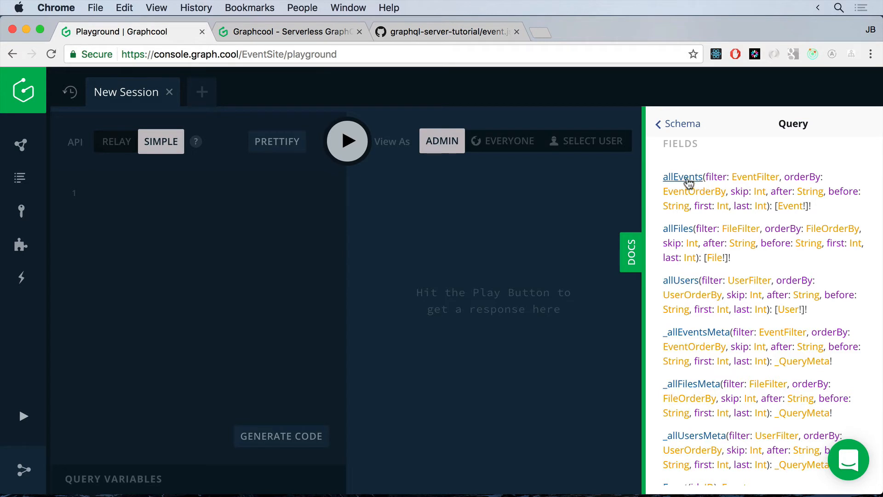
mouse_move(675, 309)
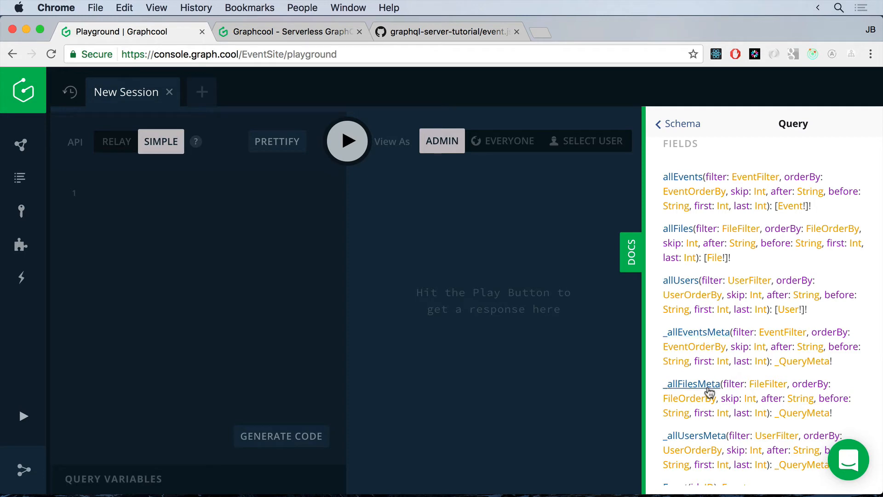
scroll(down, 3)
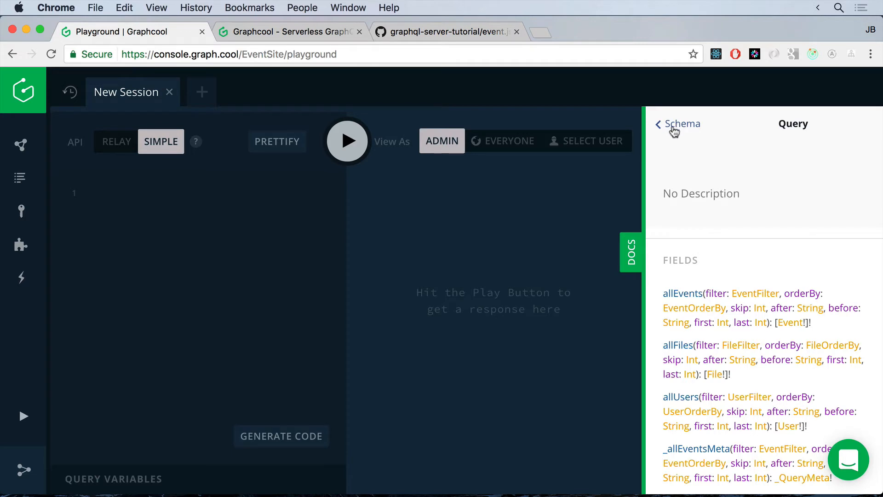
click(658, 124)
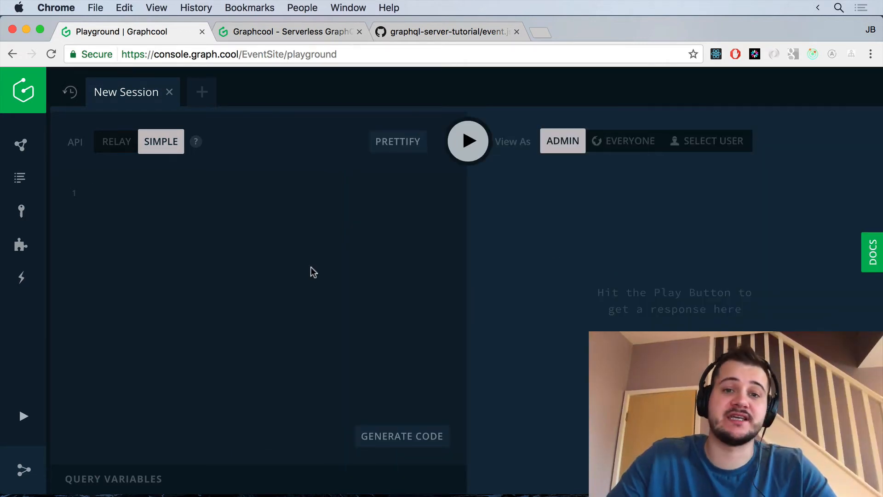
Step: Open src/mutations/createEvent.js in the tutorial repository on GitHub
click(445, 31)
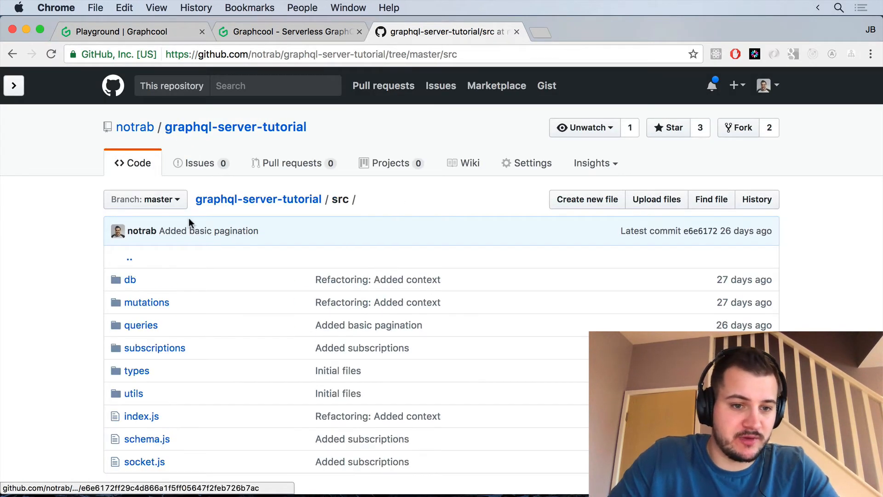
click(146, 303)
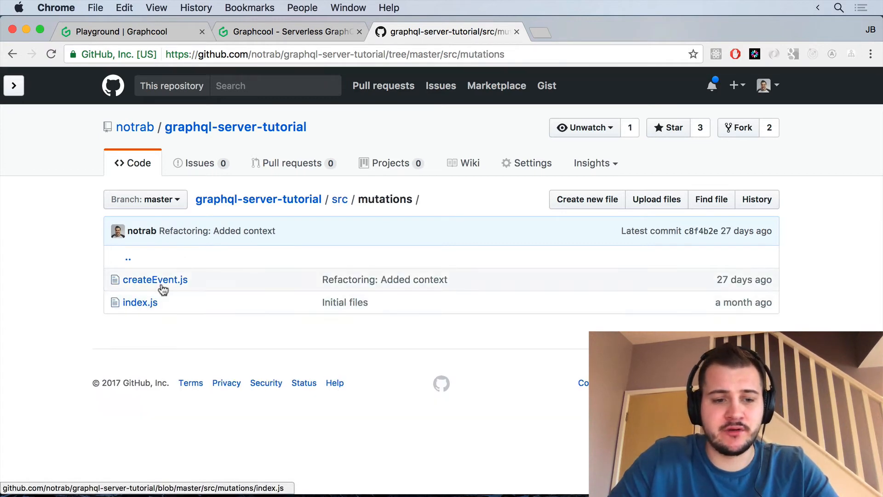
click(155, 280)
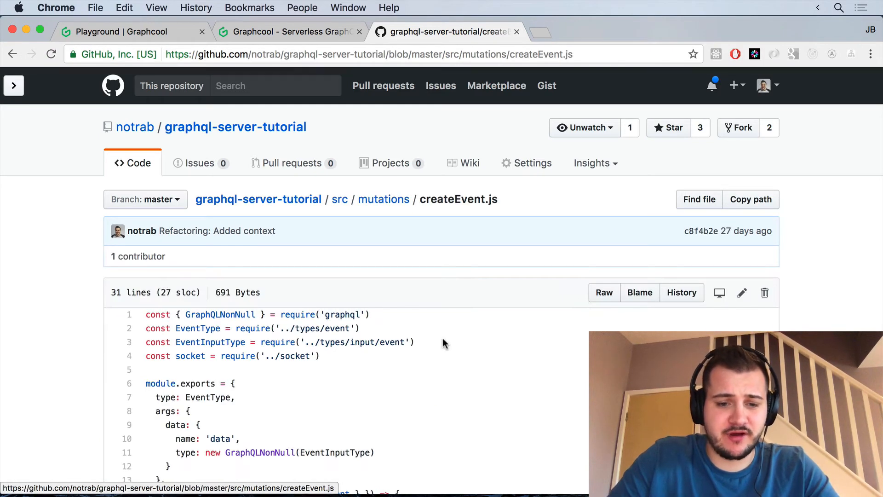
scroll(down, 3)
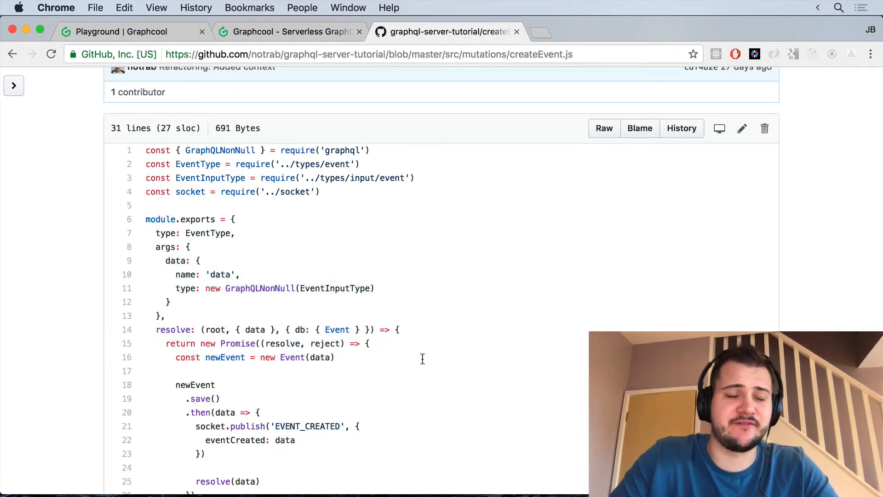
Step: Highlight the socket.publish block that sends the EVENT_CREATED notification, then clear the highlight
scroll(down, 3)
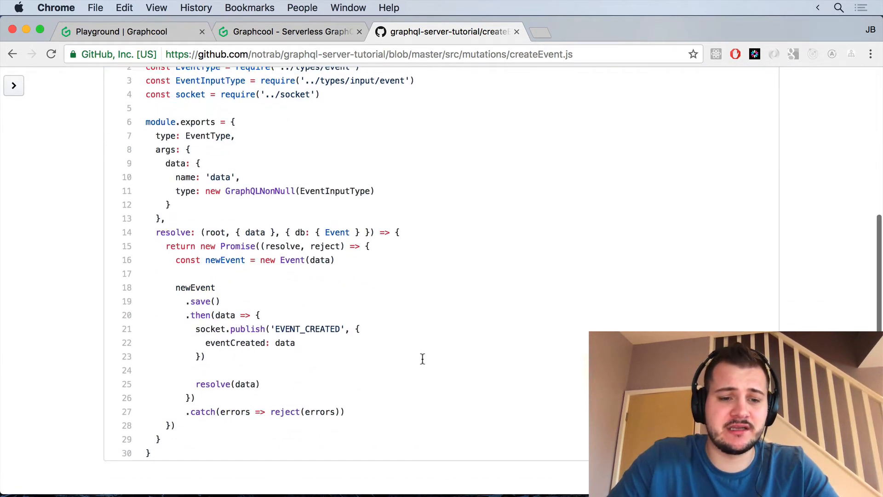
drag(158, 232, 344, 411)
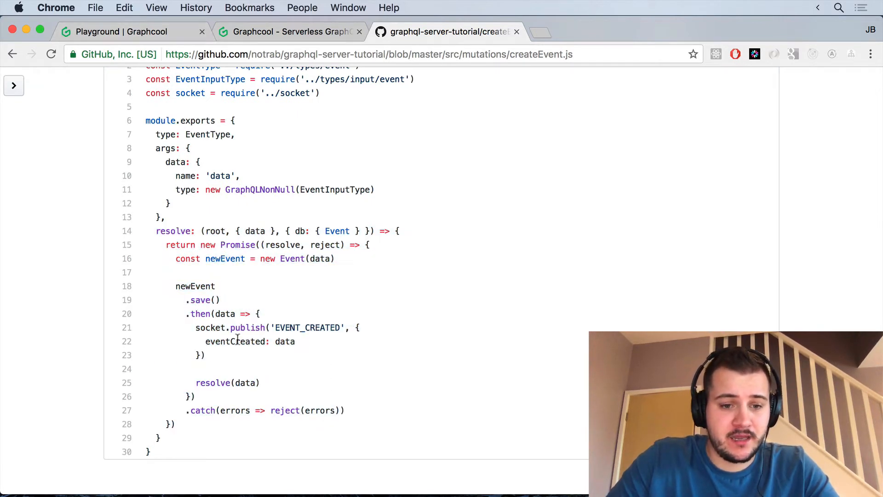
drag(195, 327, 292, 341)
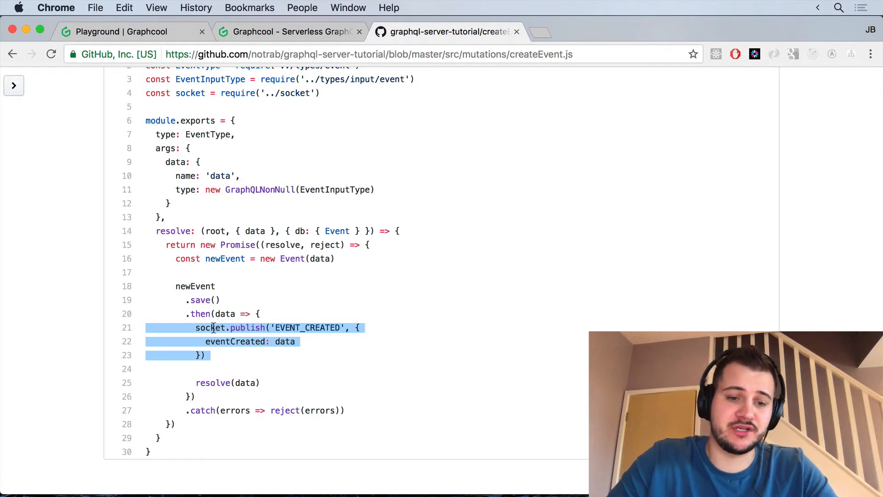
click(329, 381)
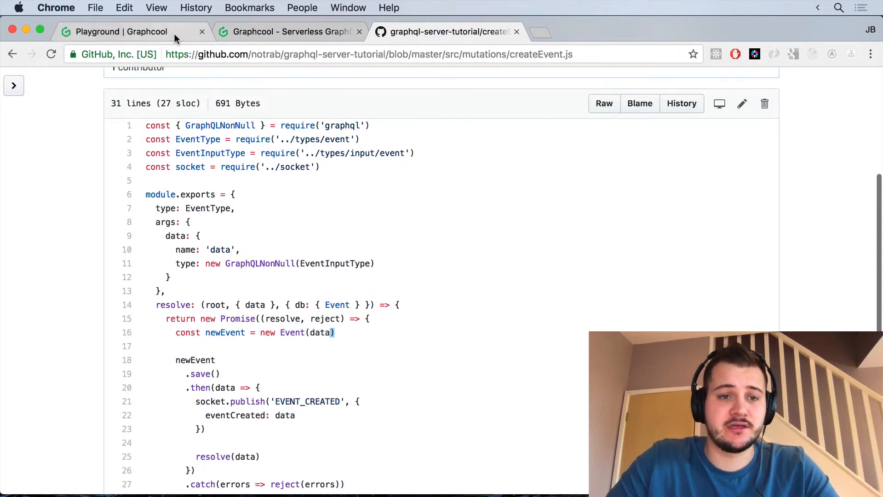
Step: Read the createEvent mutation's arguments (name: String!, start: DateTime) in the docs, then hide them
click(130, 32)
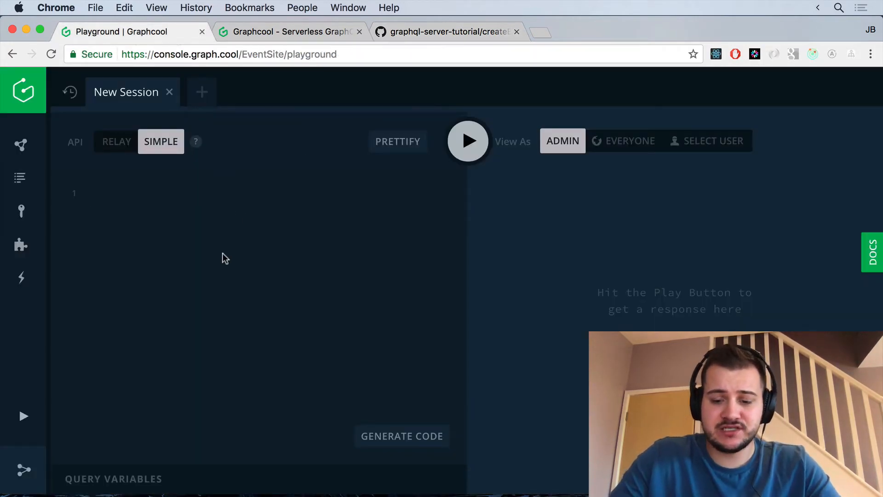
click(873, 252)
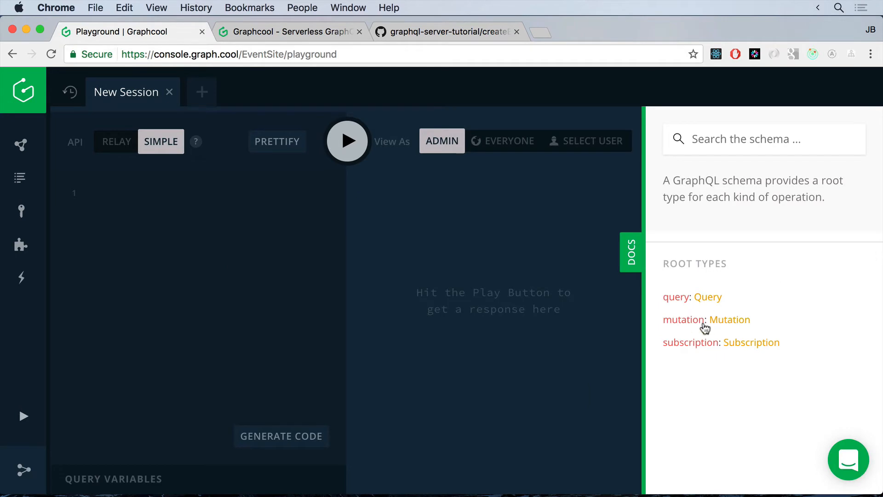
click(730, 319)
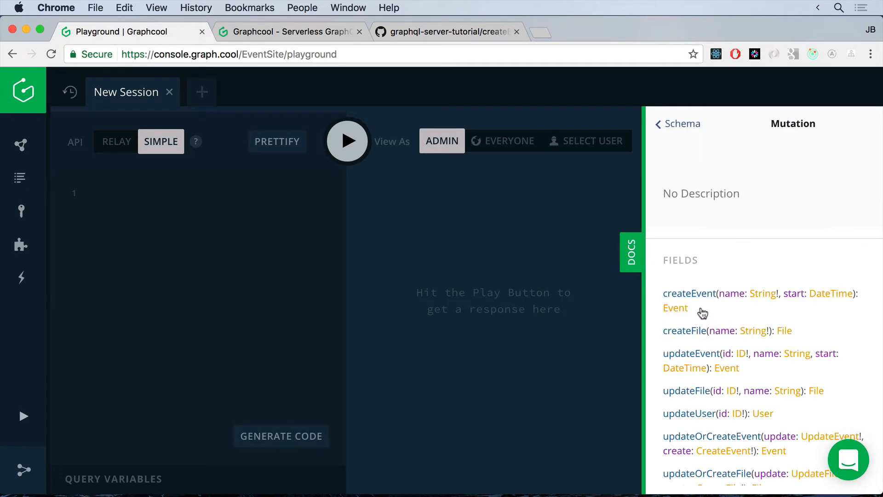
click(689, 292)
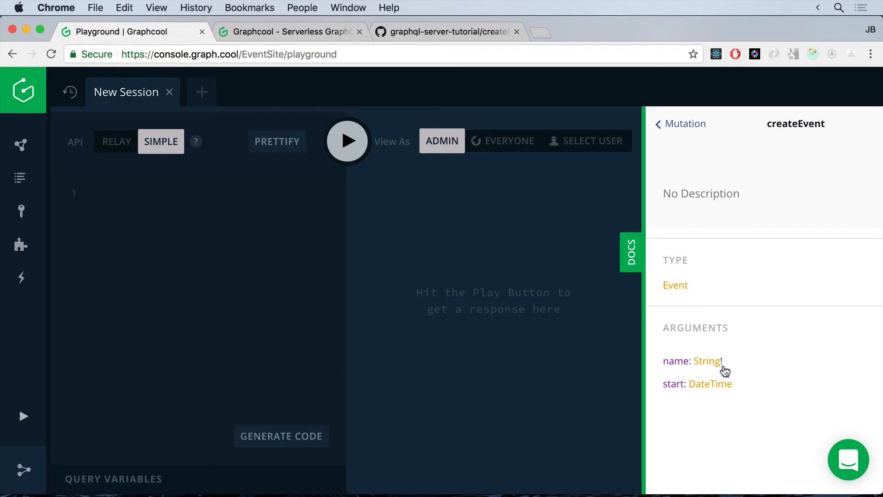
mouse_move(682, 386)
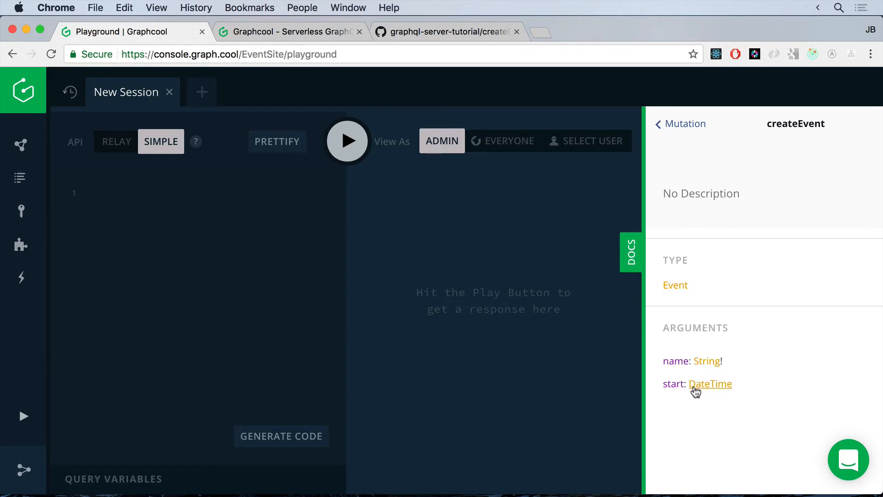
click(680, 123)
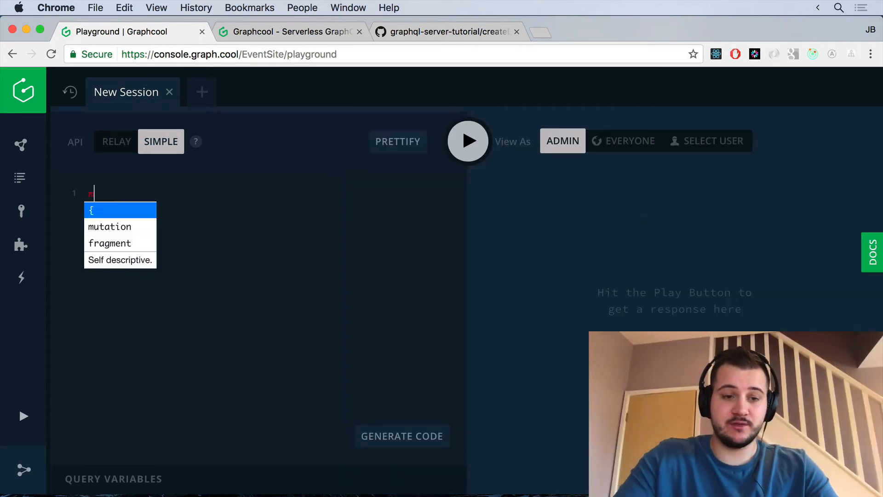
Step: Run a createEvent mutation named "GraphQL Party" returning id and name
text(mutation {)
text(create)
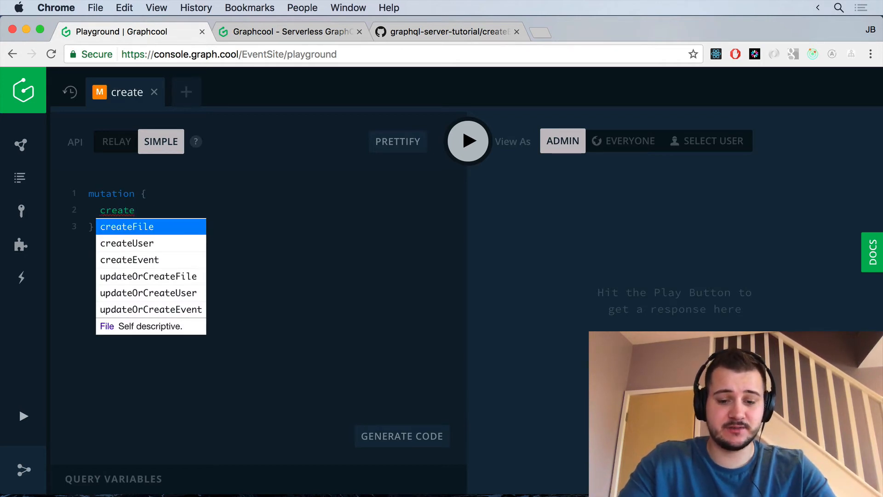
click(129, 260)
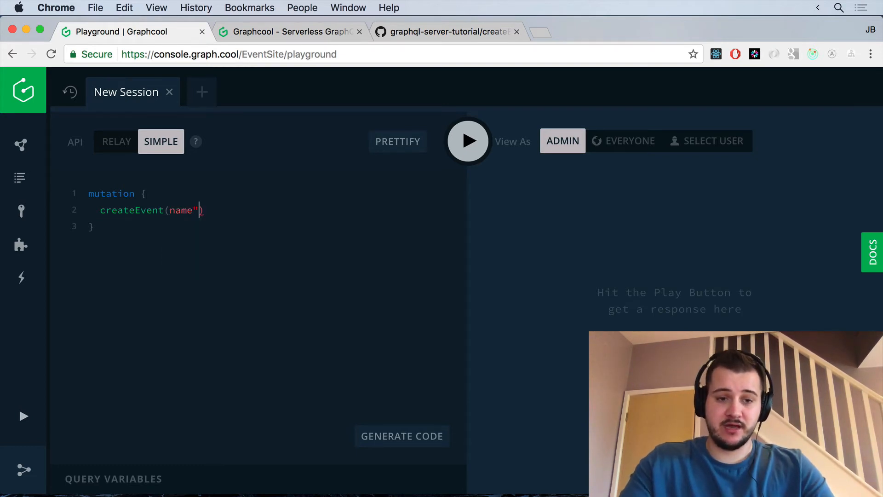
text(:)
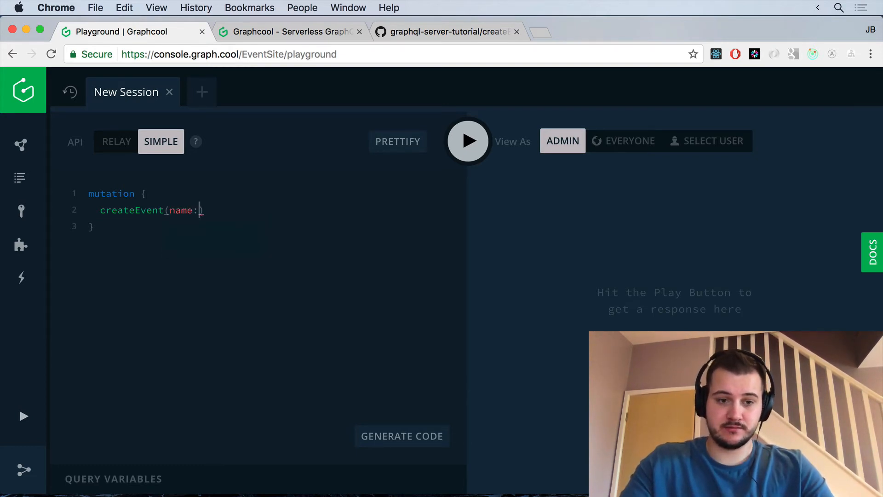
text("GraphQLPa)
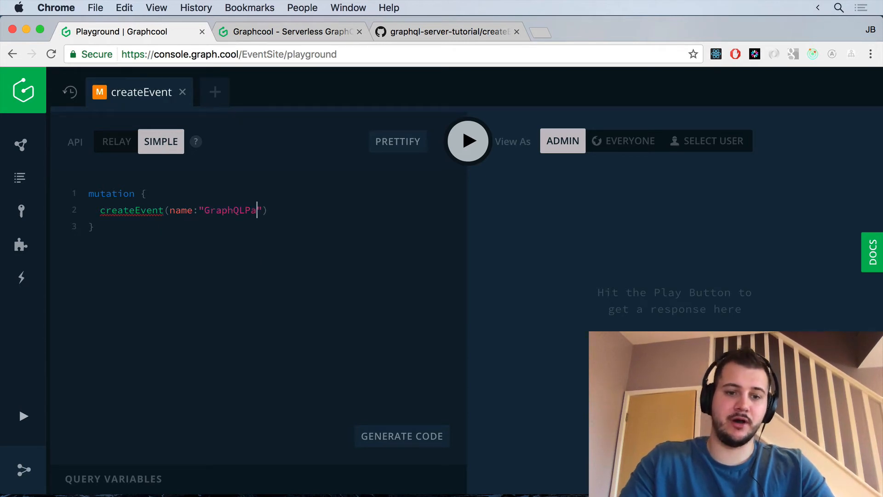
text(rty)
text(name)
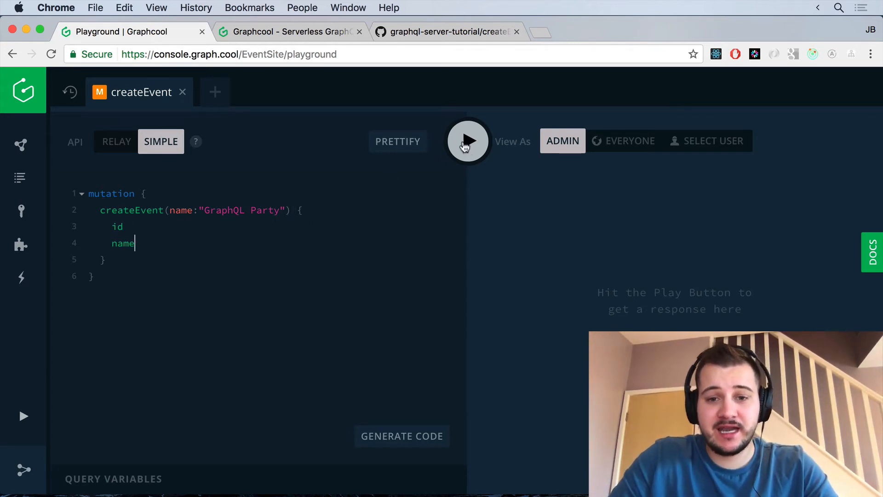
click(468, 141)
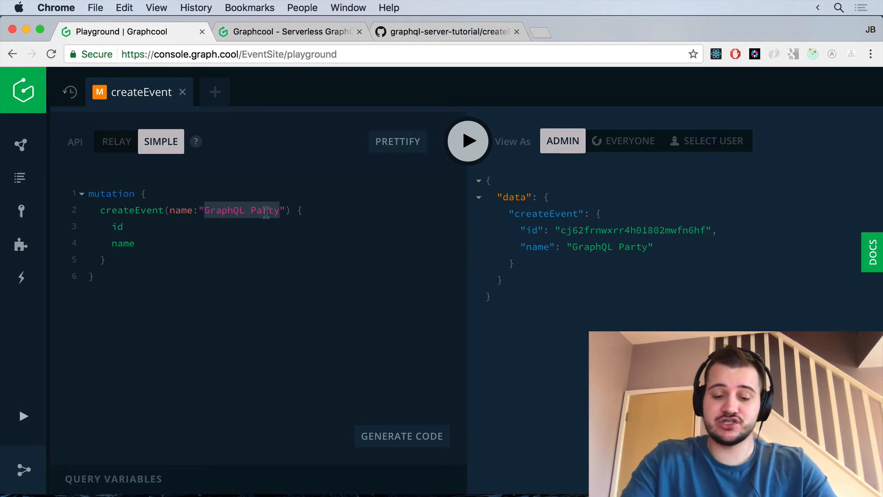
Step: Change the name to "Launch Party" and run createEvent again
text(Launch Part)
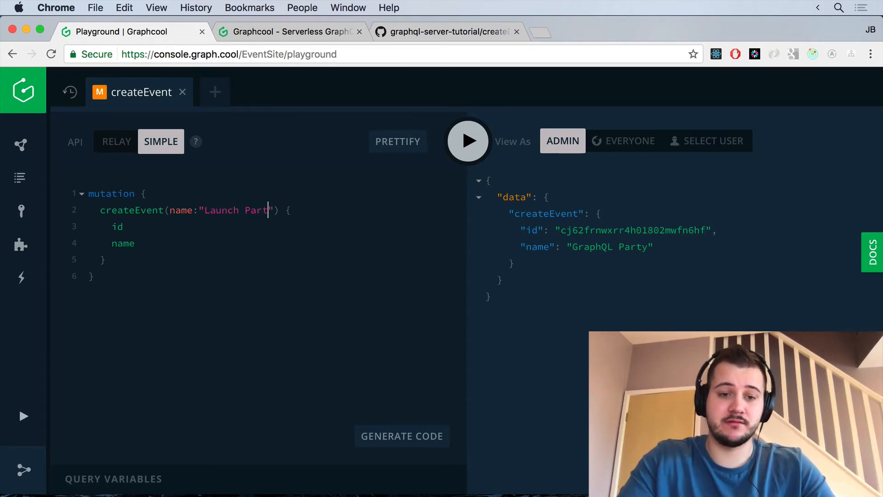
text(y)
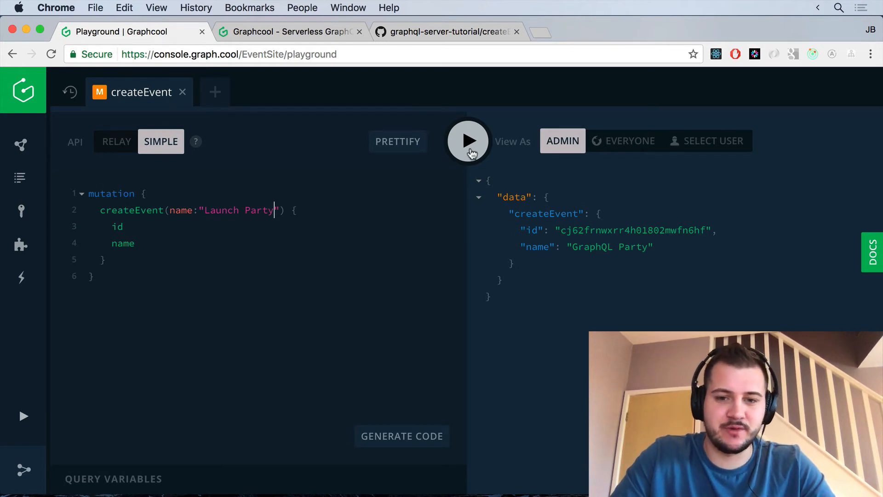
click(467, 141)
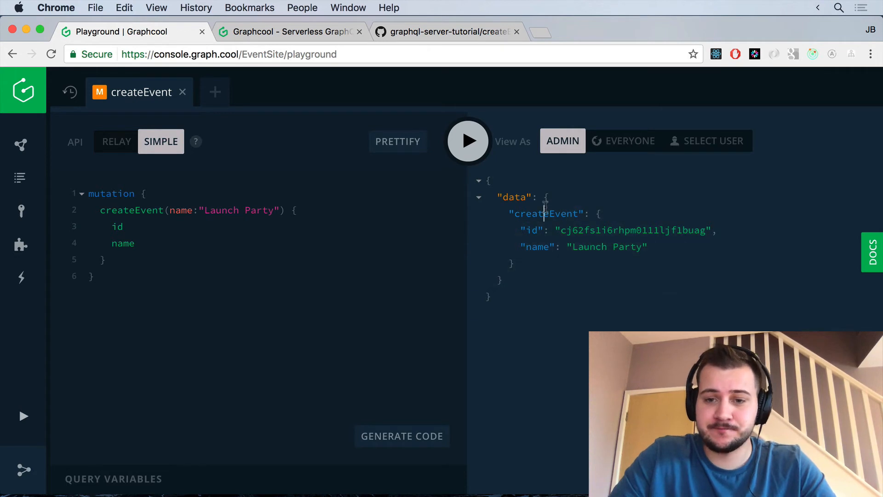
mouse_move(185, 116)
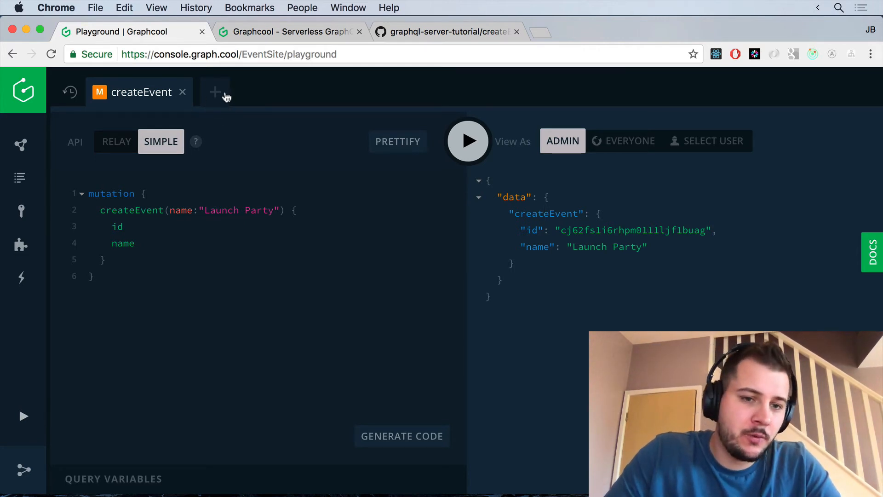
Step: In a new session, run an allEvents query returning each event's id and name
click(215, 92)
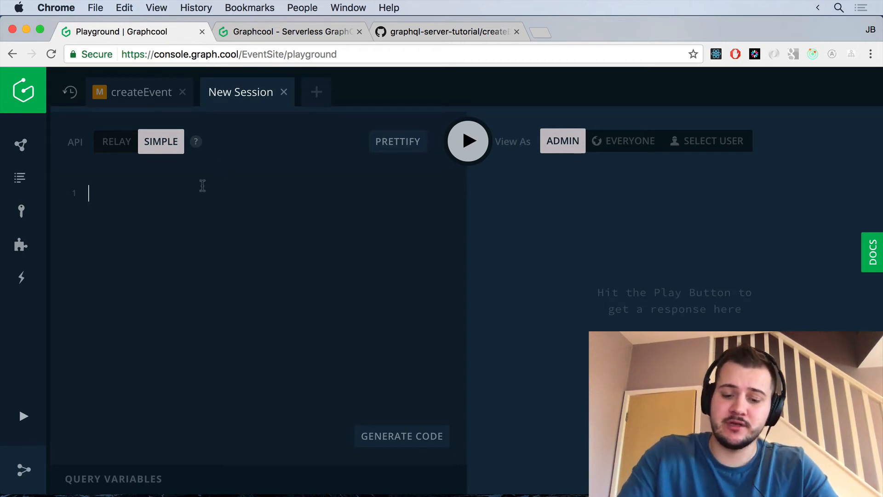
text({)
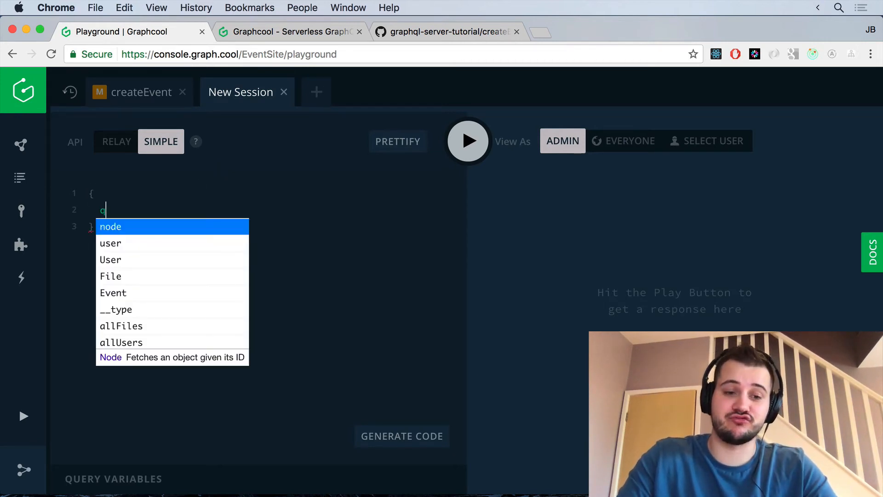
text(uery)
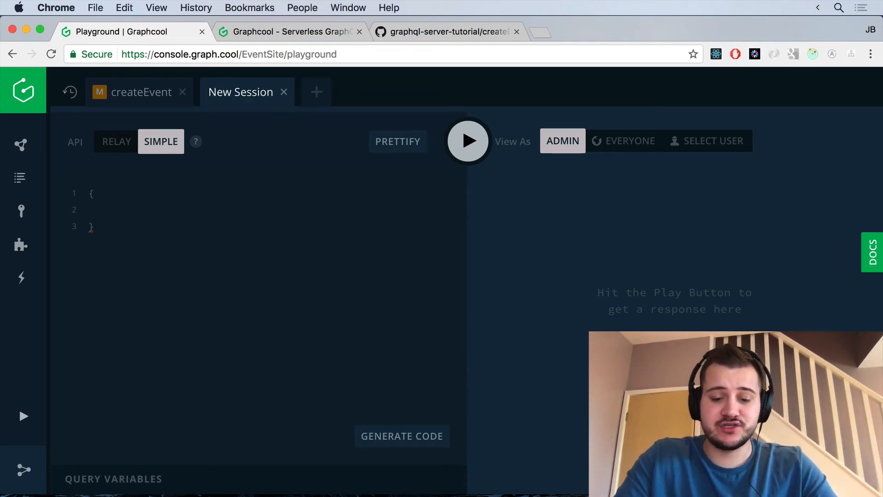
text(allEvents {)
text(id)
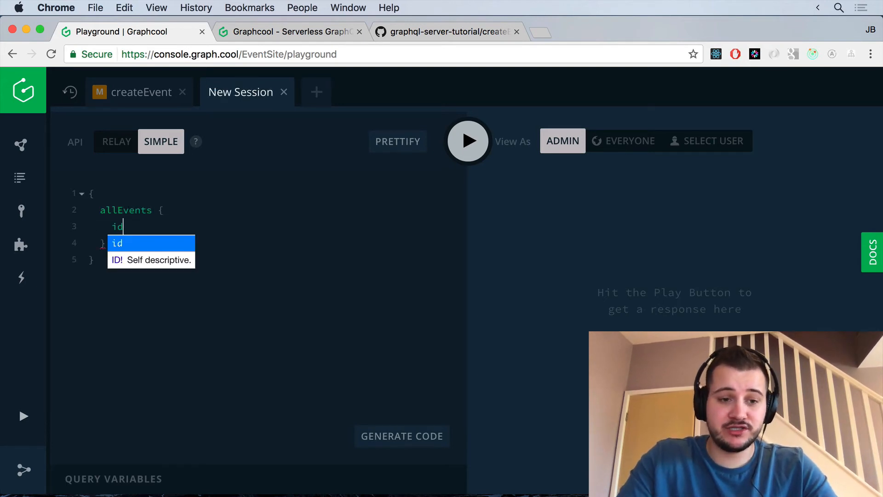
text(name)
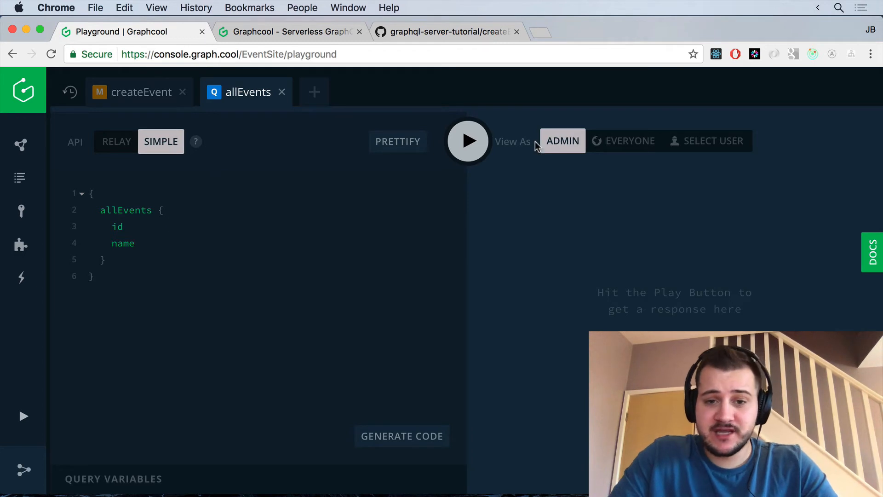
click(468, 141)
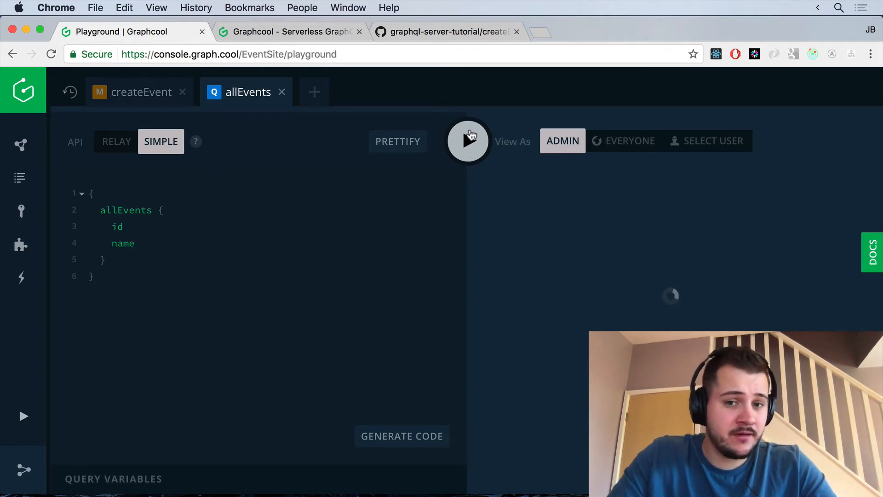
click(468, 141)
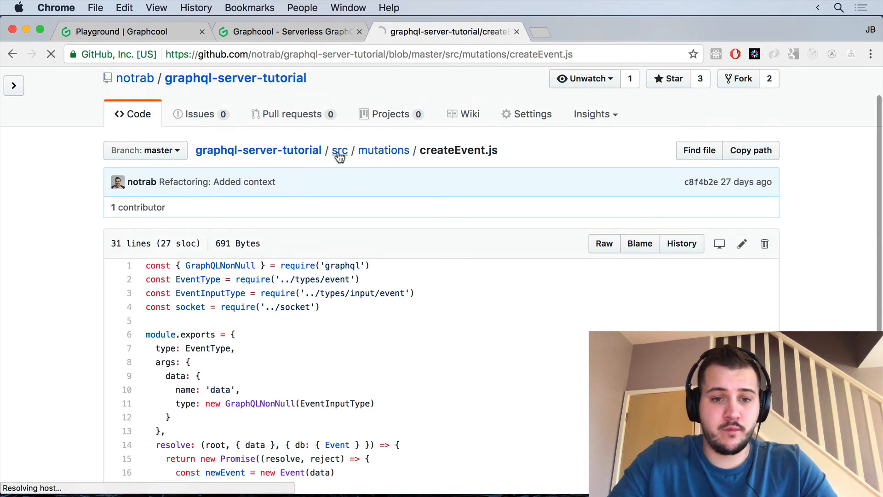
Step: Open src/queries/allEvents.js in the tutorial repository
click(340, 150)
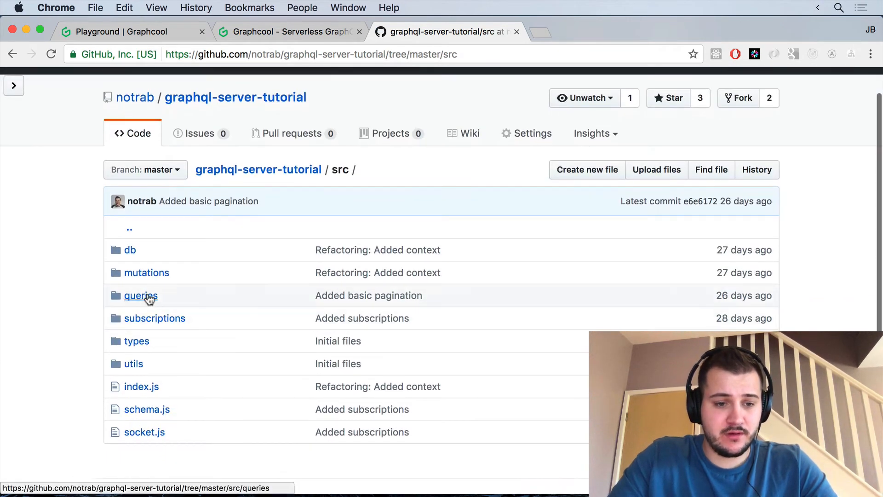
click(140, 296)
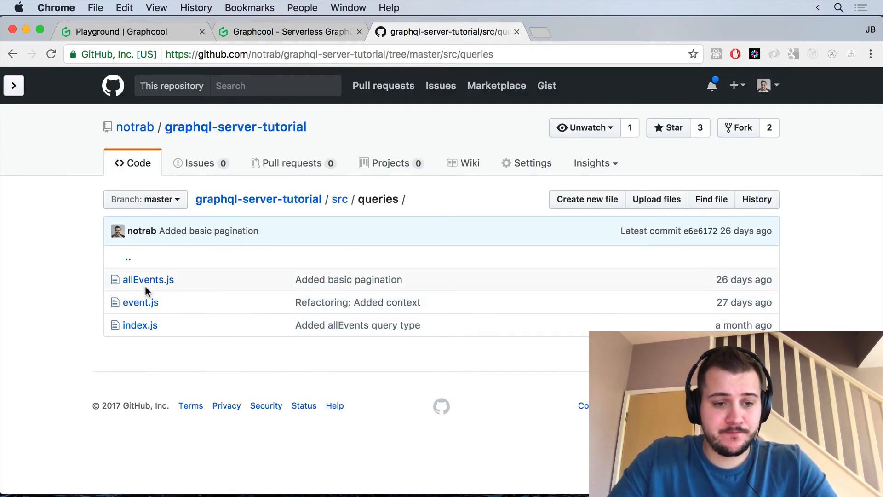
click(148, 280)
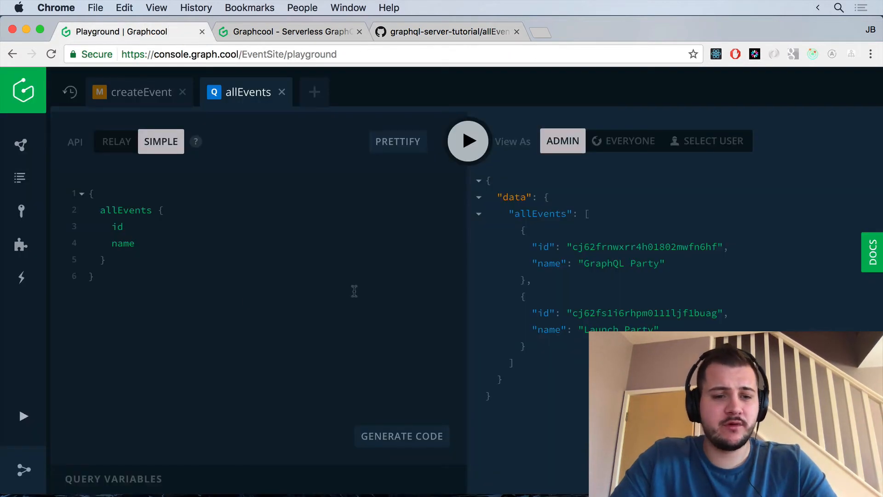
Step: Run allEvents with first: 1, skip: 1 so only Launch Party is returned
text(()
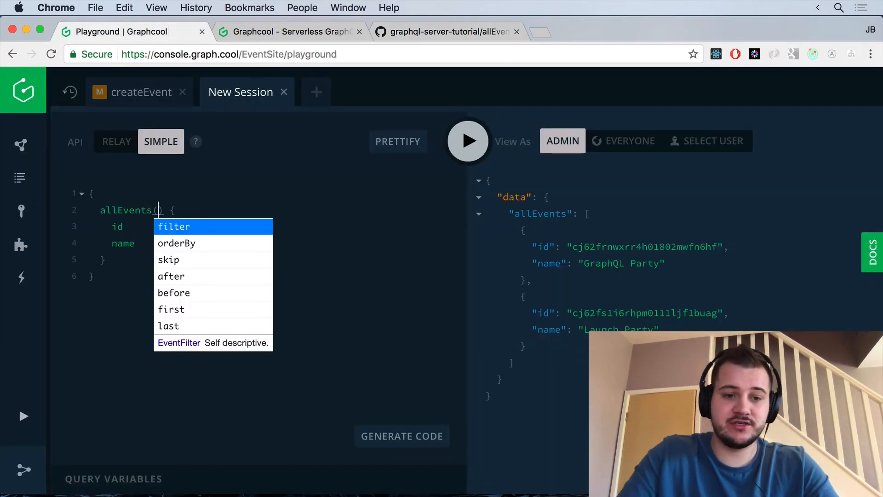
text(first: 1, skip: 1)
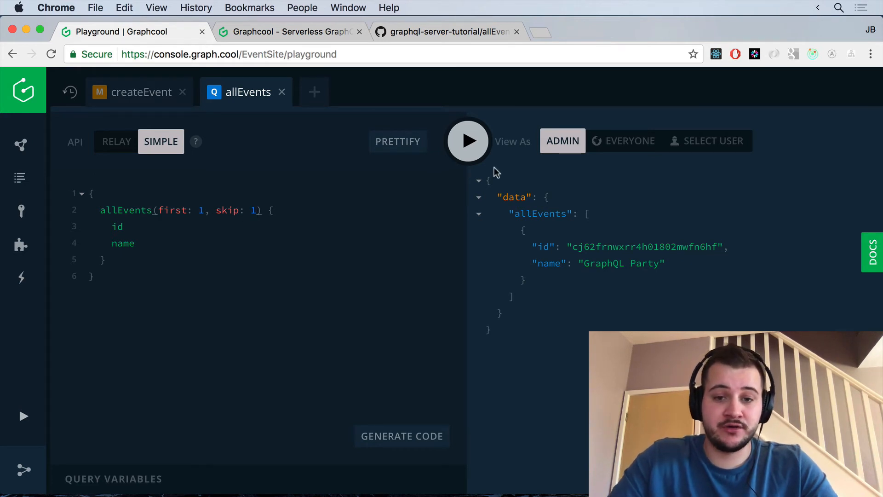
click(468, 141)
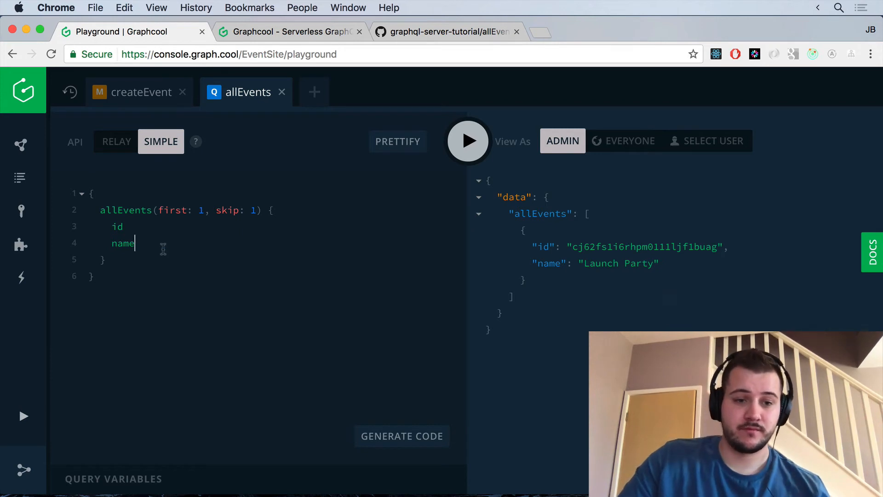
mouse_move(333, 143)
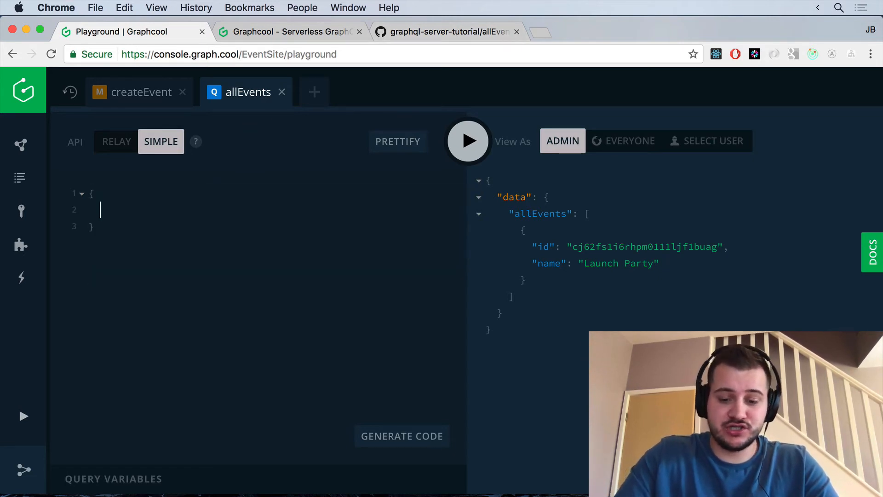
Step: Run a single Event query by id returning Launch Party's name
text(Event)
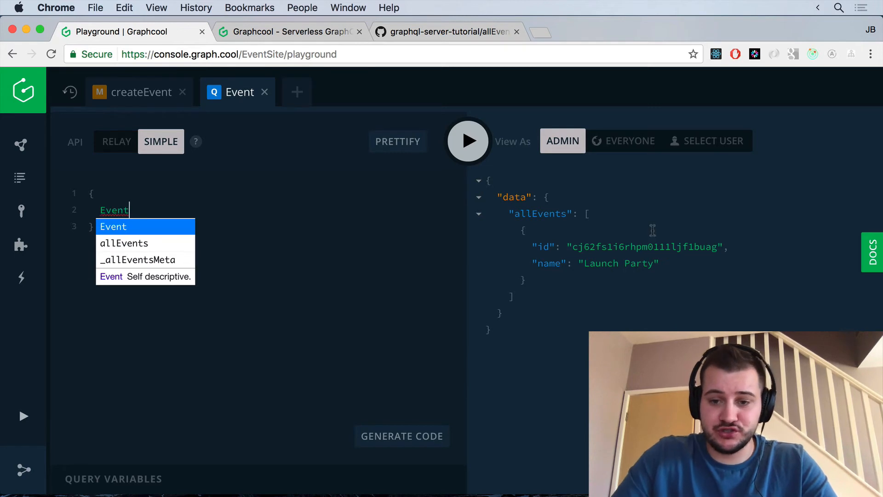
text((id:"cj62fs1i6rhpm0111ljf1buag)
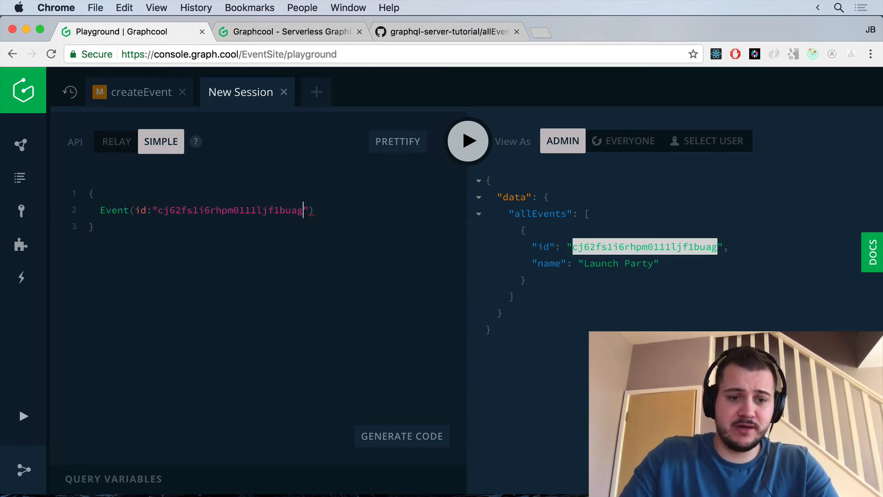
text(name)
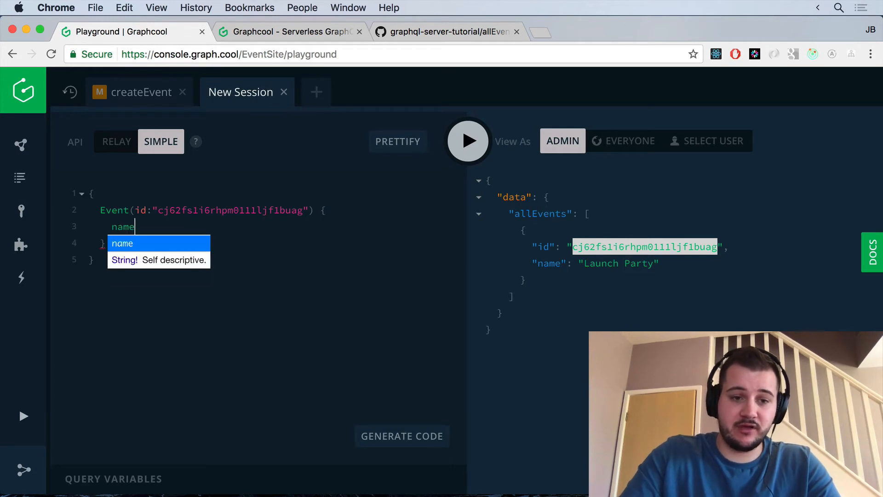
click(467, 140)
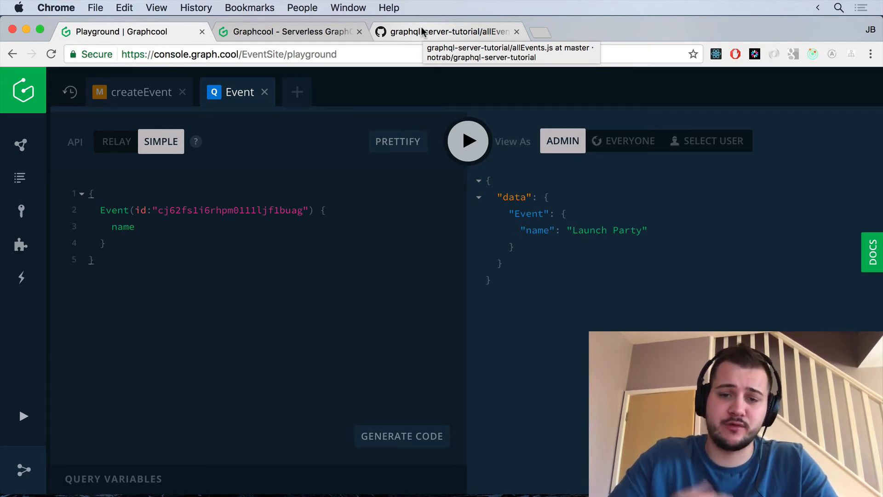
Step: Show the Subscription type's Event, File and User fields in the schema docs
click(874, 253)
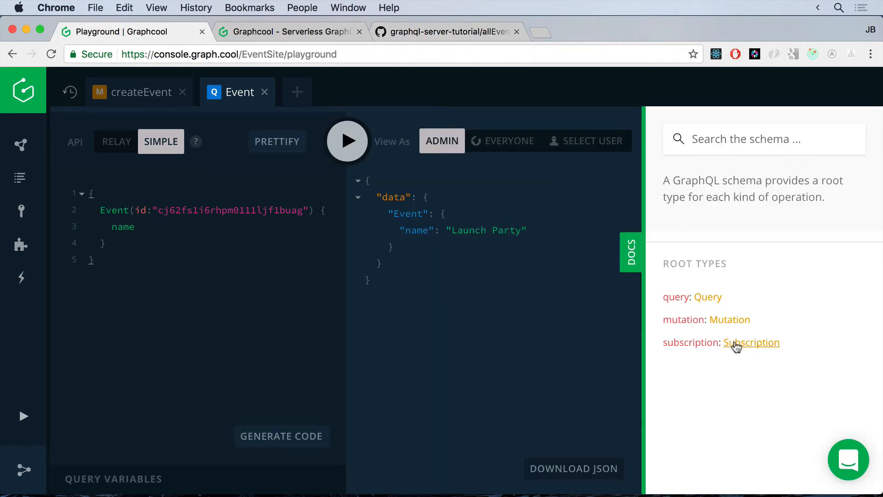
click(752, 342)
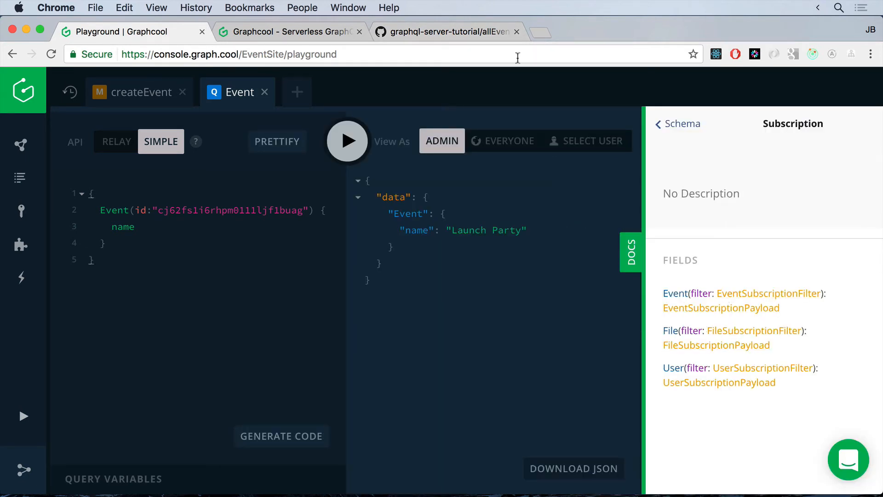
Step: Open src/subscriptions/eventCreated.js in the tutorial repository
click(446, 31)
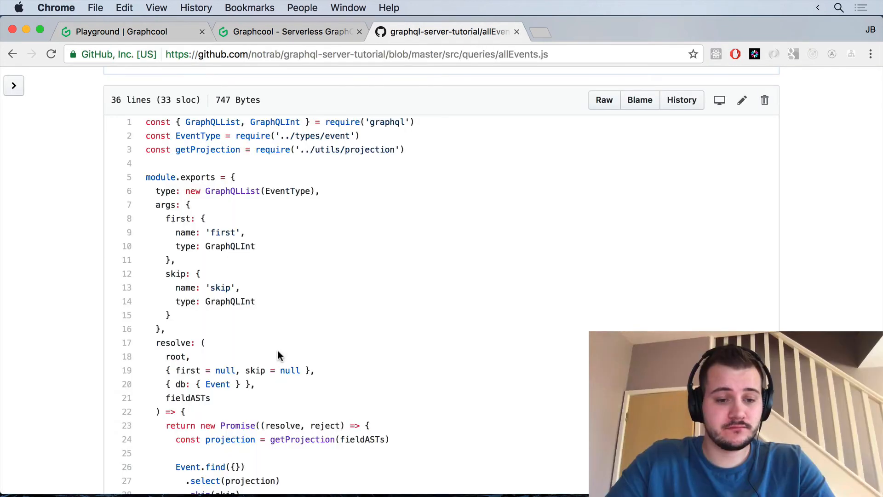
scroll(up, 3)
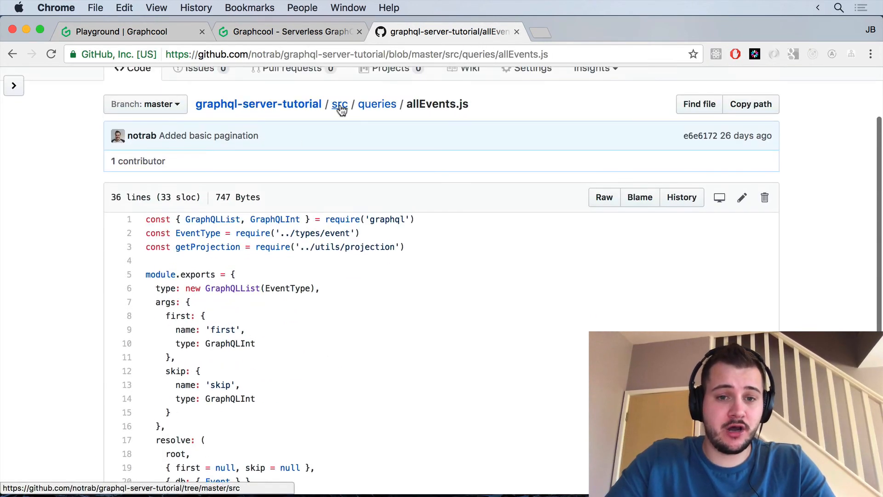
click(339, 104)
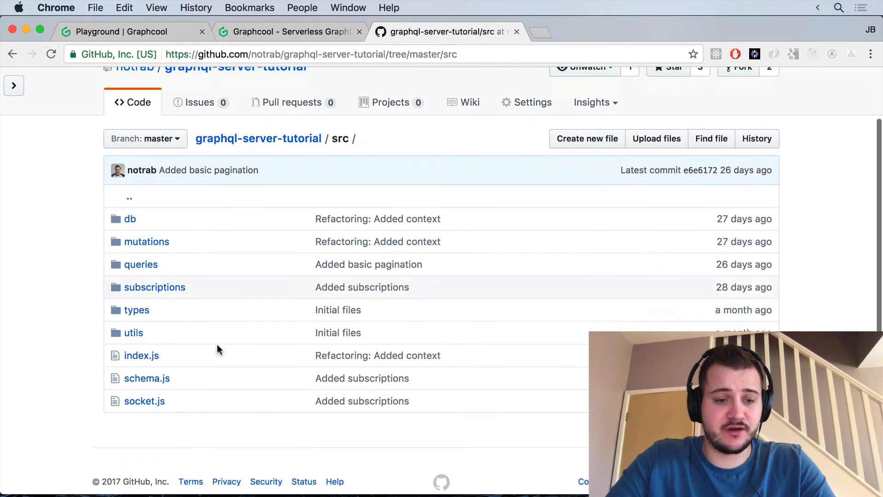
click(155, 287)
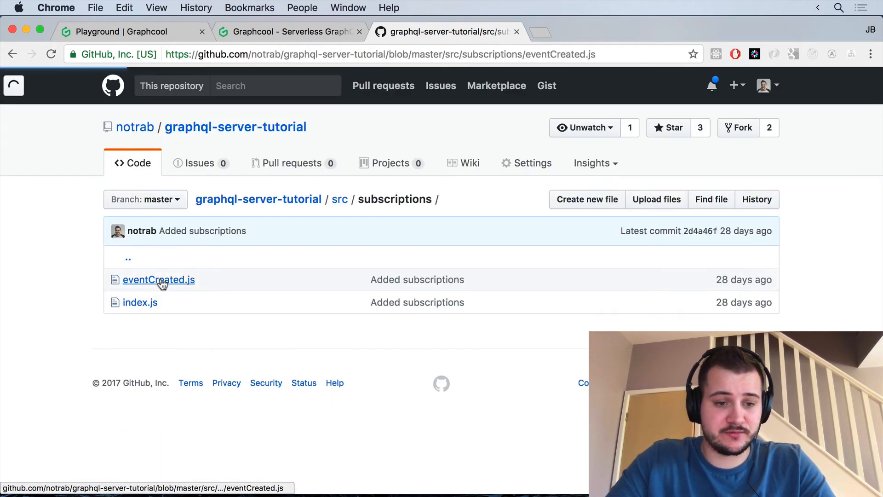
click(158, 279)
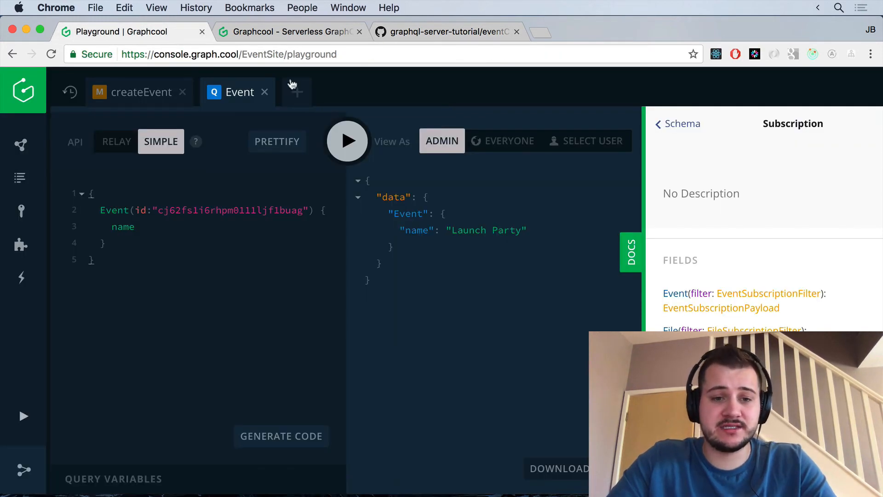
Step: In a new session, start a subscription on Event filtered to mutation_in: [CREATED, UPDATED]
click(296, 92)
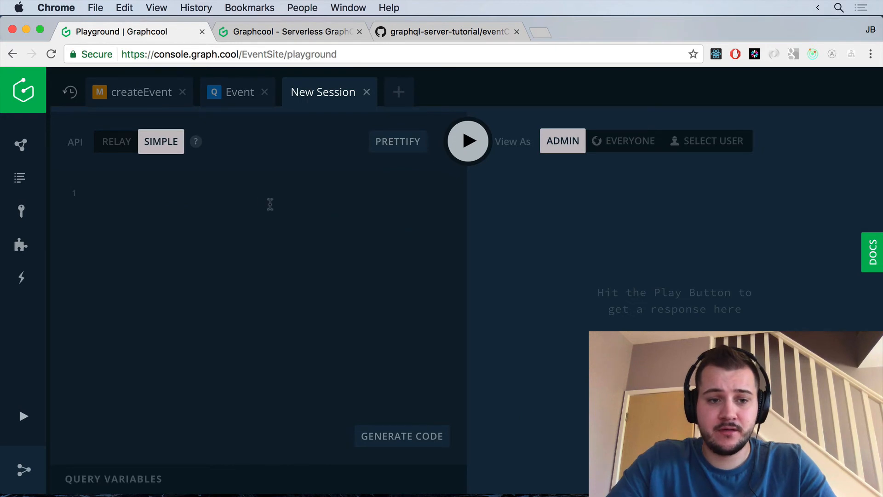
text(subscription)
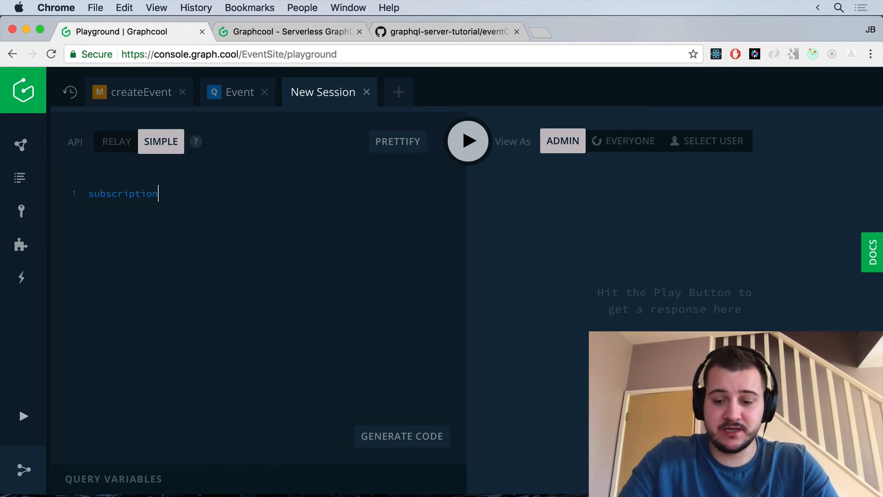
text({)
text(Event(filter:{)
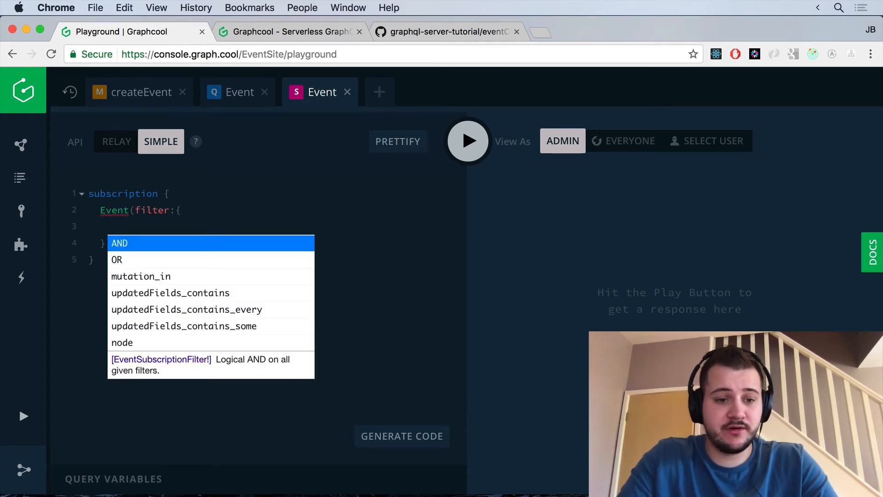
text(mutation_in)
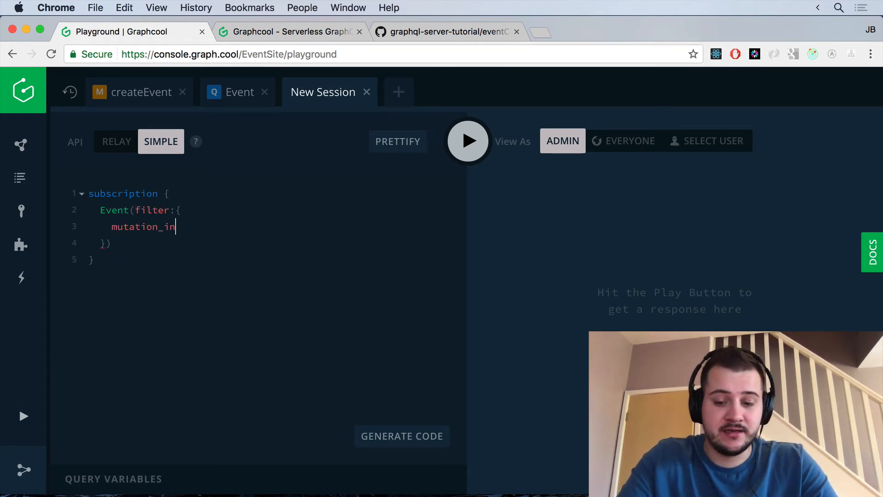
text(: [])
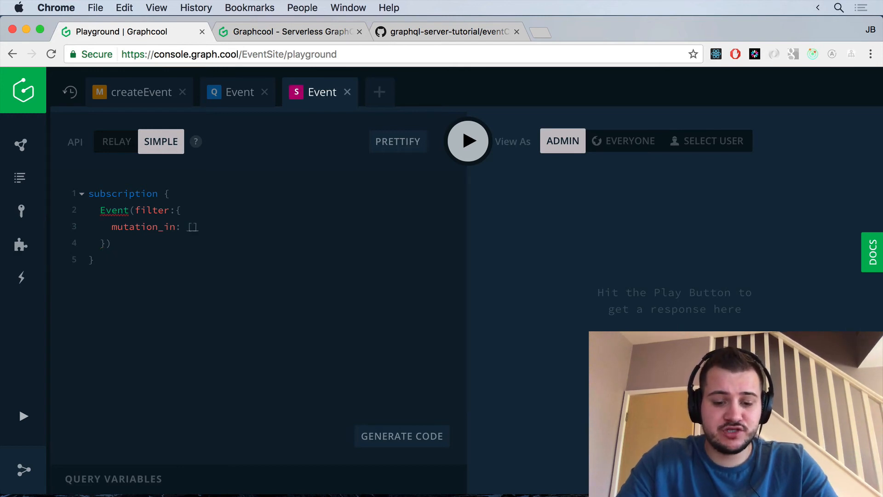
text(CREATED)
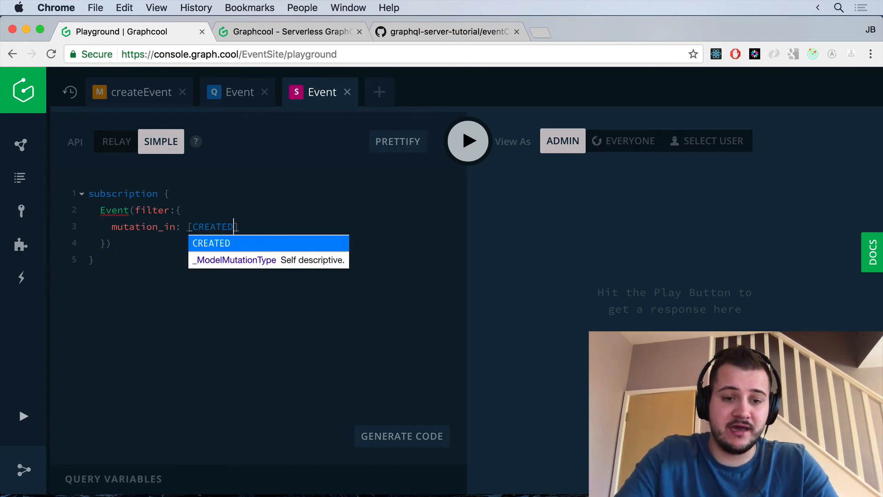
text(,)
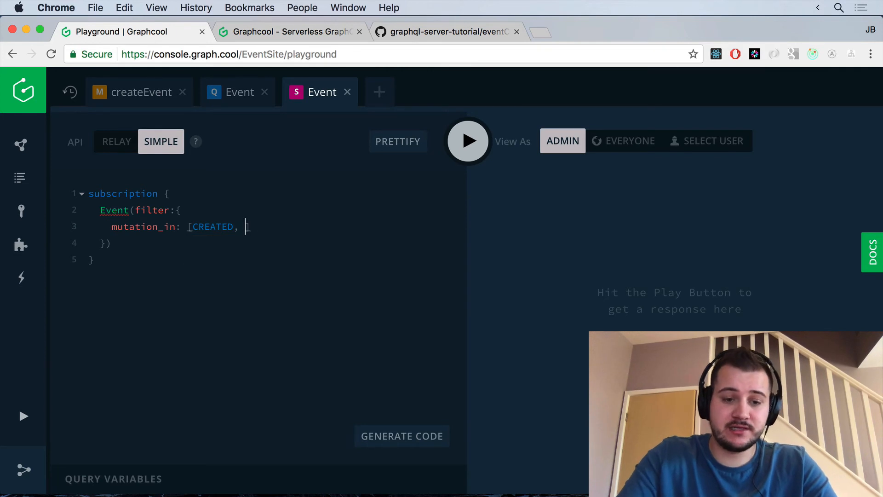
text(UPDATED])
click(274, 243)
text( {})
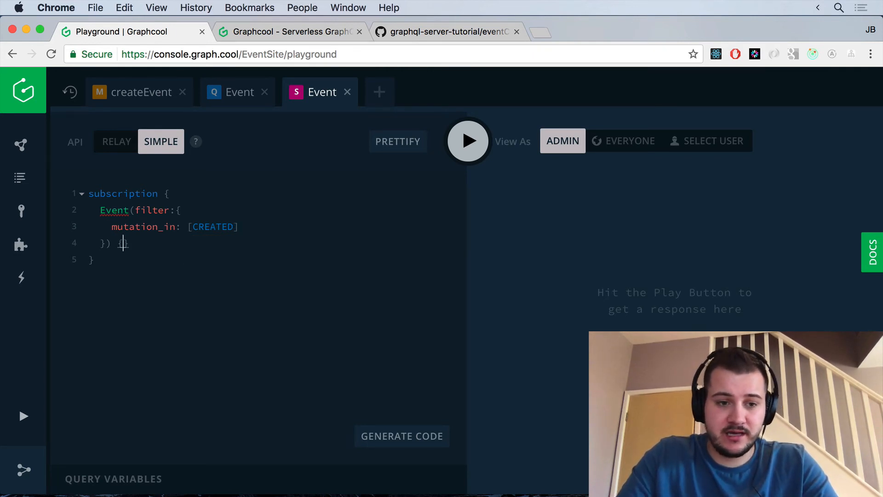
Step: Return node id and name plus mutation, and name the subscription newEvents
text(name)
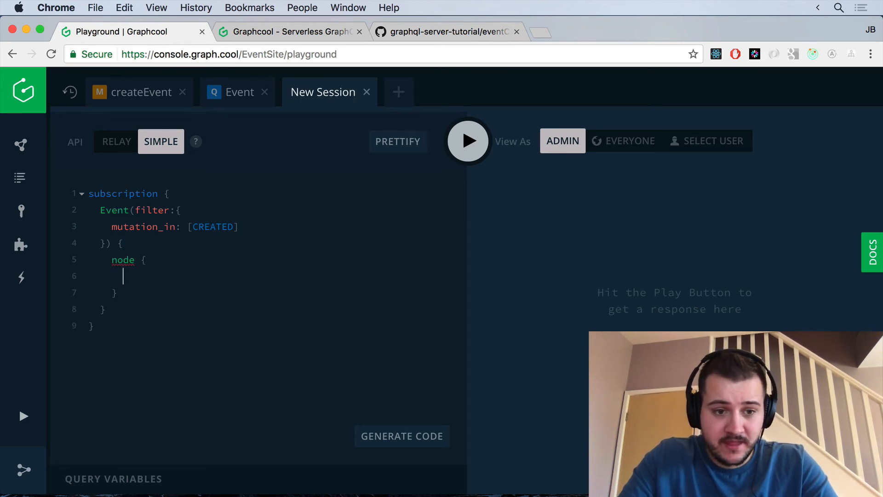
text(name)
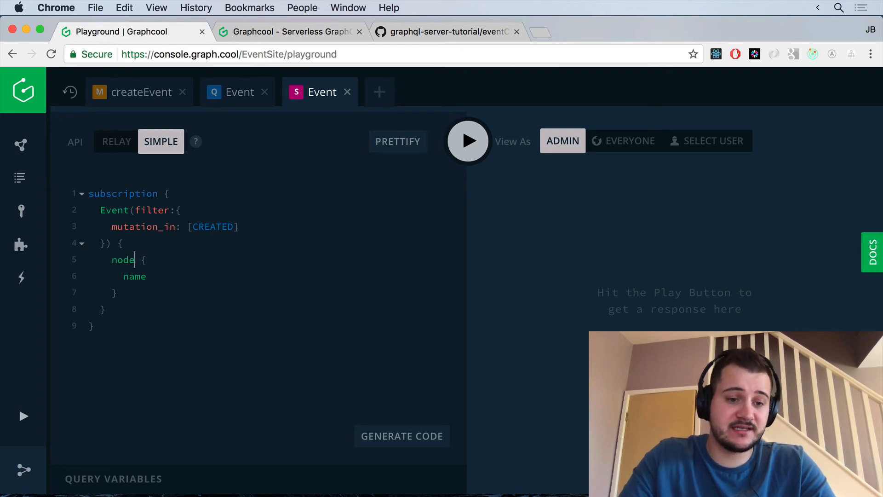
text(id)
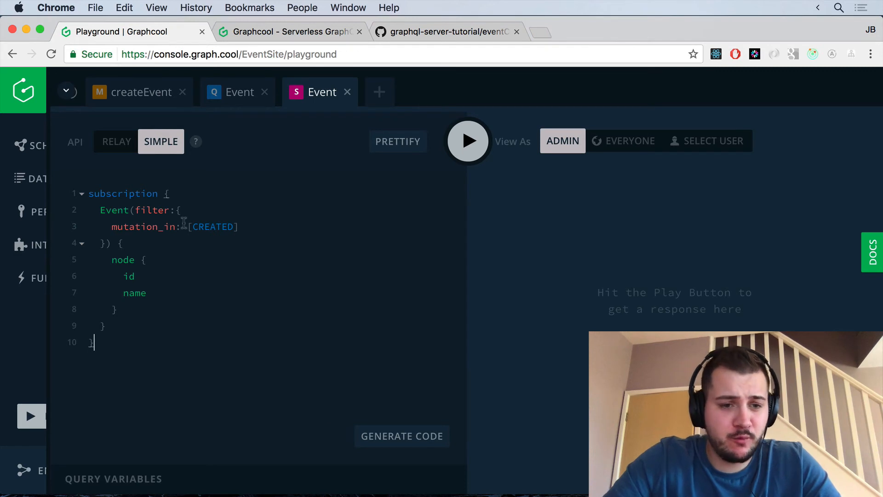
text(newEvents)
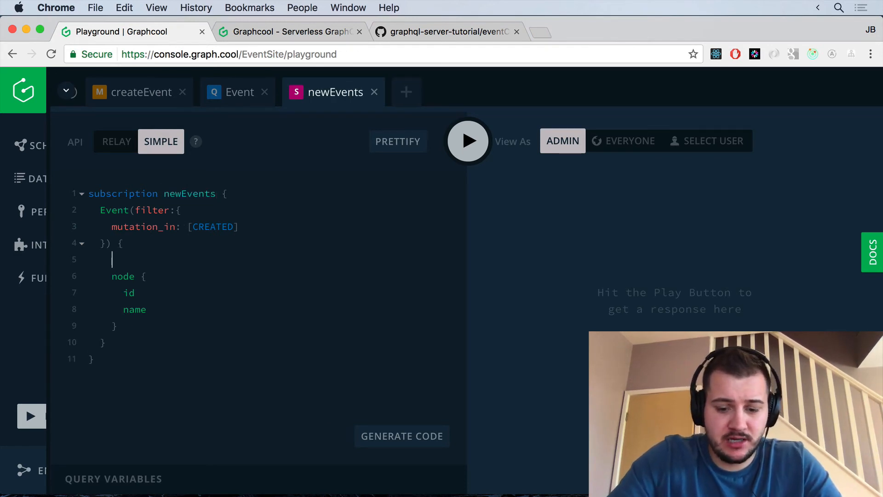
text(mutation)
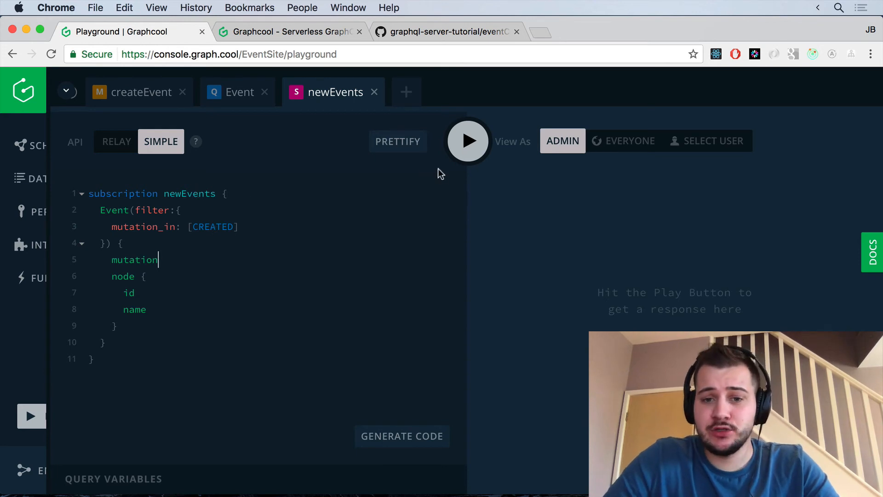
Step: Start the newEvents subscription so it listens for new events
click(468, 141)
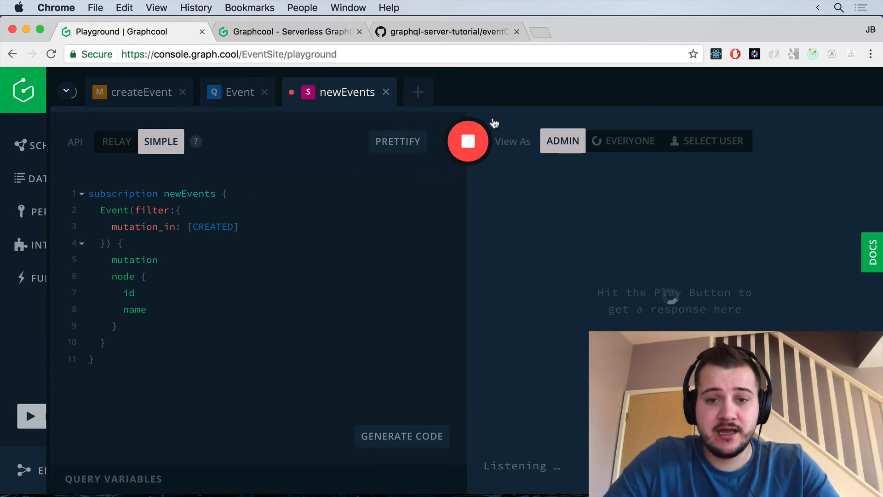
mouse_move(487, 196)
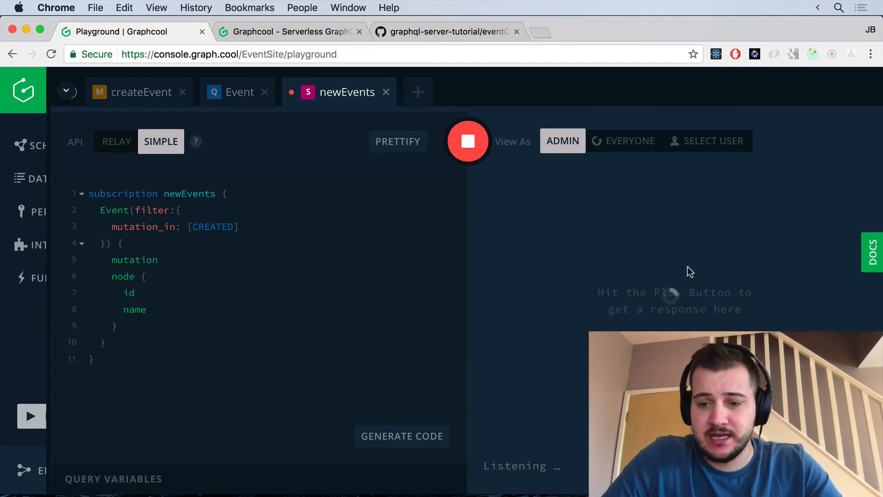
mouse_move(256, 107)
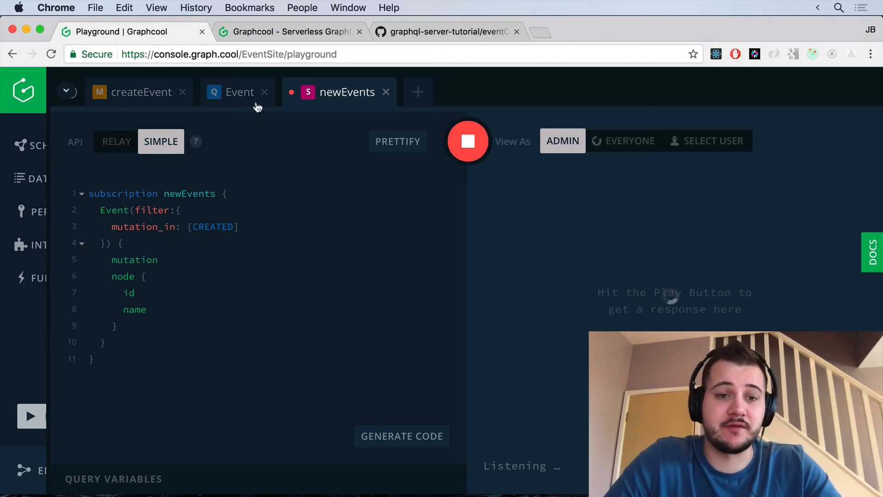
Step: Run createEvent with the name changed from Launch Party to GraphCool Subscriptions Party
click(142, 92)
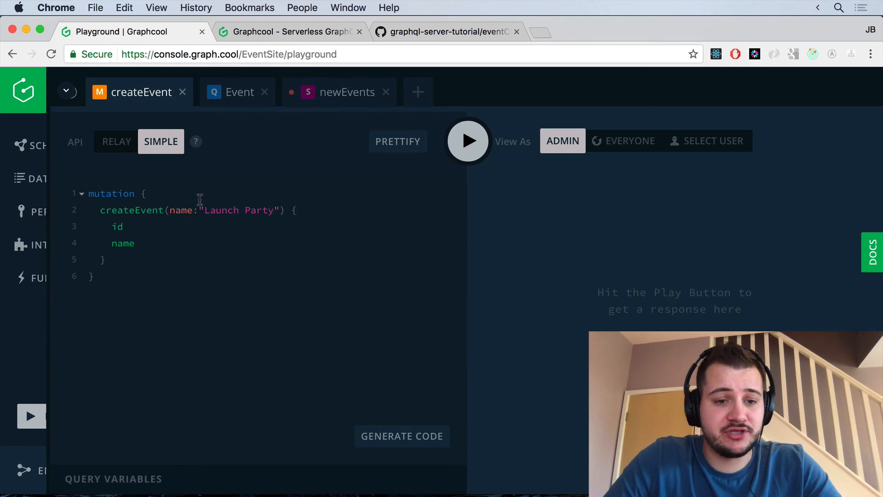
double_click(239, 210)
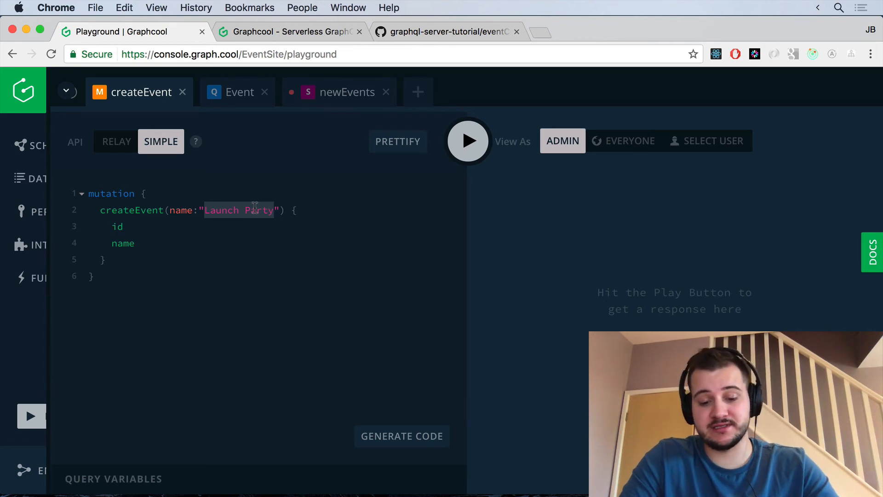
text(GraphCool Subscriptions)
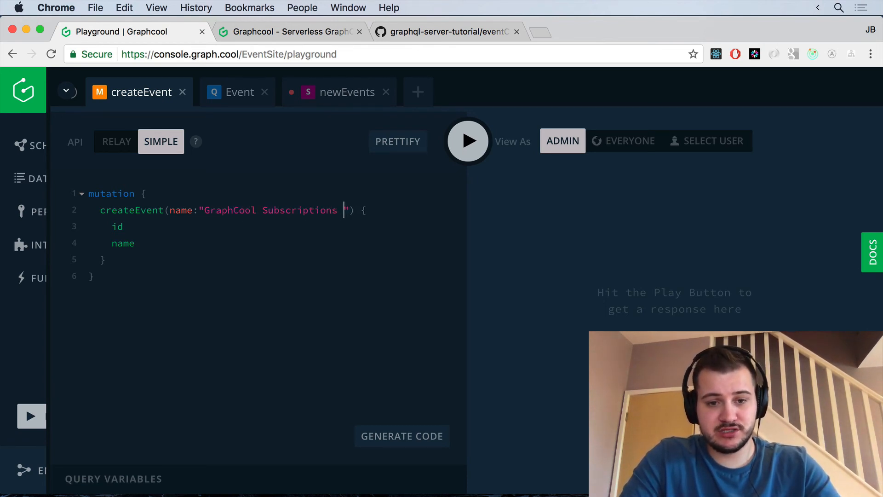
text(Party)
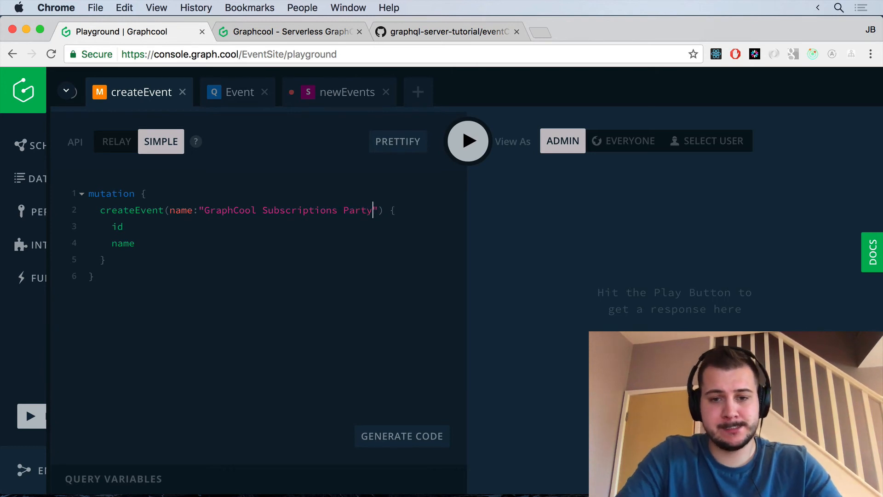
click(468, 140)
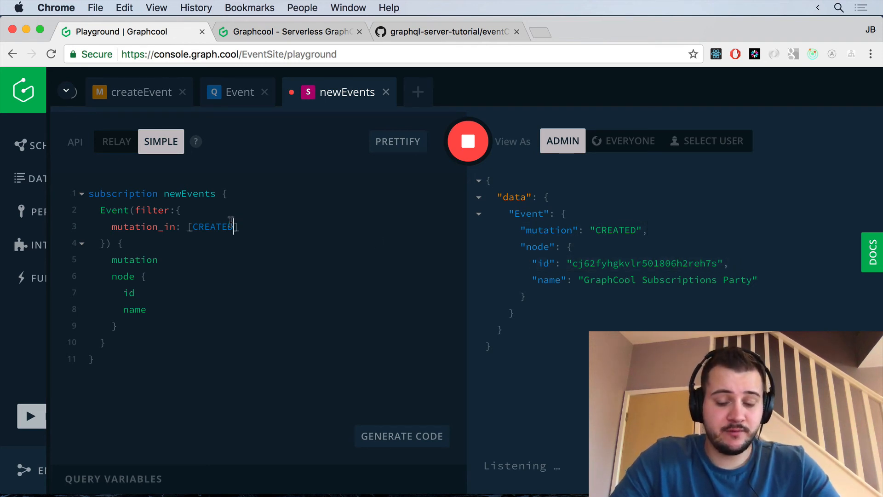
Step: Add UPDATED to the mutation_in filter, restart newEvents, and return to createEvent
text(, UPDATED)
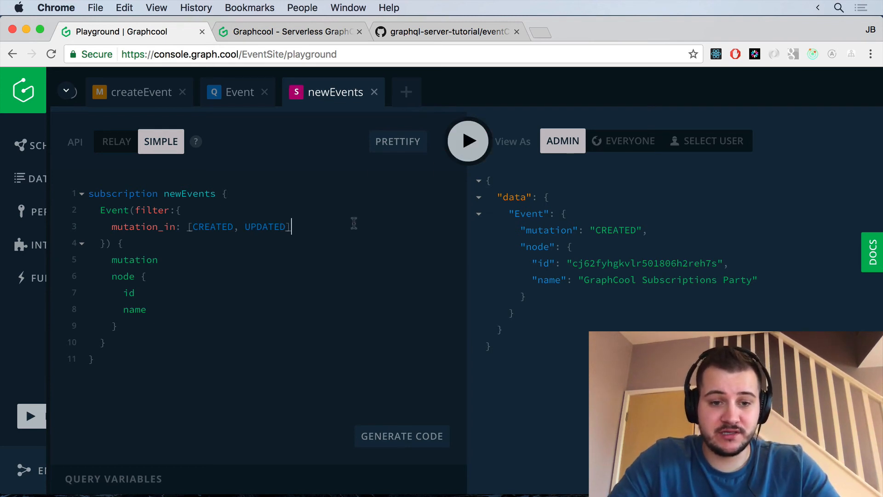
click(467, 140)
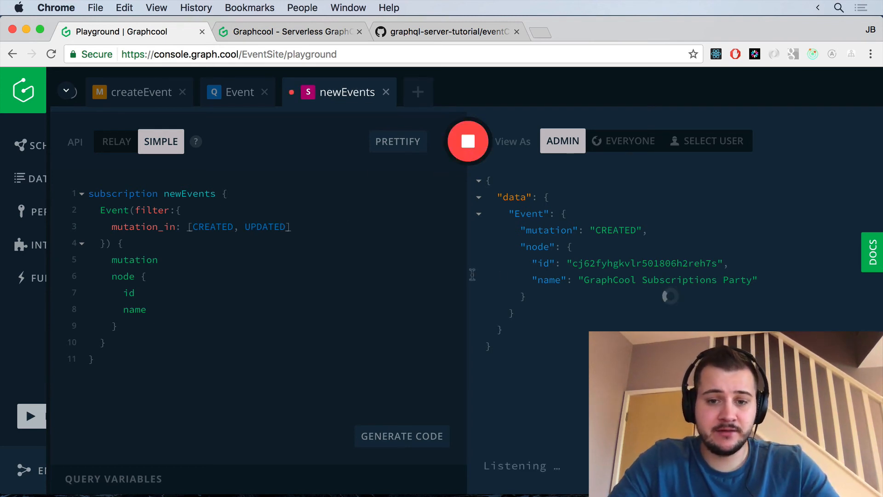
click(140, 92)
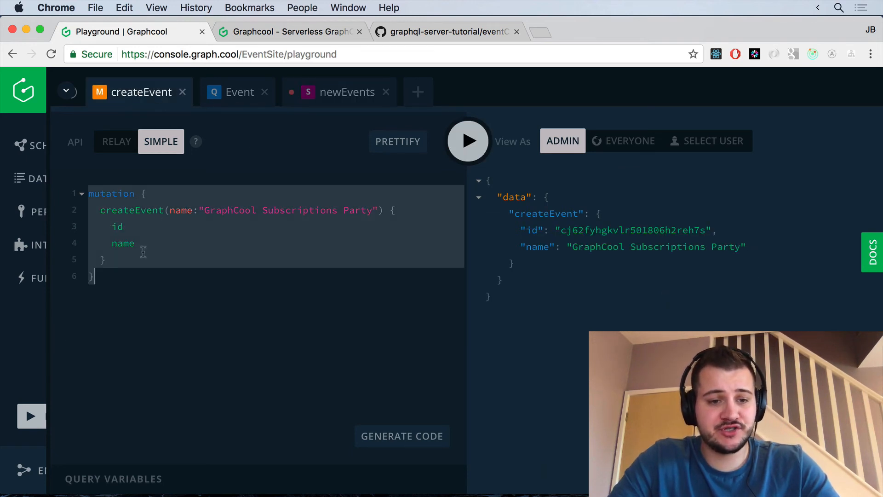
Step: In a new tab, run an updateEvent renaming the event to "Updated subscription name", then view newEvents
click(418, 91)
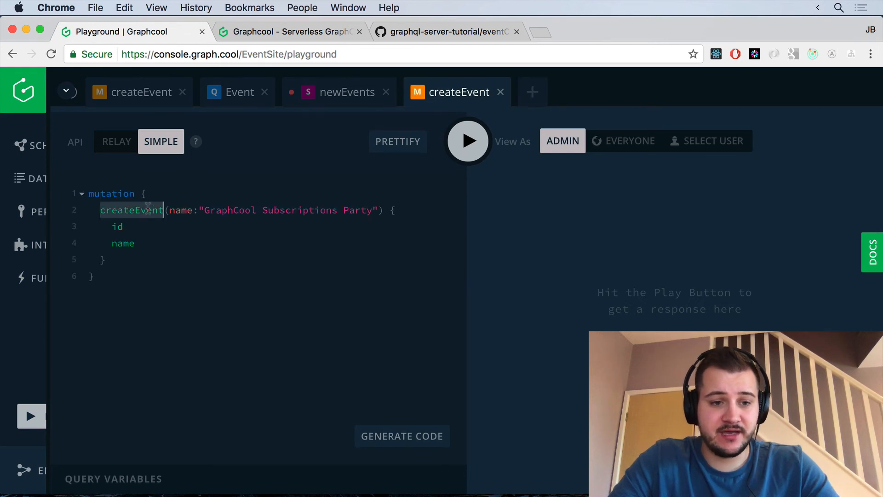
click(467, 139)
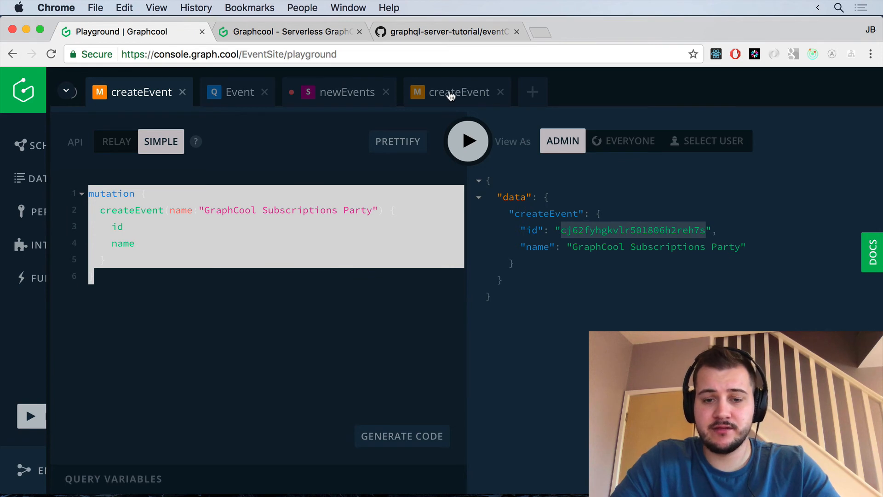
mouse_move(560, 218)
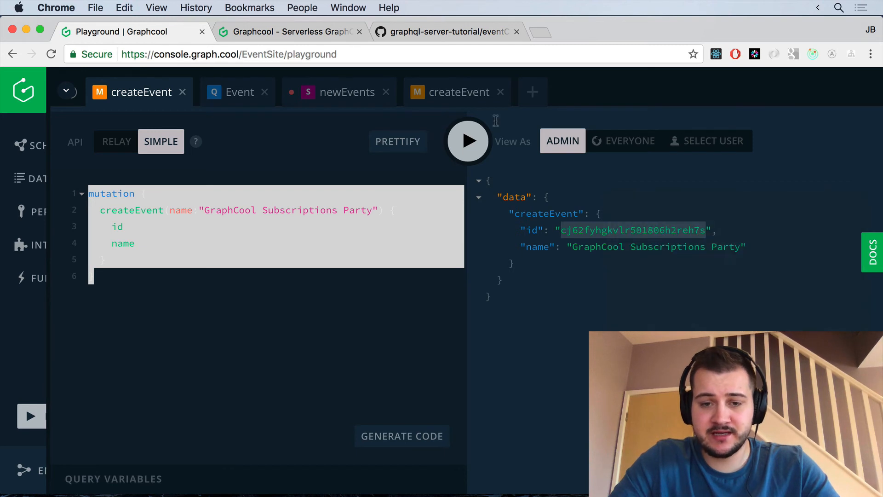
click(459, 92)
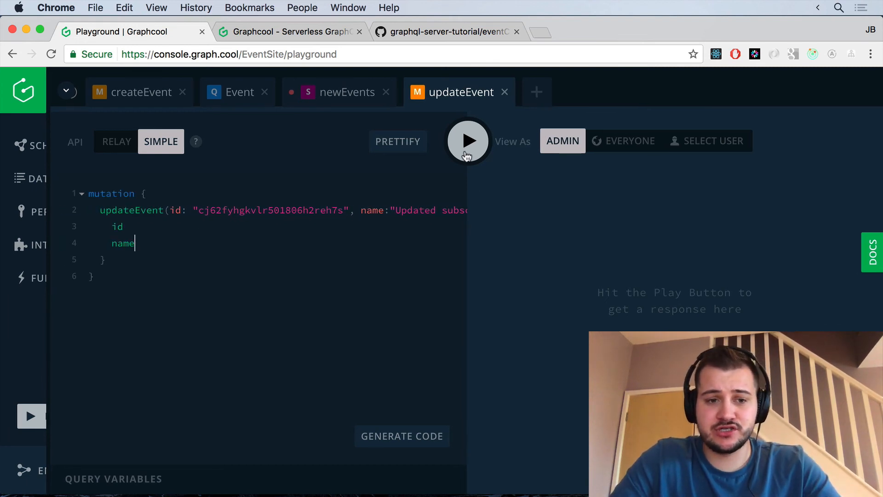
click(468, 140)
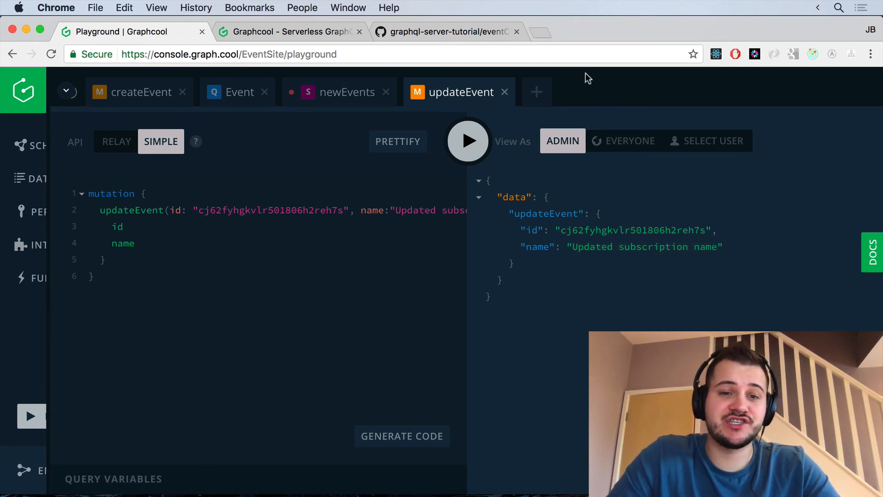
click(348, 92)
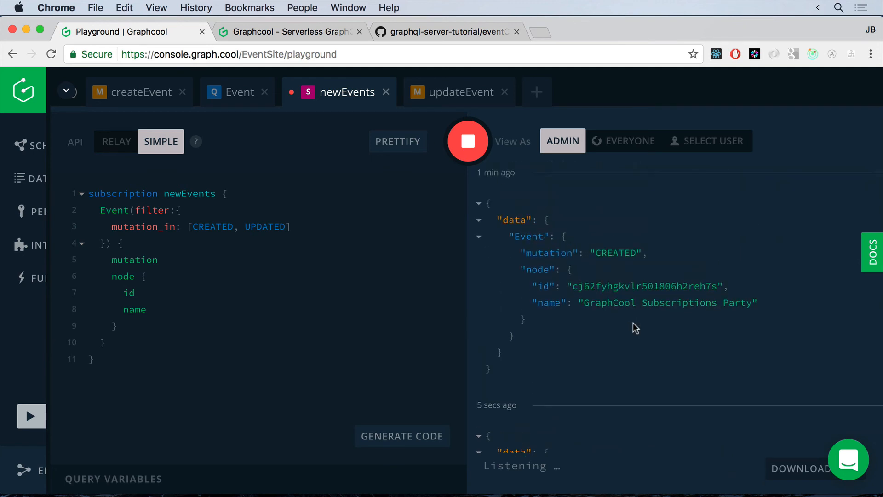
Step: Replace updateEvent with deleteEvent chosen from autocomplete
click(459, 92)
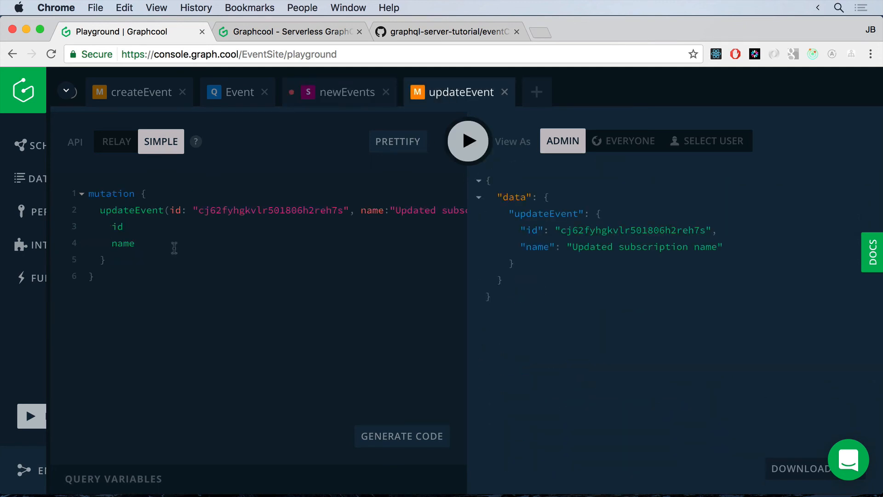
double_click(131, 210)
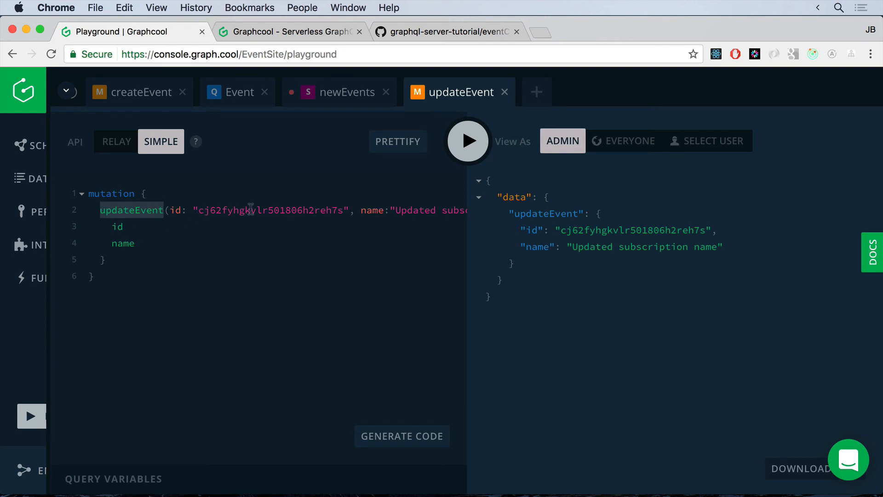
text(delete)
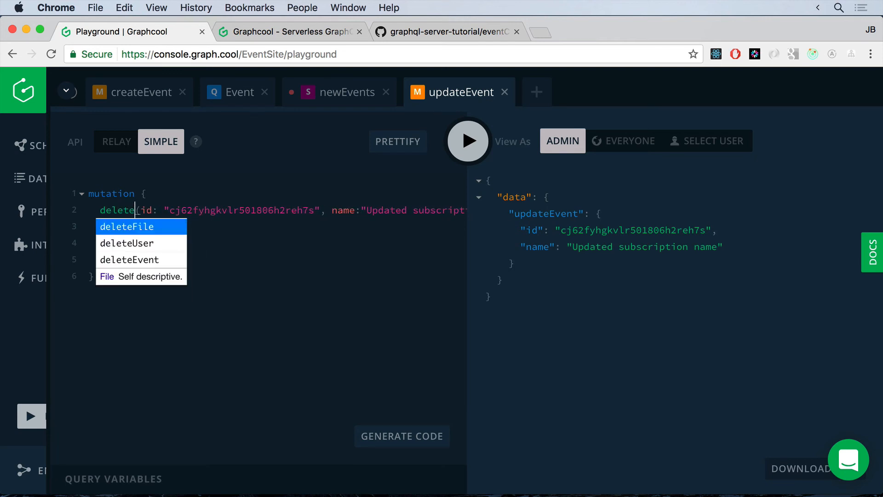
click(131, 259)
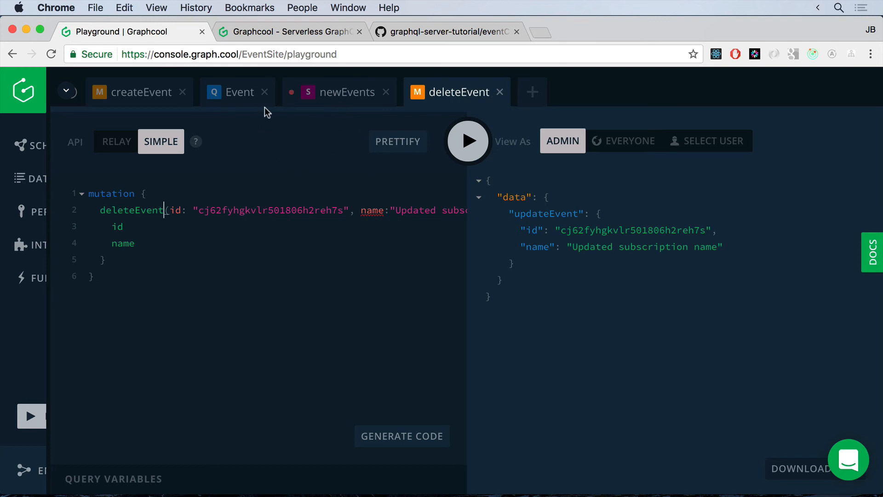
Step: Review the UPDATED filter on newEvents, run the deleteEvent mutation, and return to newEvents
click(339, 92)
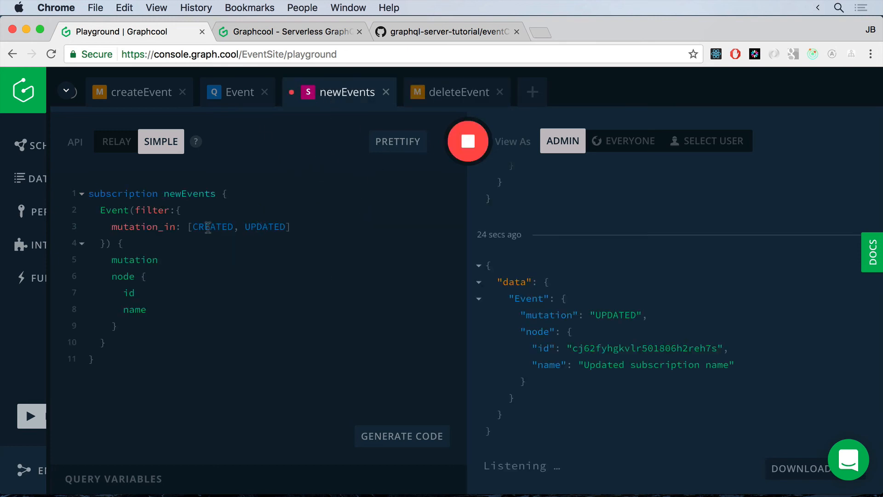
double_click(265, 227)
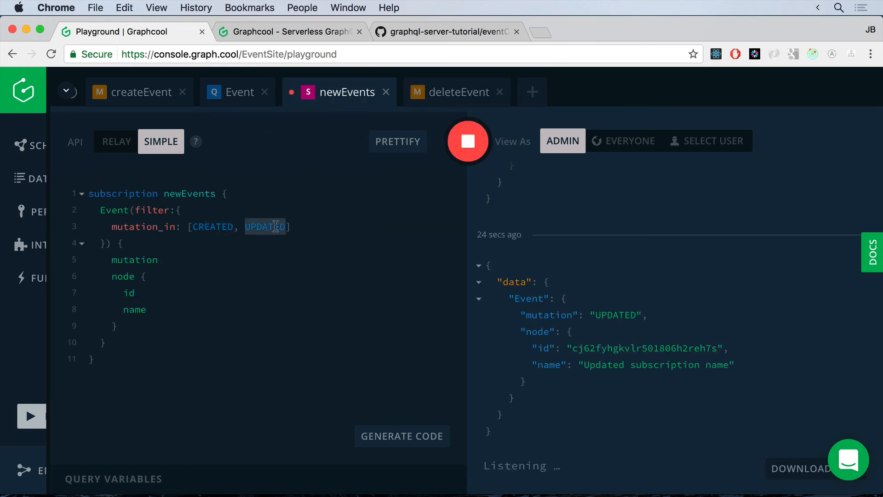
click(457, 92)
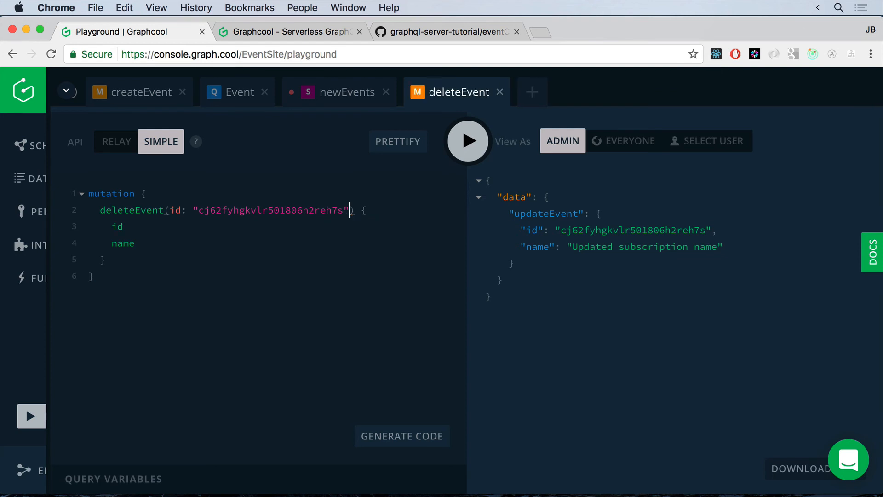
click(467, 141)
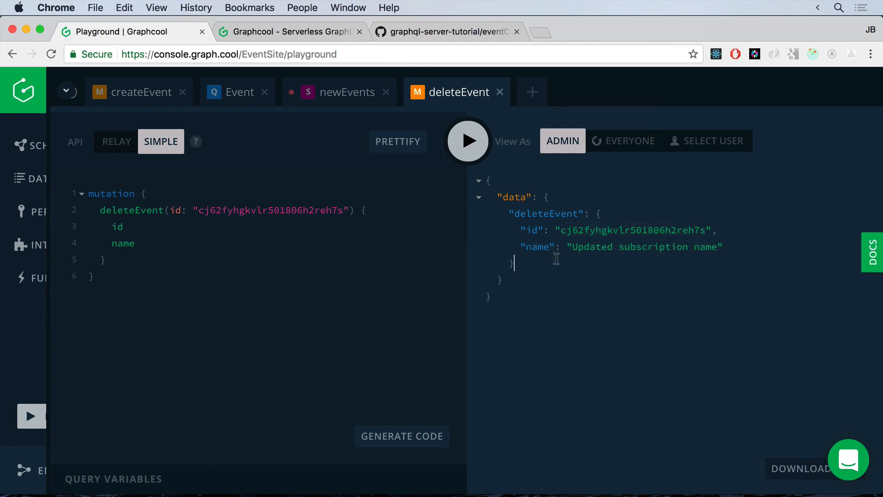
click(340, 92)
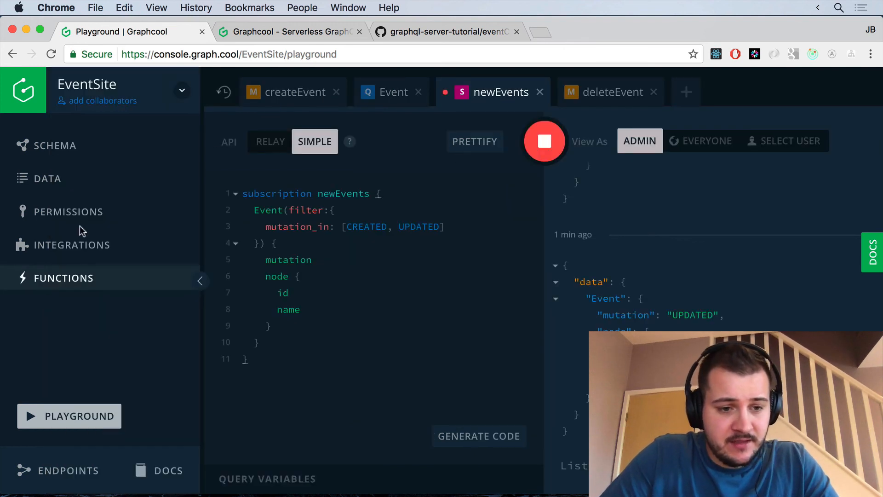
mouse_move(74, 276)
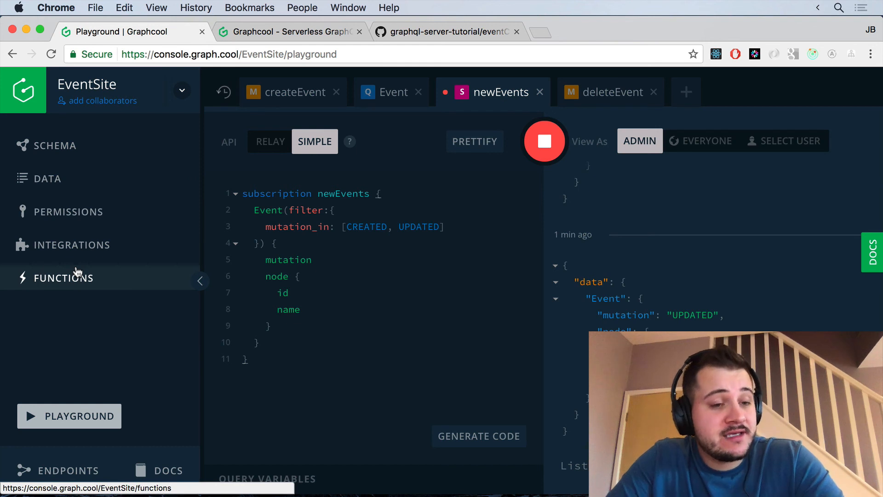
Step: Go to the EventSite Functions page and preview the New Function dialog before closing it
click(63, 278)
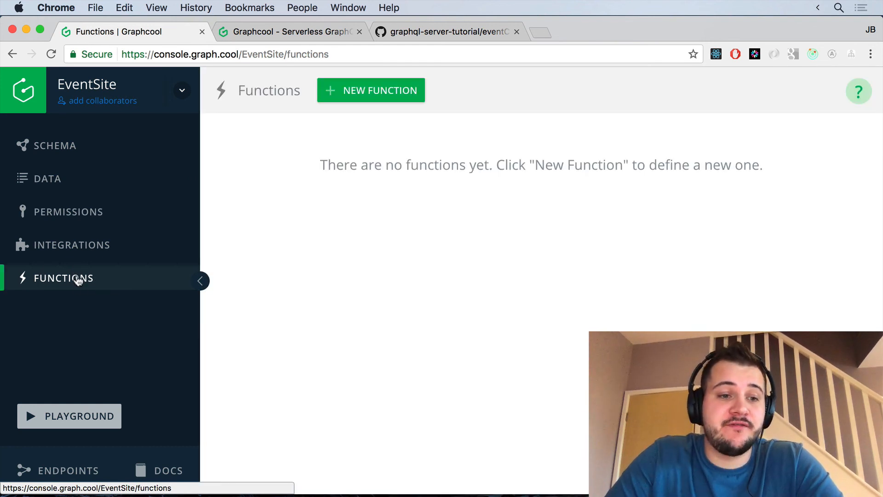
mouse_move(298, 293)
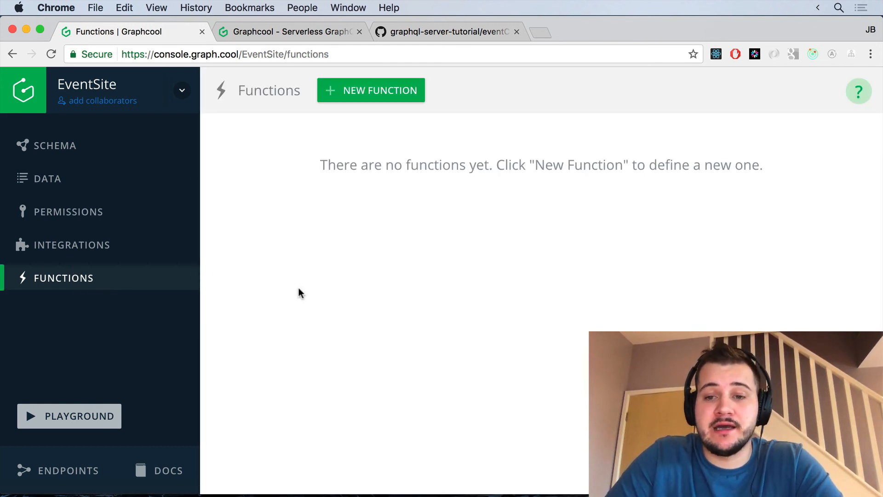
mouse_move(435, 217)
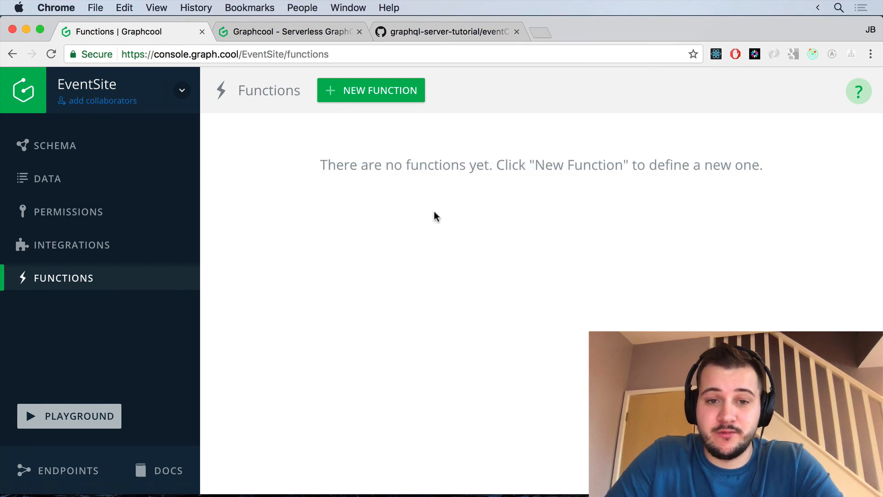
click(371, 91)
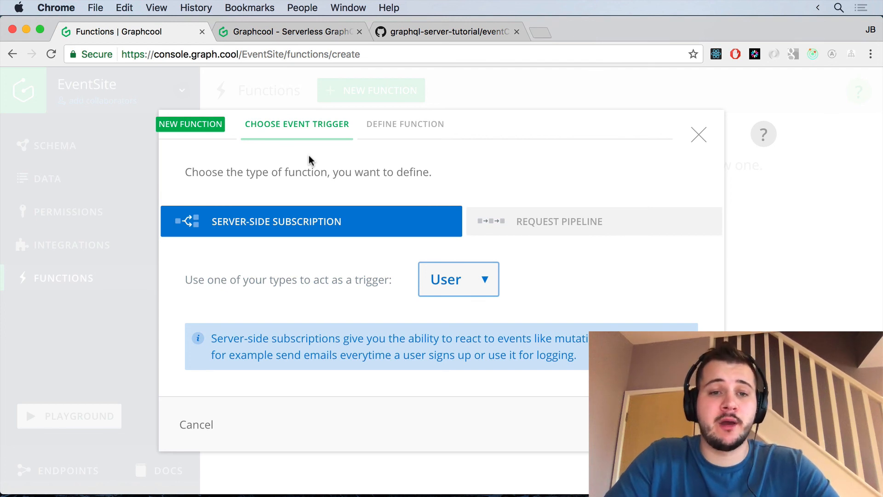
click(699, 135)
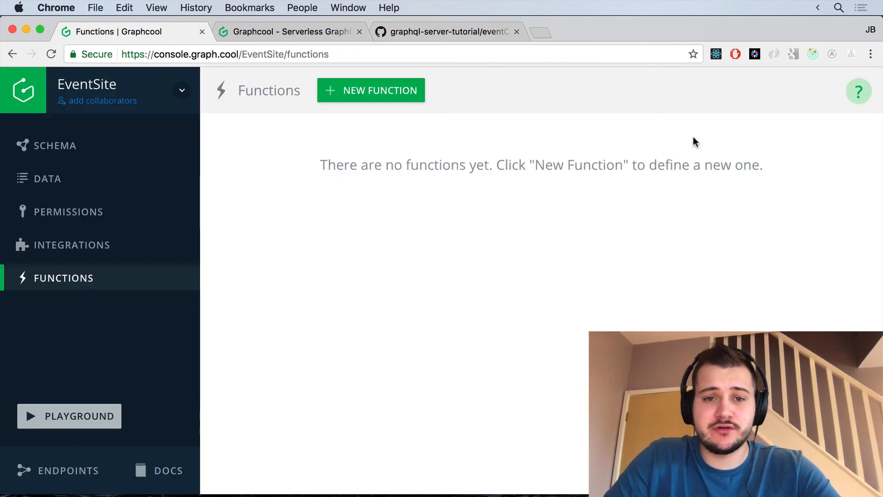
mouse_move(491, 246)
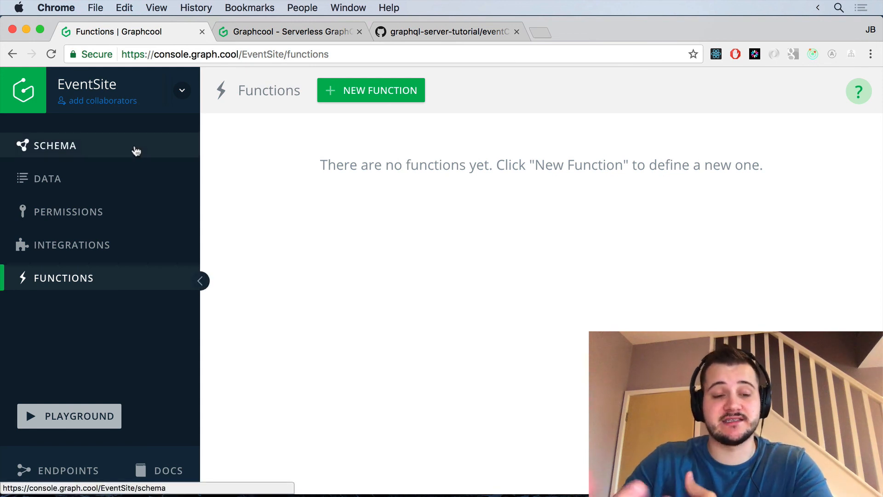
Step: Browse the Event model's data and inspect the GraphQL Party name cell
click(47, 179)
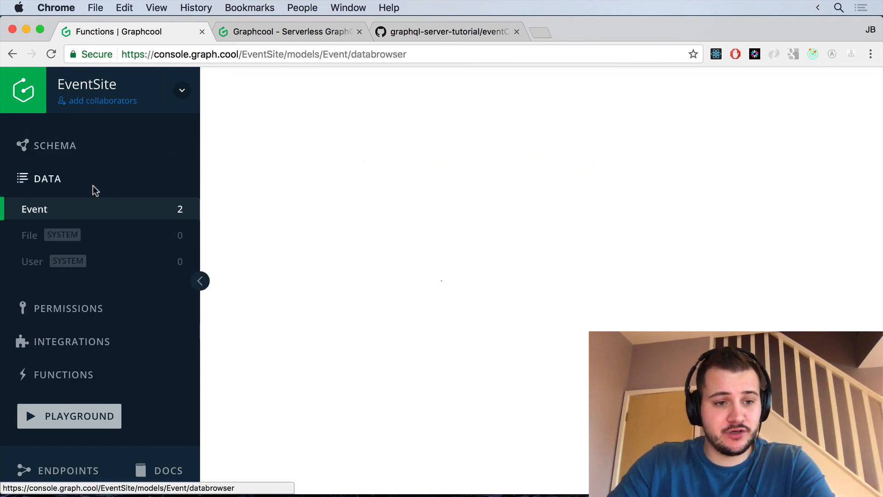
click(34, 209)
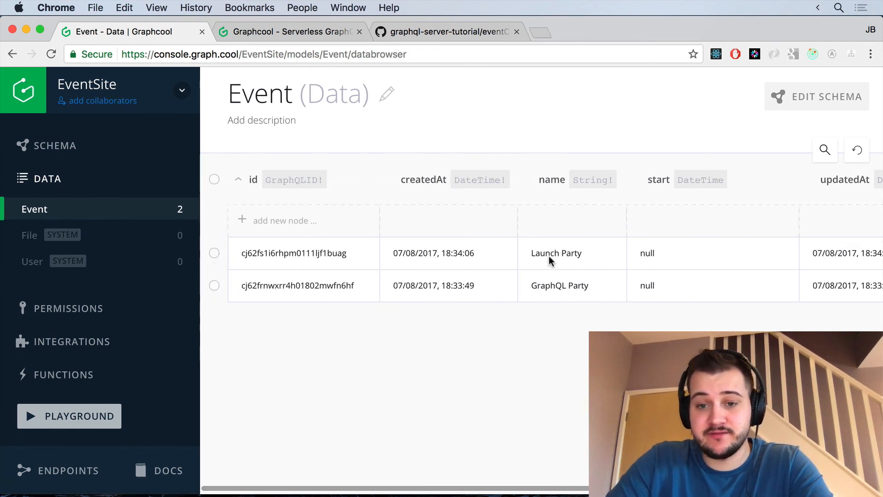
click(560, 285)
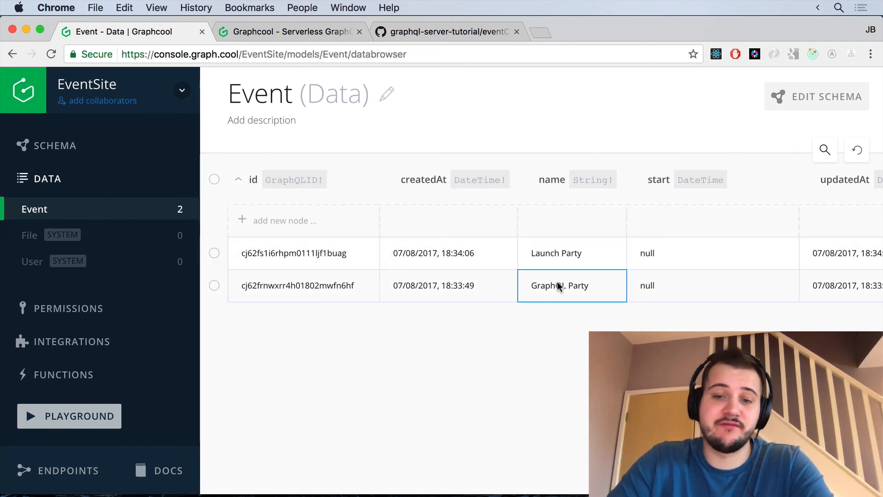
text(GraphQL Party)
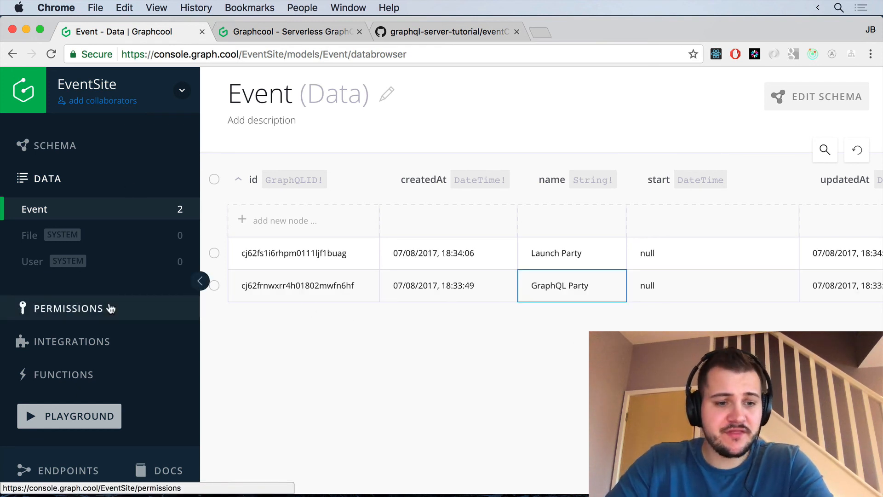
mouse_move(112, 304)
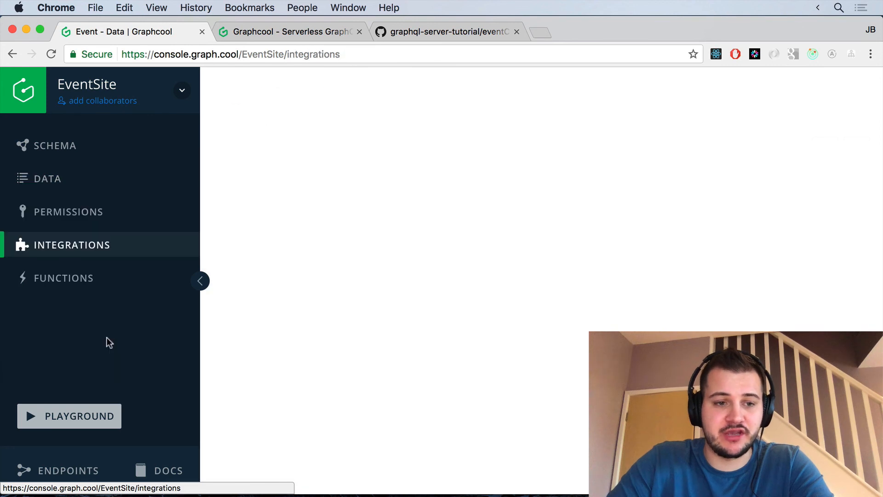
Step: Navigate to the Integrations page listing Algolia, Auth0 and Digits
click(71, 244)
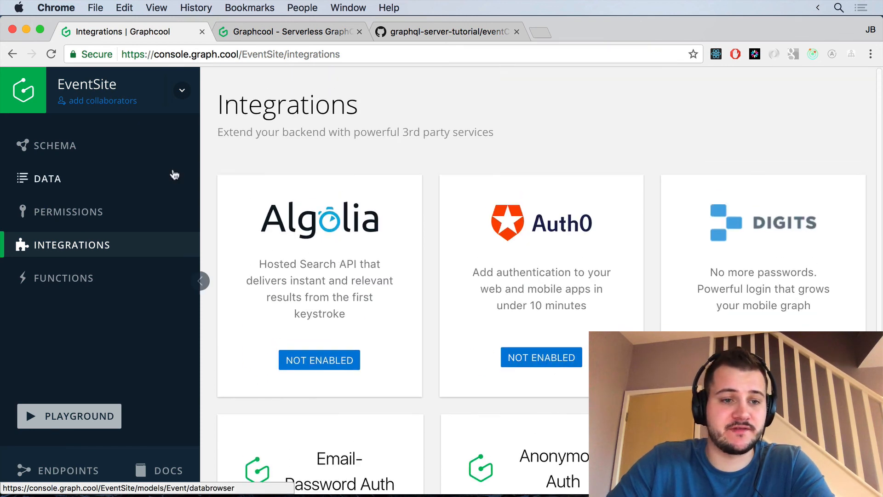
mouse_move(127, 271)
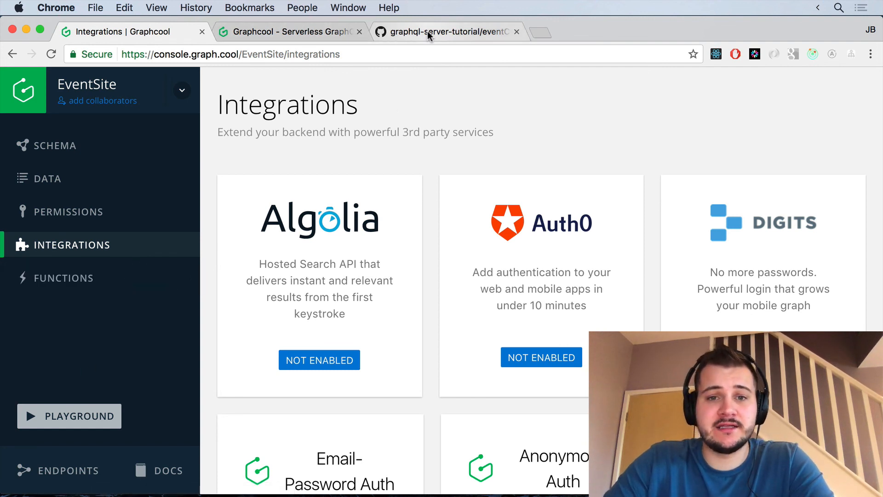
mouse_move(446, 31)
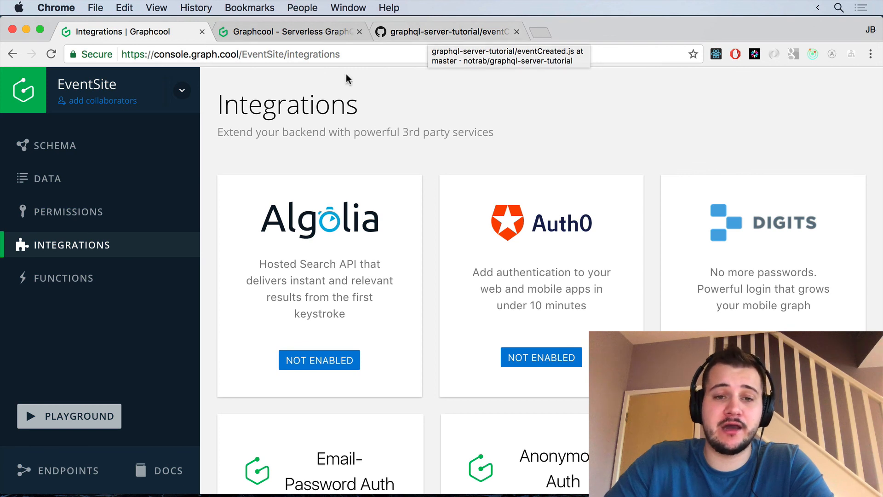